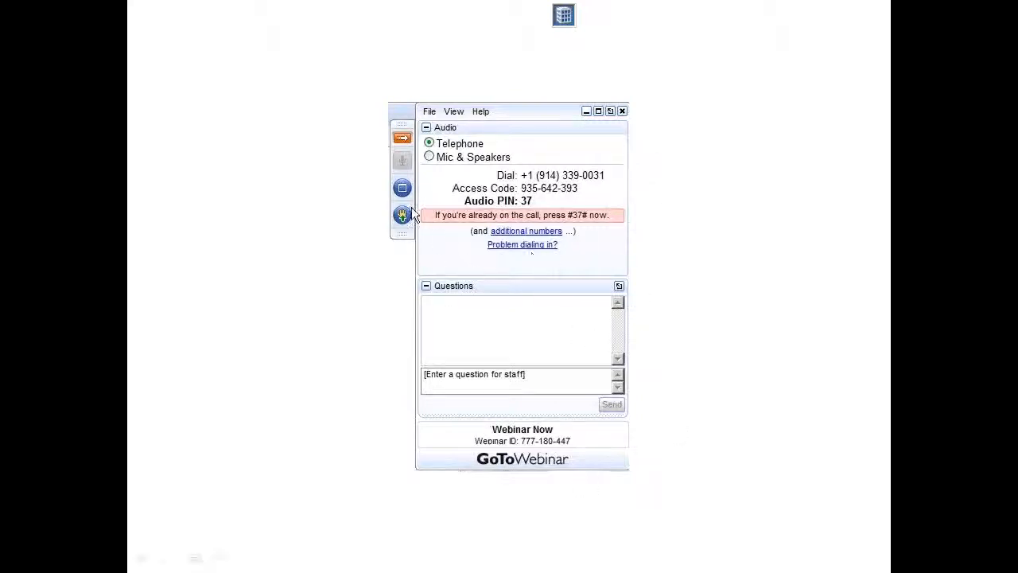
mouse_move(494, 271)
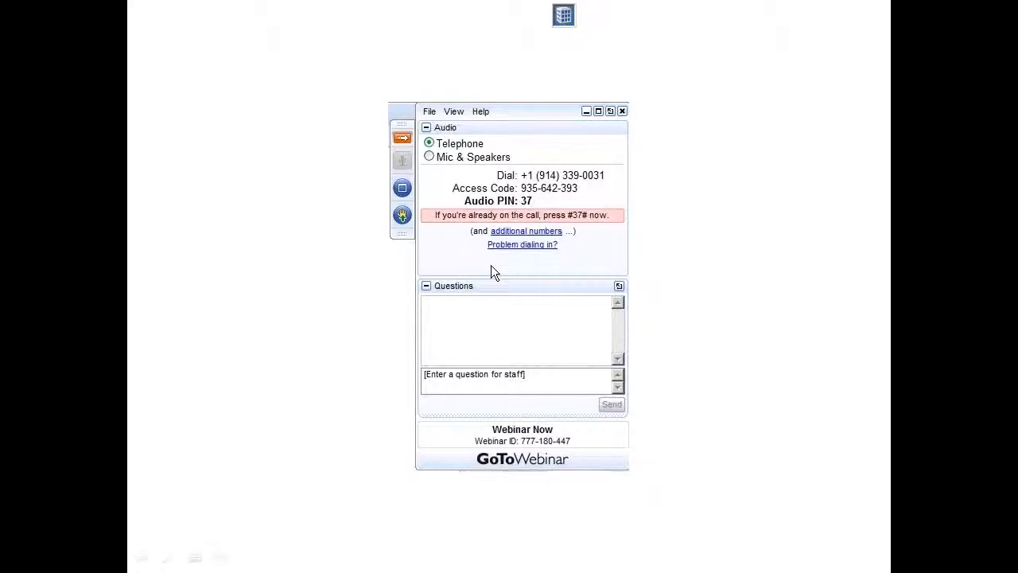
mouse_move(465, 140)
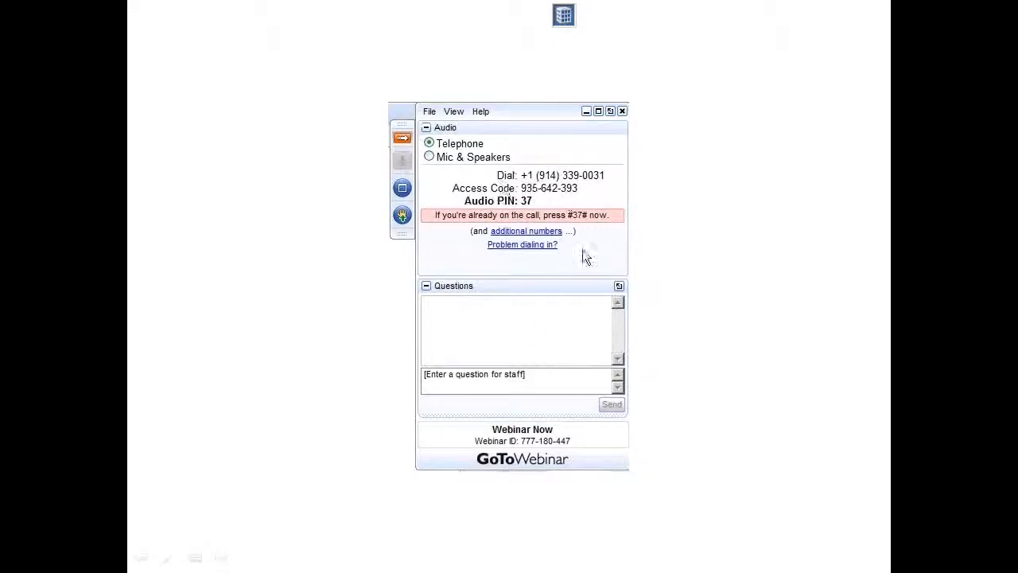
mouse_move(560, 270)
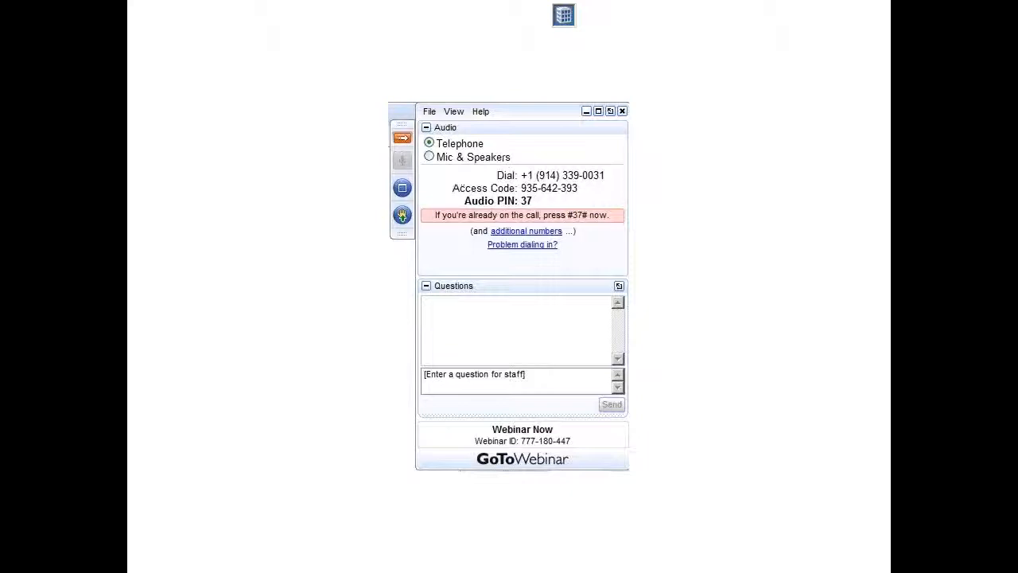
mouse_move(557, 301)
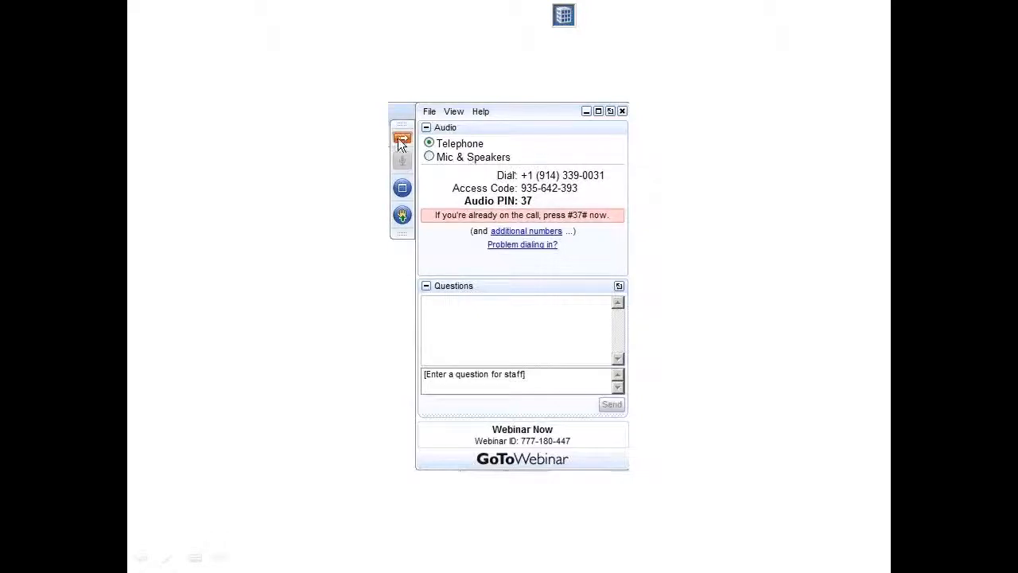
mouse_move(560, 235)
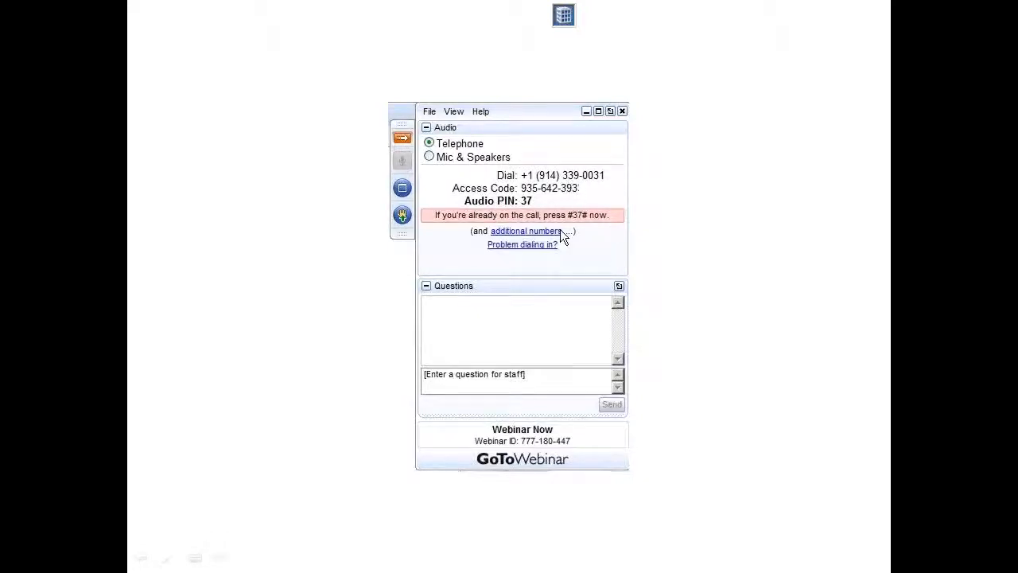
mouse_move(561, 296)
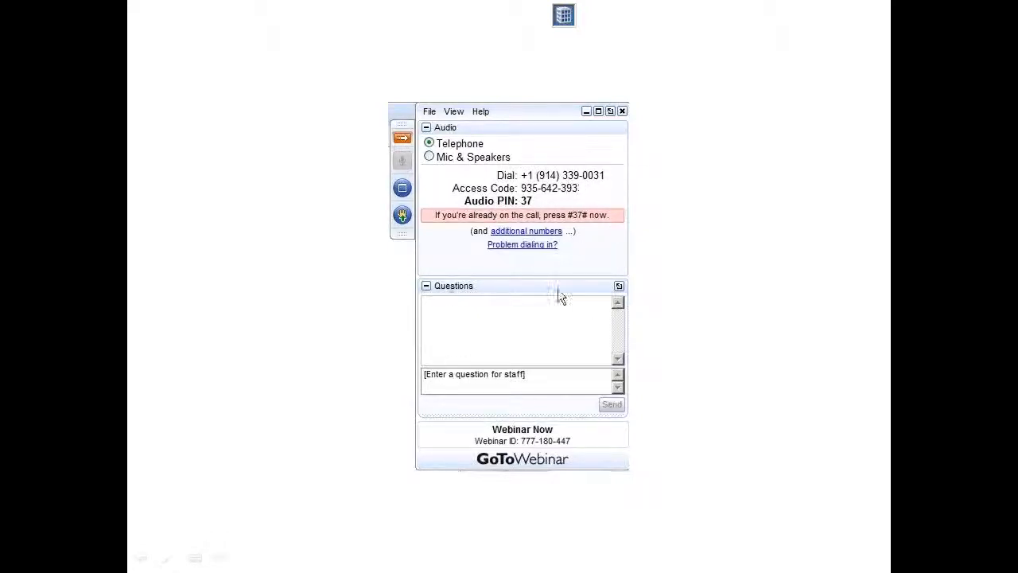
mouse_move(568, 264)
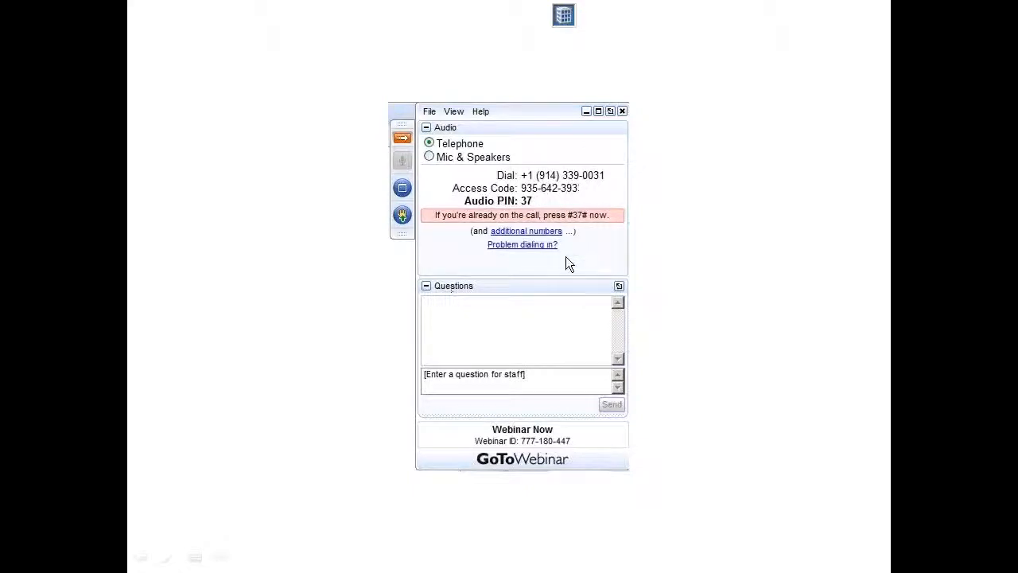
mouse_move(560, 383)
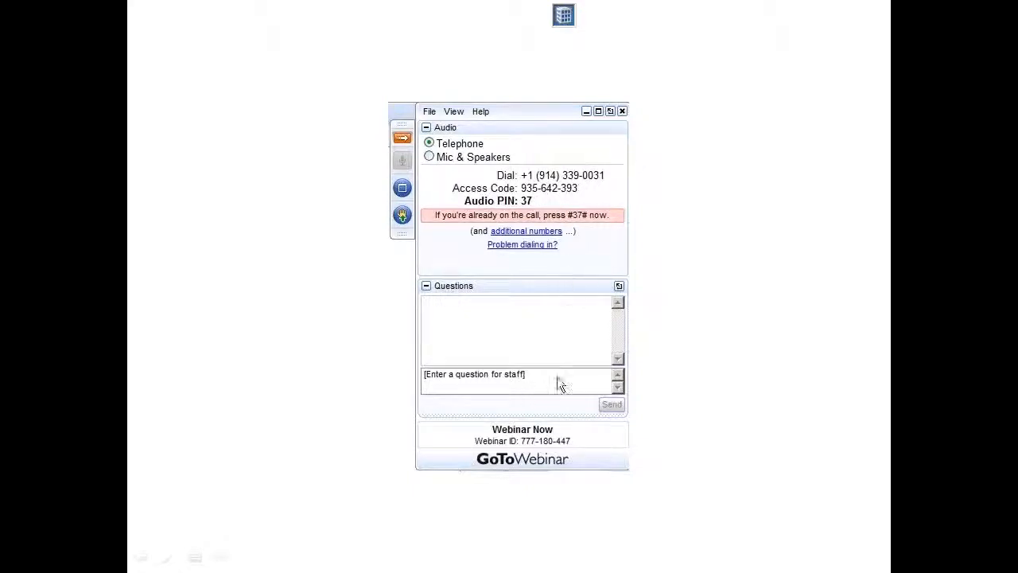
mouse_move(540, 391)
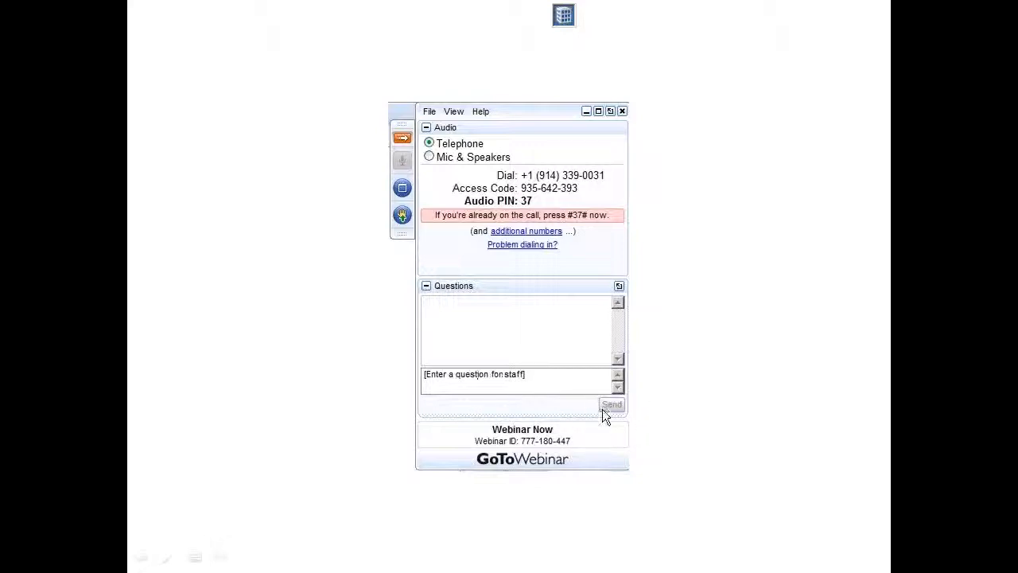
mouse_move(599, 417)
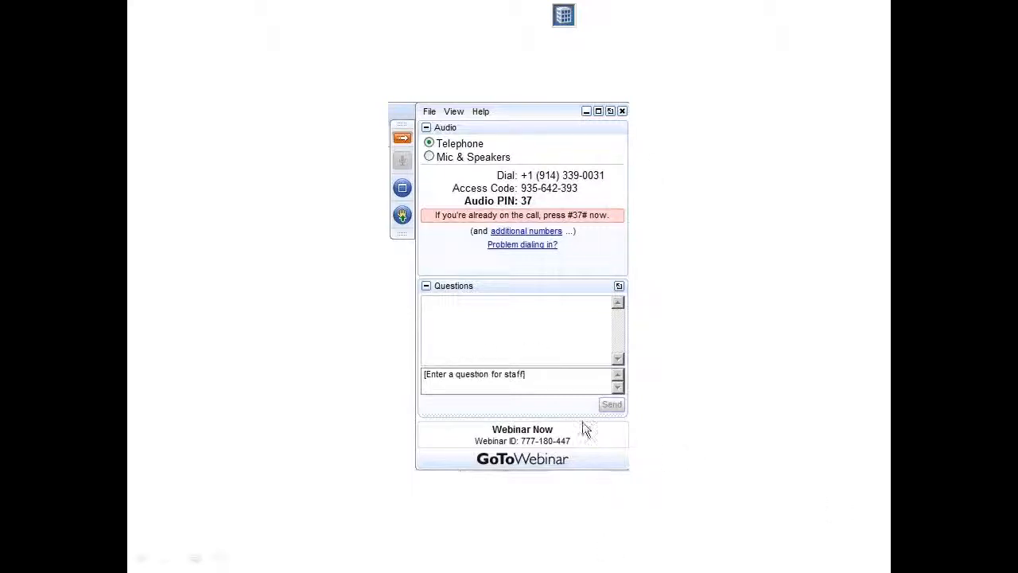
mouse_move(595, 421)
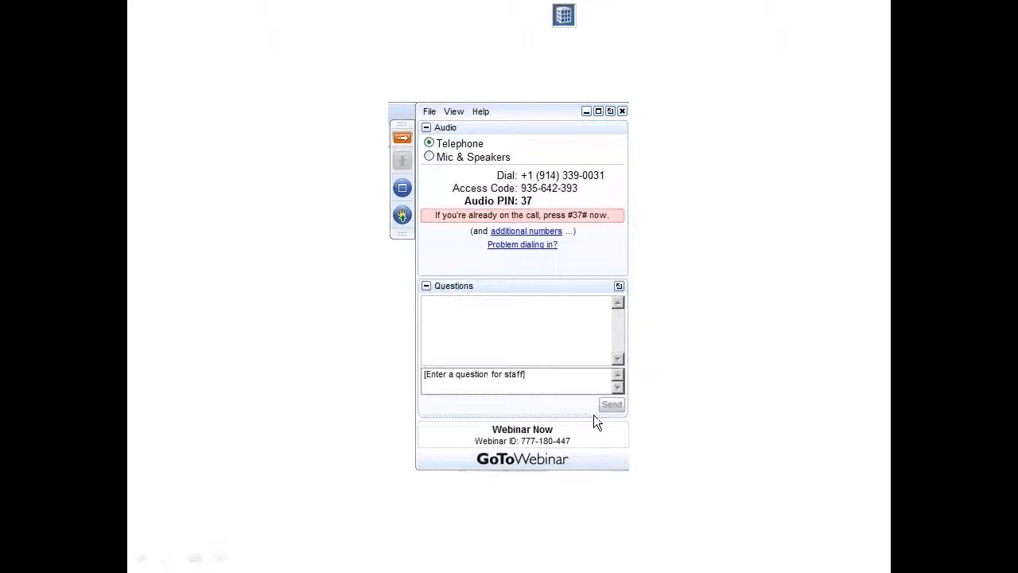
mouse_move(554, 326)
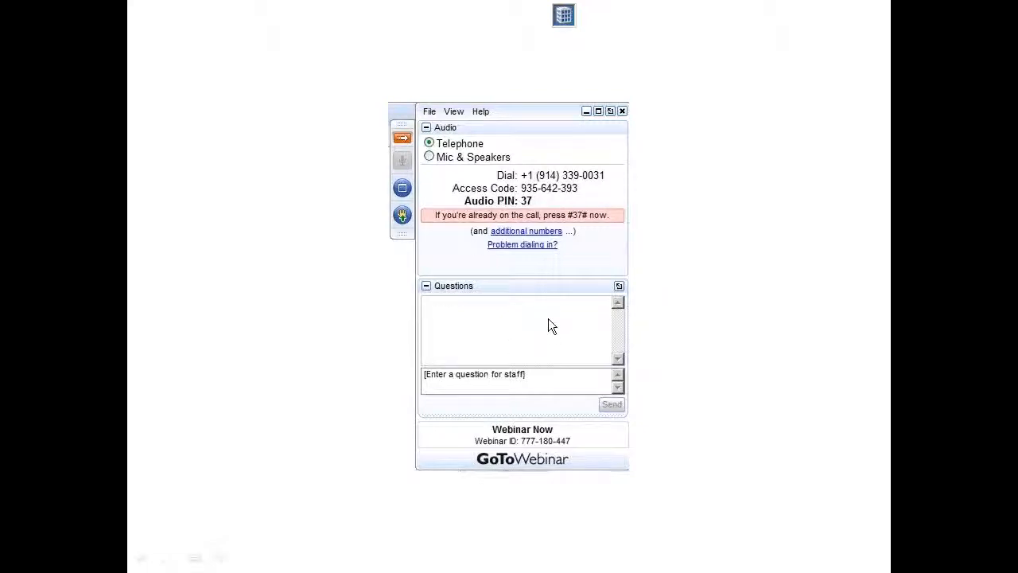
mouse_move(532, 297)
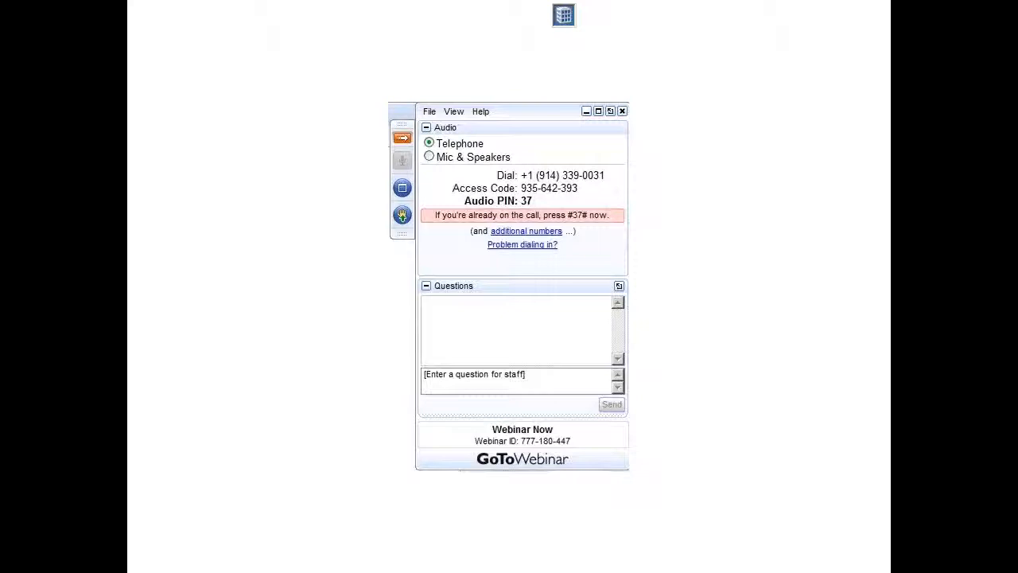
mouse_move(421, 86)
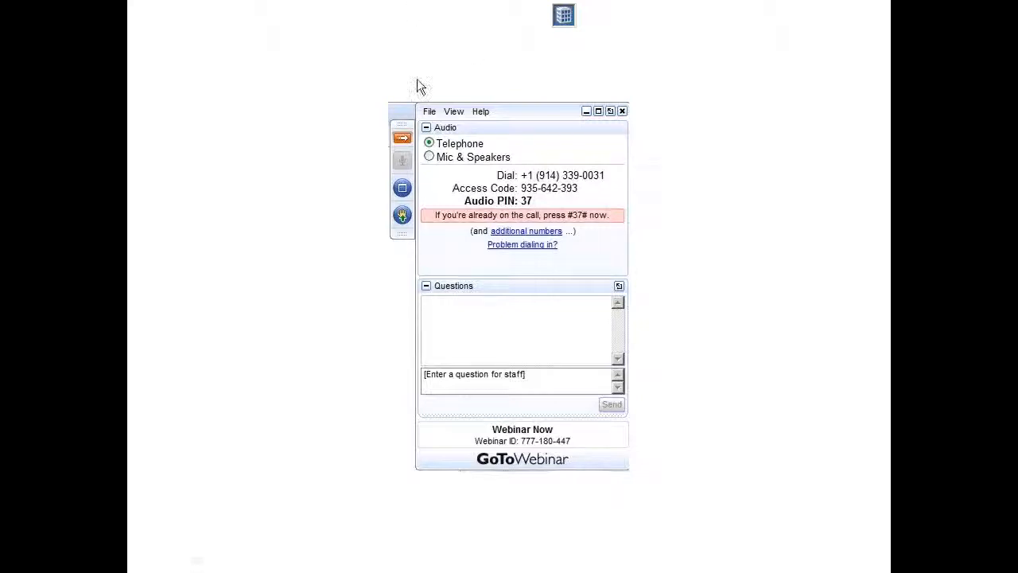
mouse_move(427, 210)
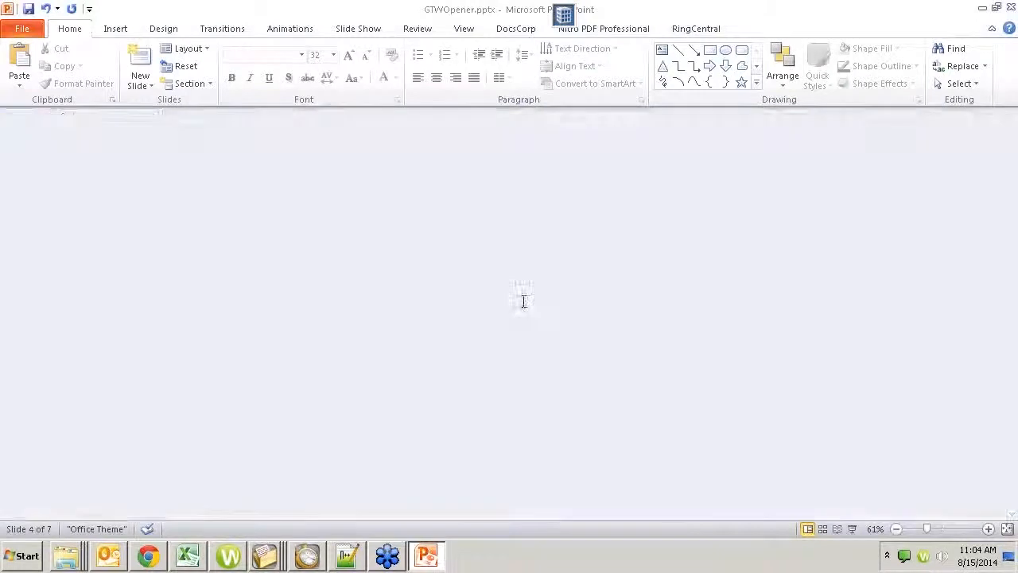
- Switch from the browser to Excel via the taskbar to reach the new-workbook templates
click(148, 554)
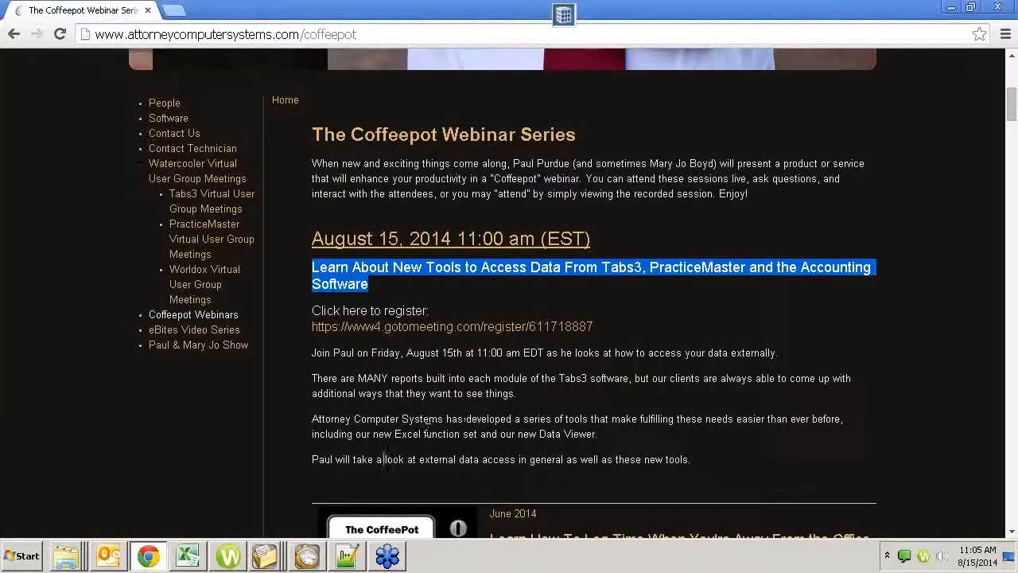
click(187, 553)
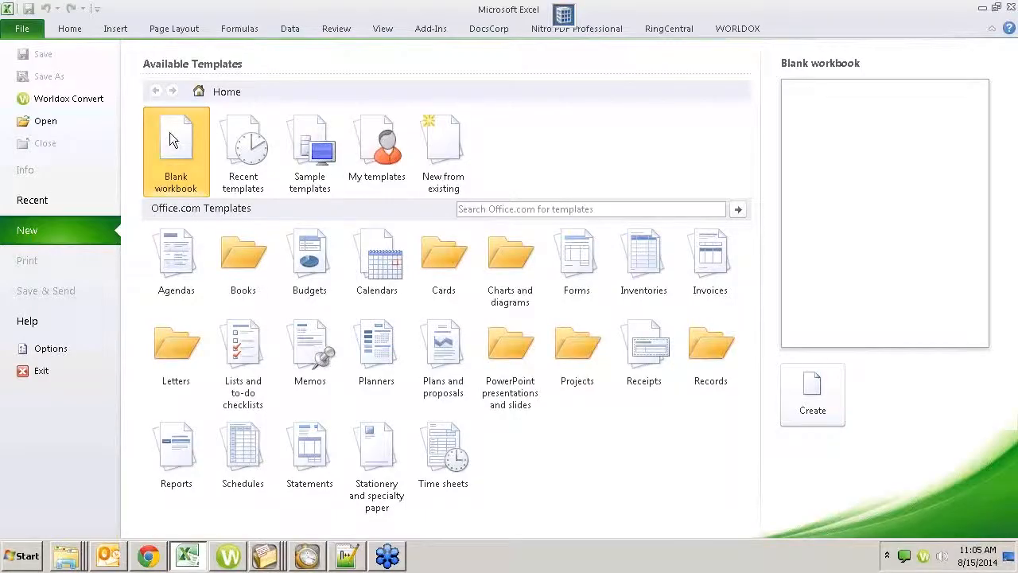
click(812, 389)
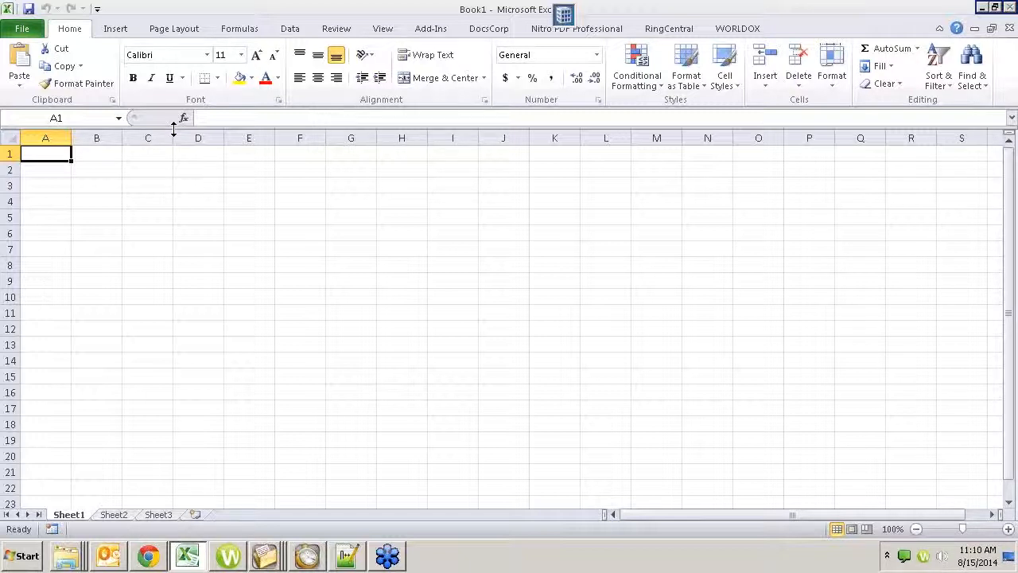
- Select cell B3 in the new blank workbook as the starting cell
click(95, 184)
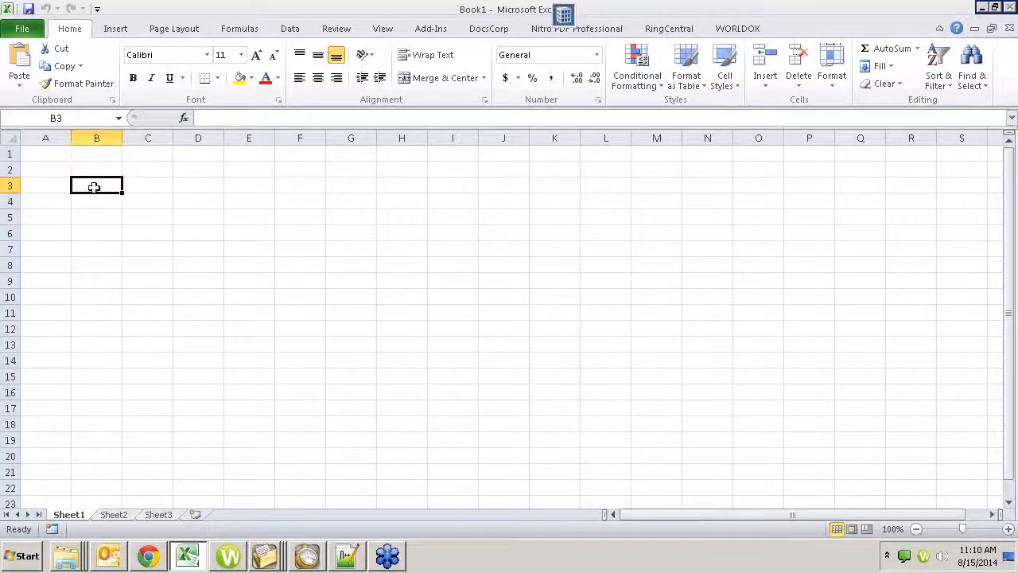
- Show the Data ribbon's From Other Sources list of external data import options
click(290, 29)
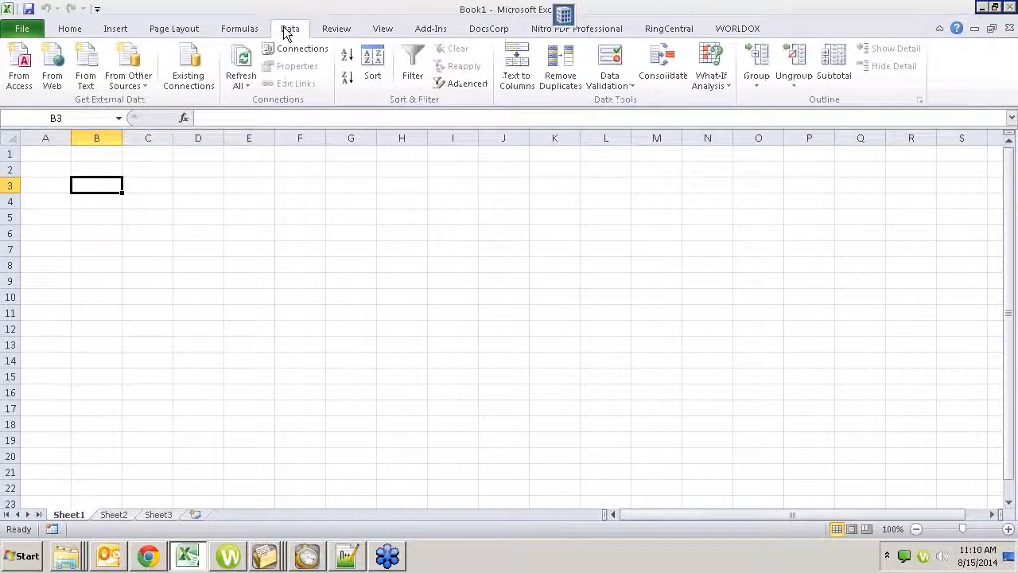
mouse_move(127, 67)
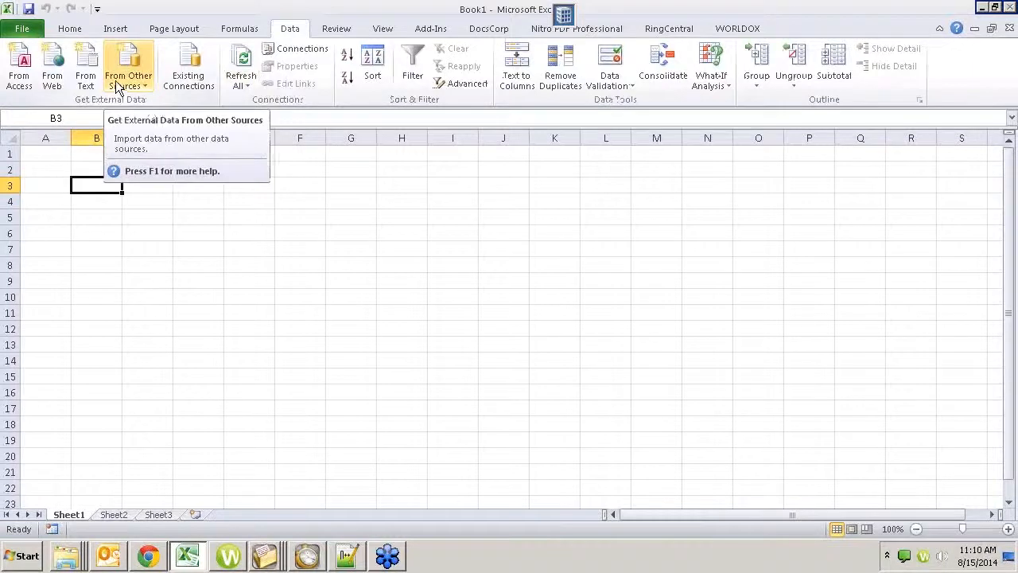
click(128, 65)
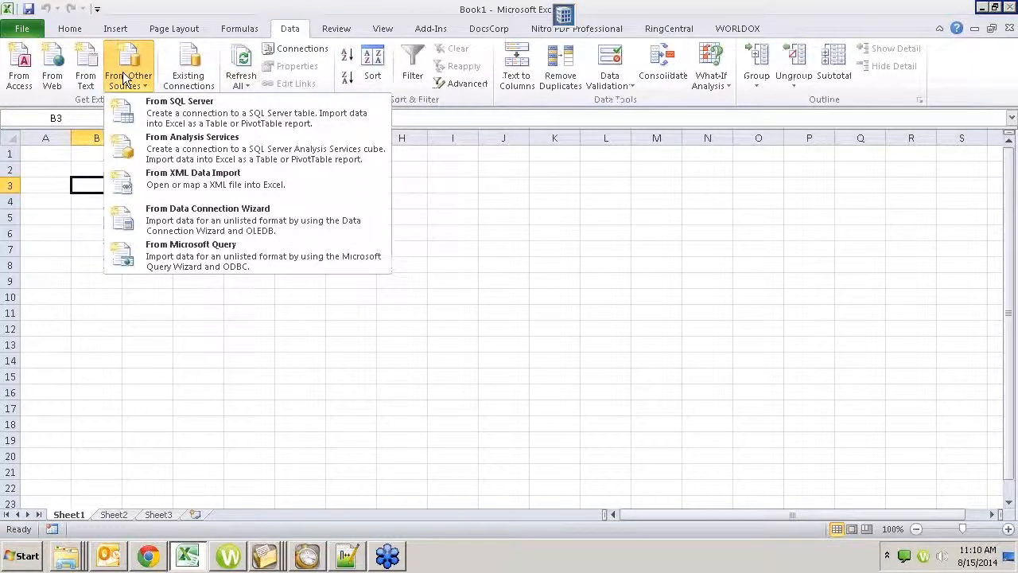
mouse_move(191, 255)
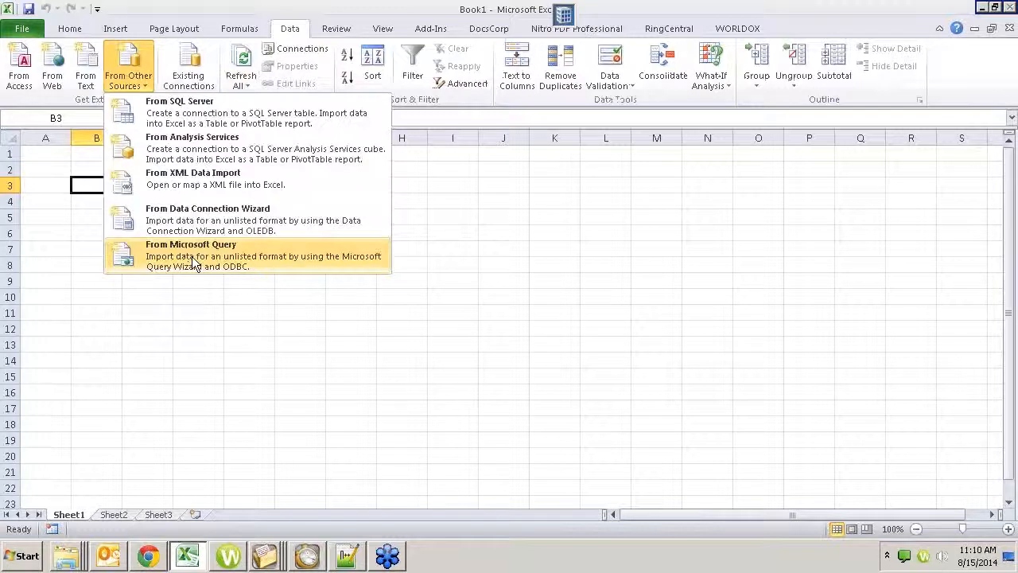
- Start a Microsoft Query on the STISQLDM source and add CLIENT_ID and NAME from CLIENT
click(191, 245)
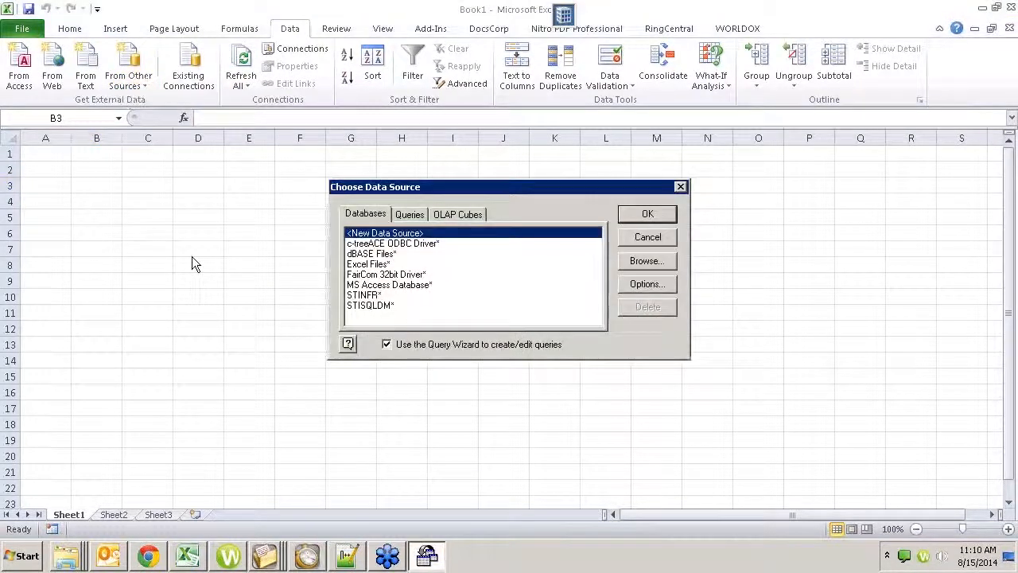
mouse_move(366, 306)
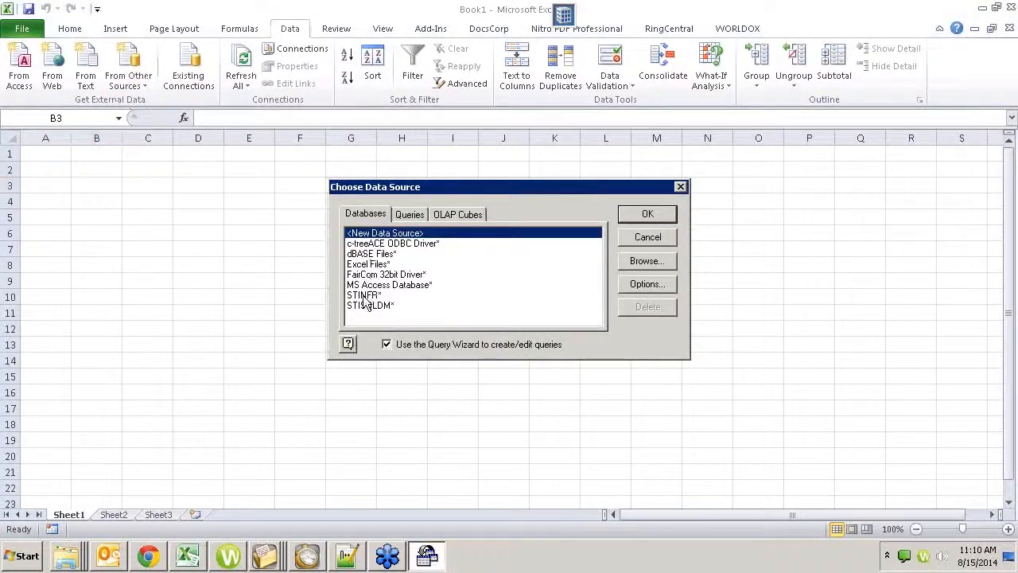
click(646, 213)
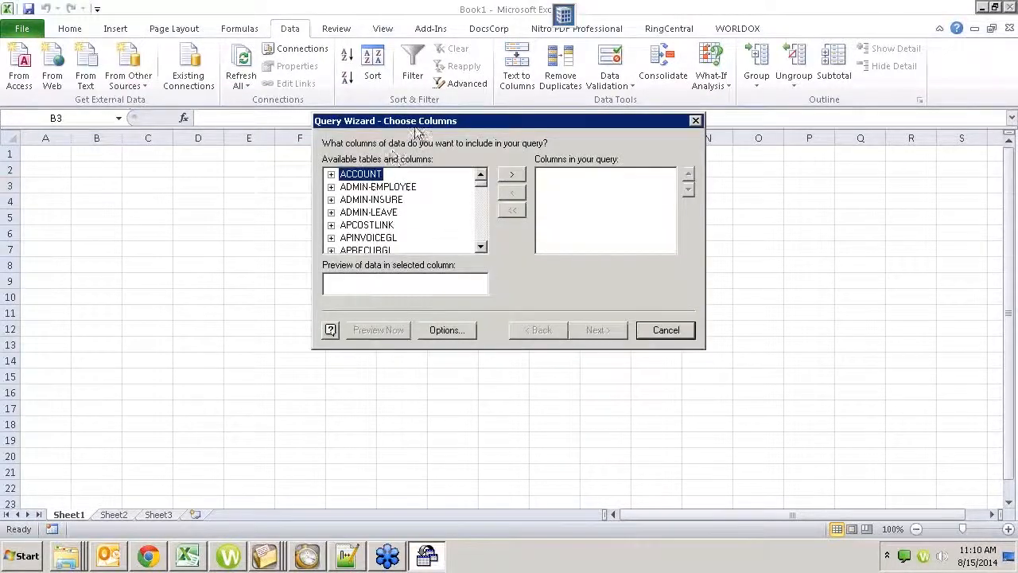
mouse_move(390, 229)
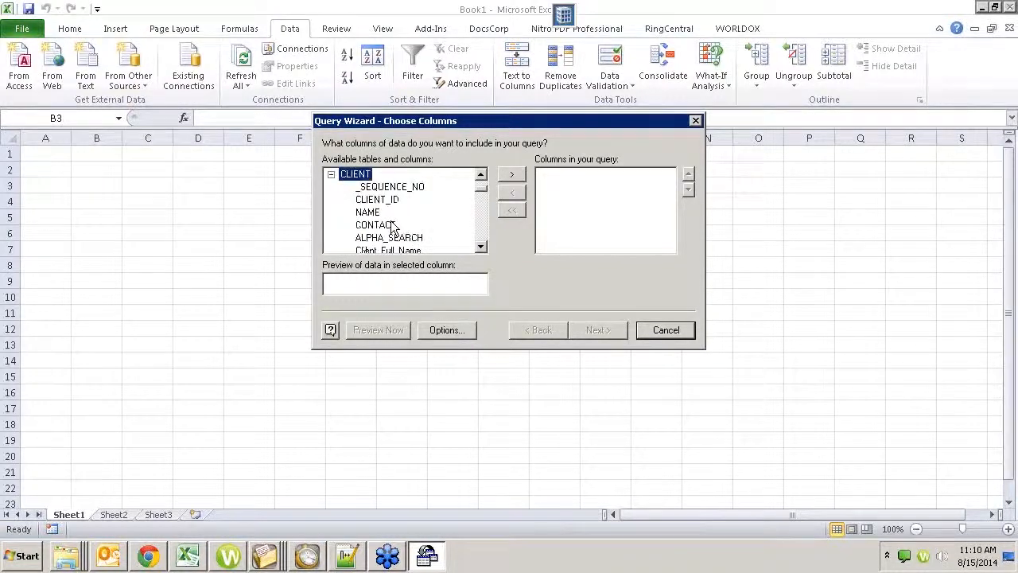
click(513, 174)
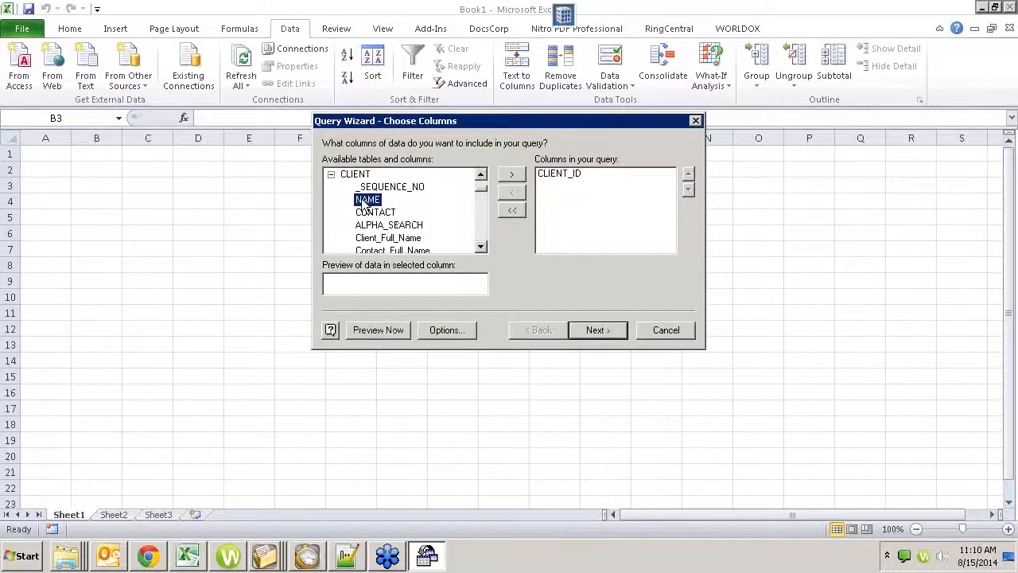
click(512, 172)
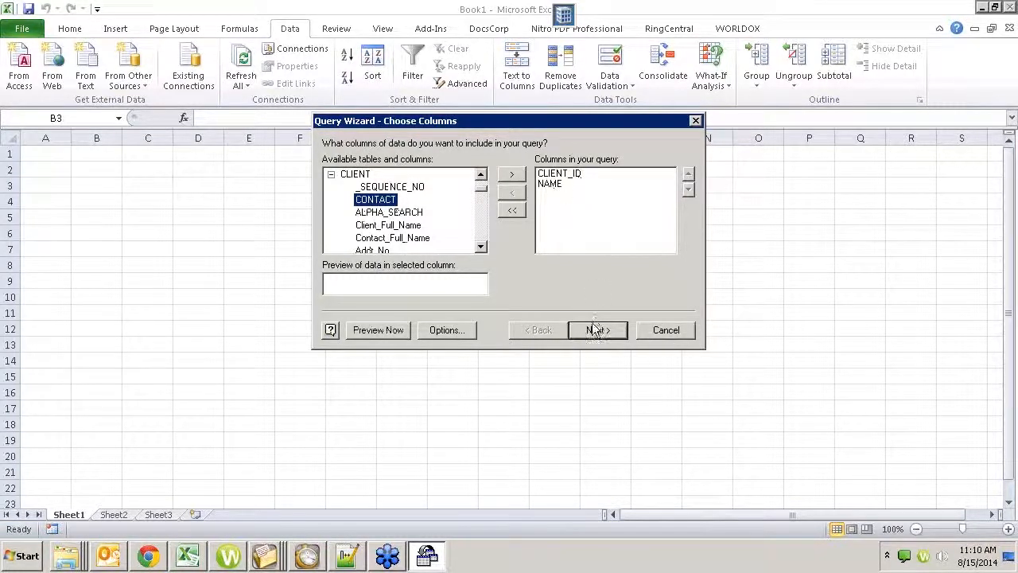
- Skip the filter and sort steps and reach the finish step returning data to Excel
click(599, 329)
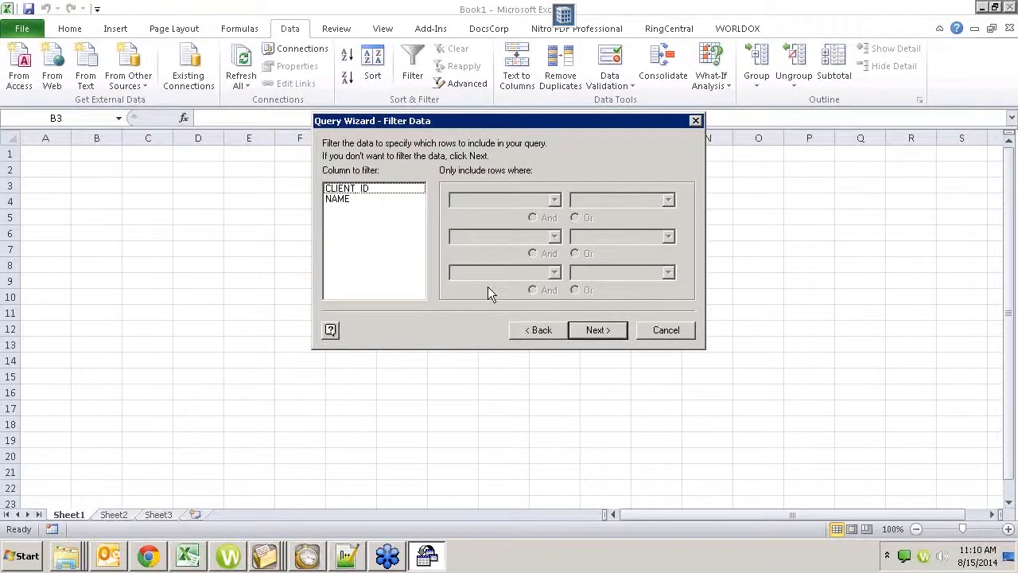
click(597, 330)
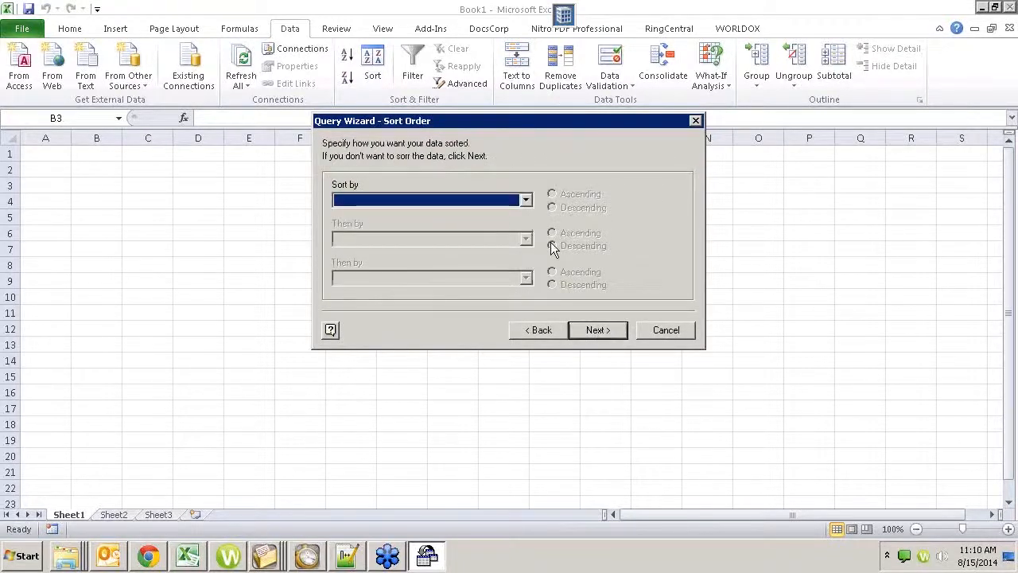
click(598, 330)
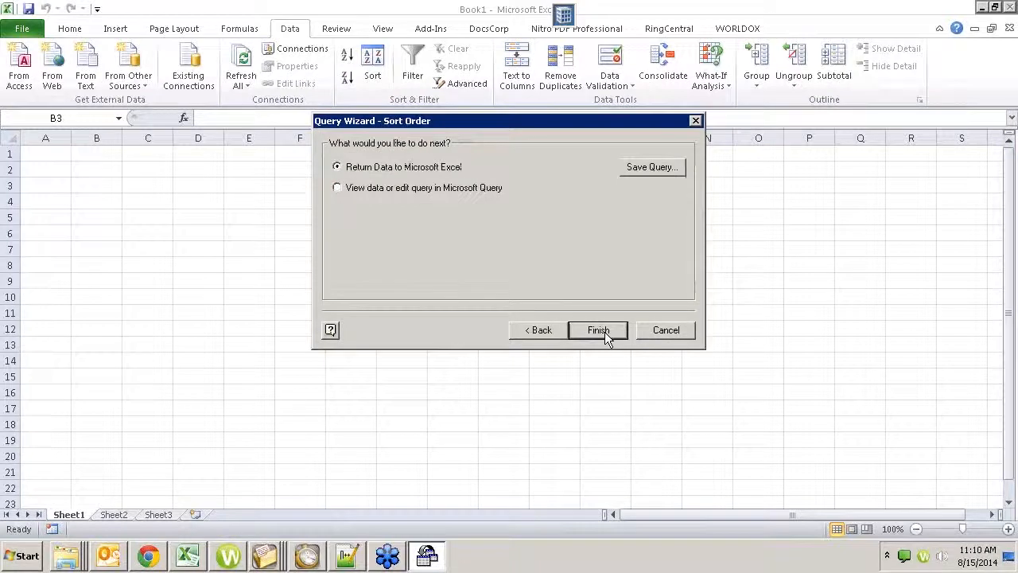
click(598, 329)
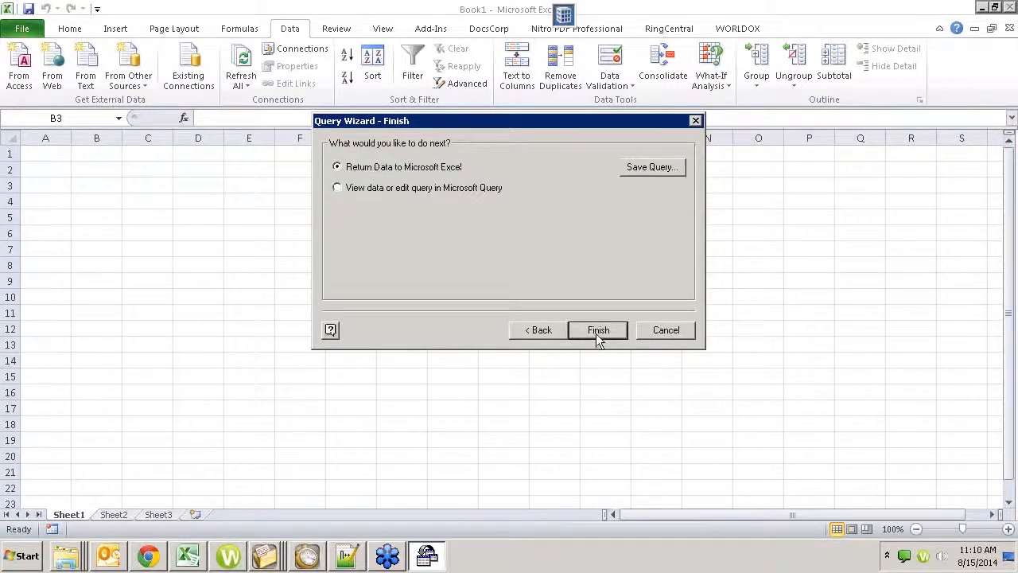
- Finish the query and import the client list as a table on the existing sheet at $B$3
click(599, 330)
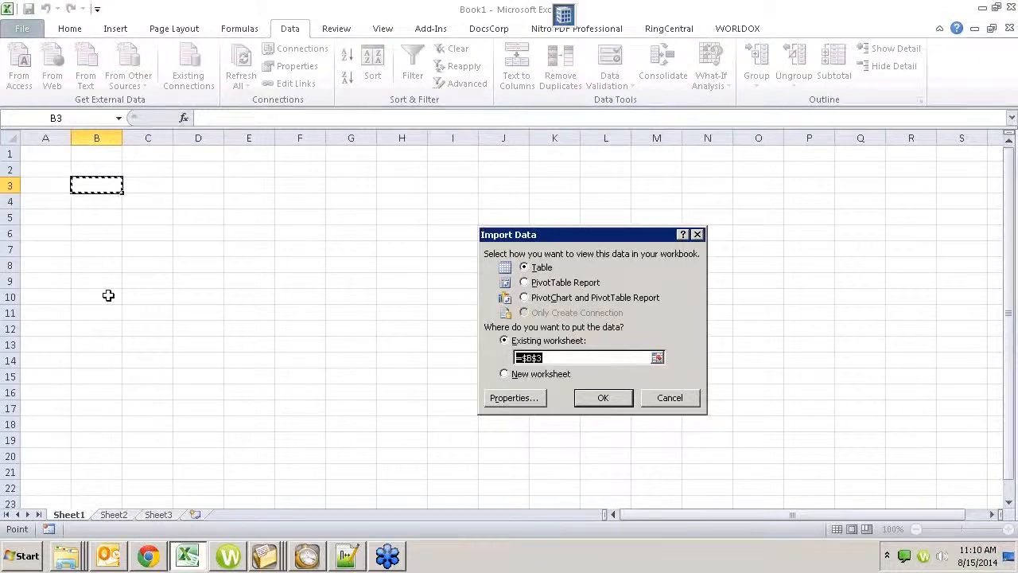
mouse_move(426, 395)
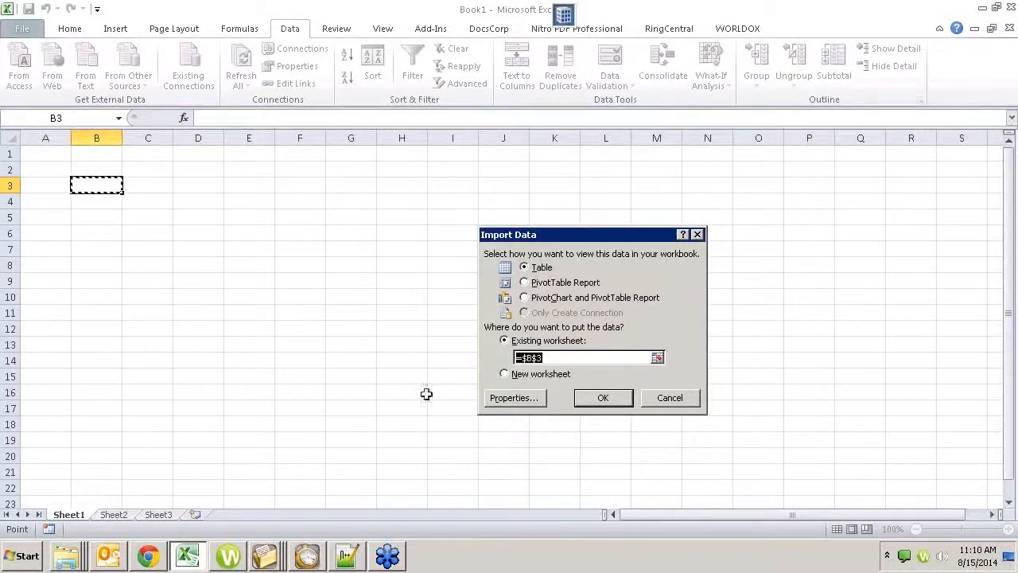
click(668, 398)
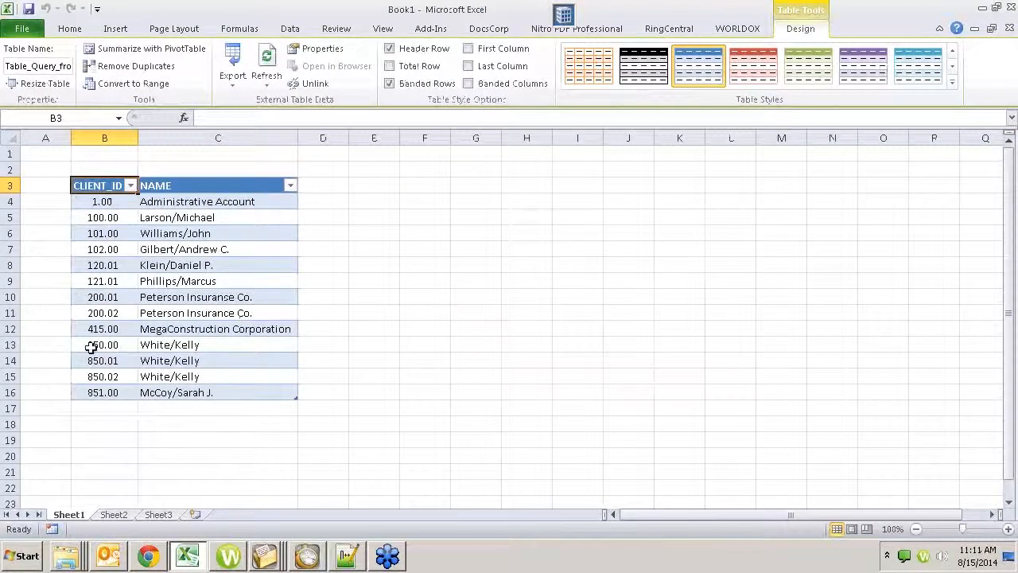
mouse_move(191, 401)
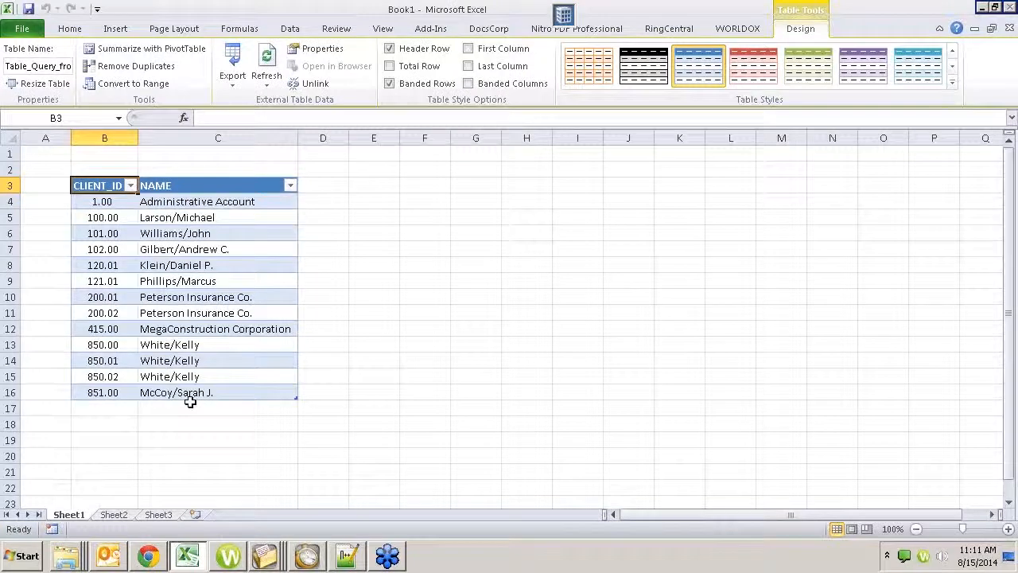
mouse_move(188, 409)
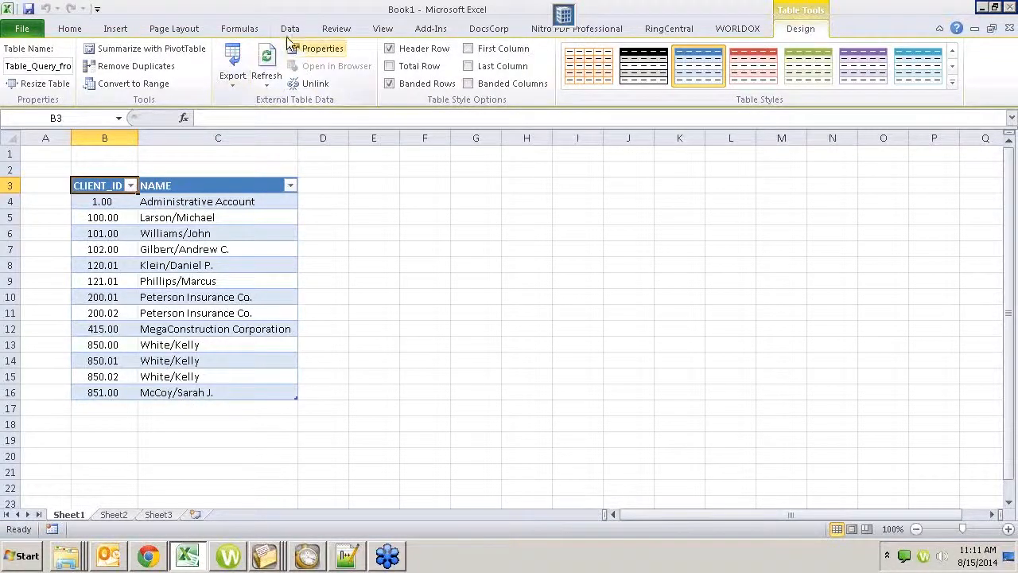
click(289, 29)
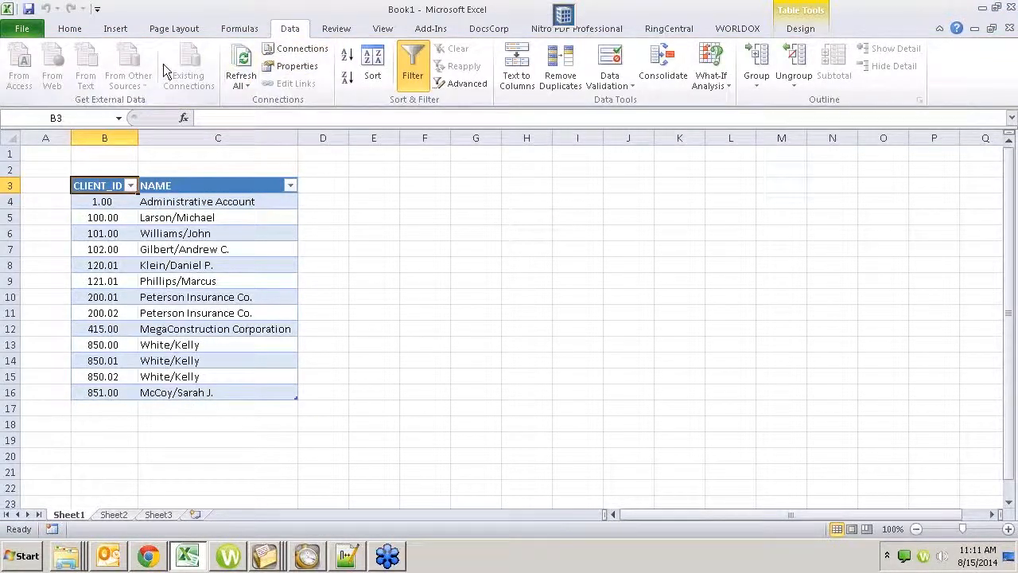
- Start a second Microsoft Query, browse tables and their columns, then cancel it
click(374, 232)
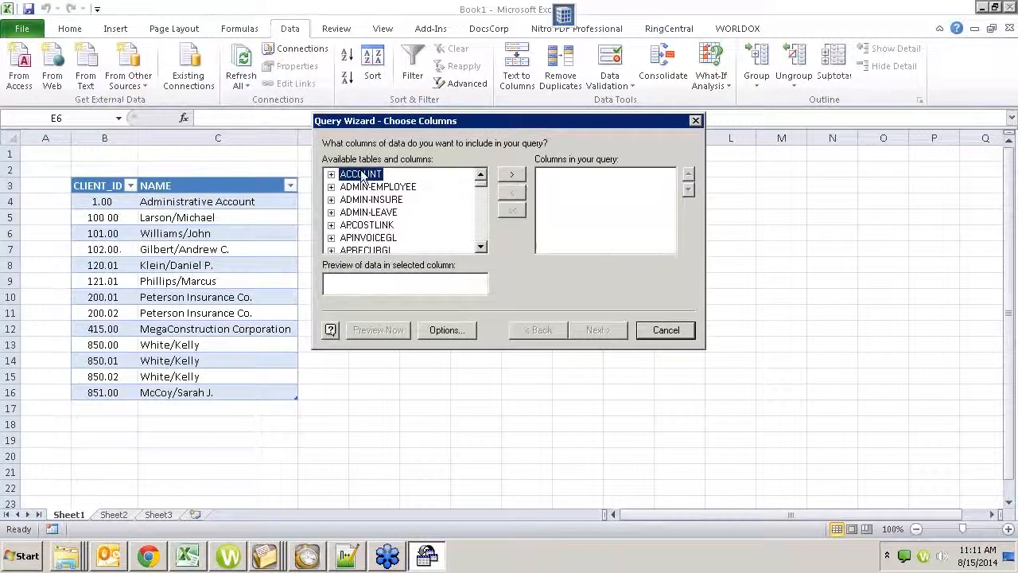
mouse_move(404, 210)
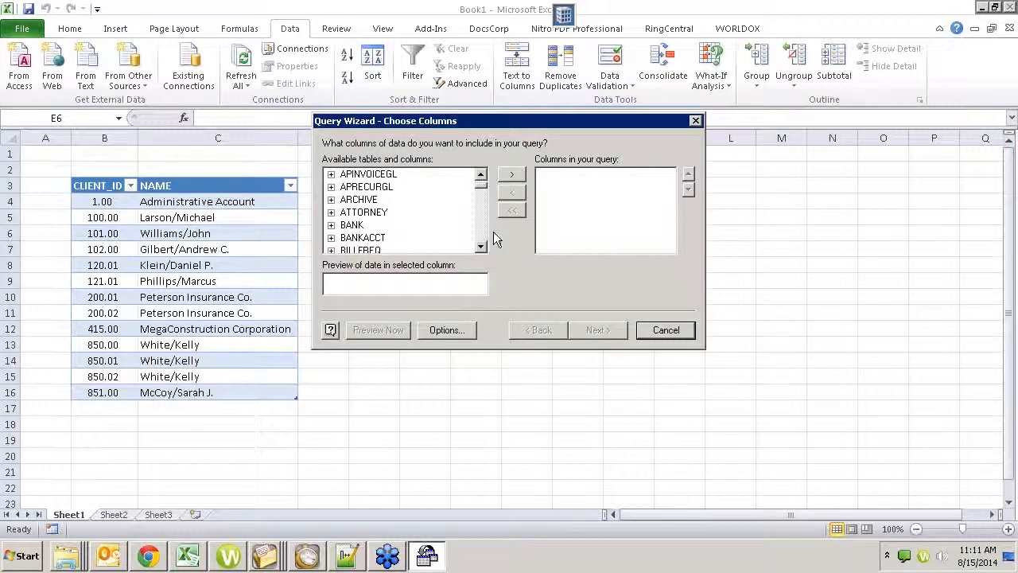
scroll(down, 3)
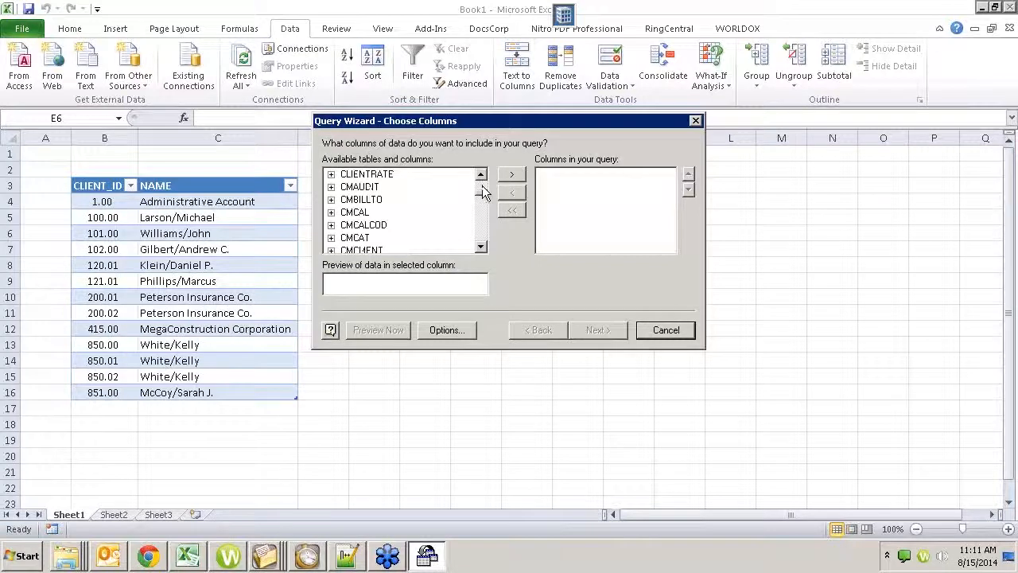
click(331, 174)
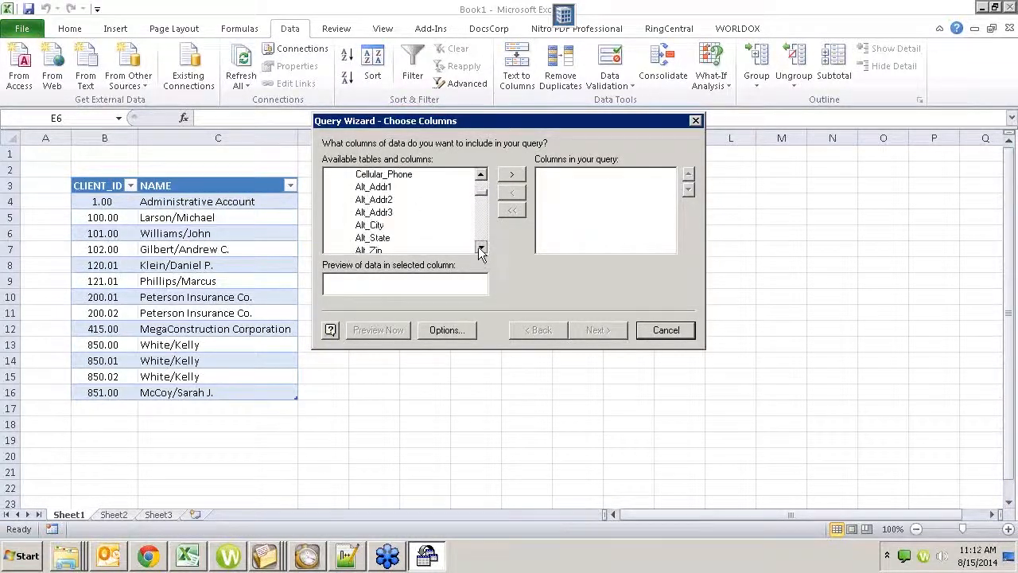
click(480, 248)
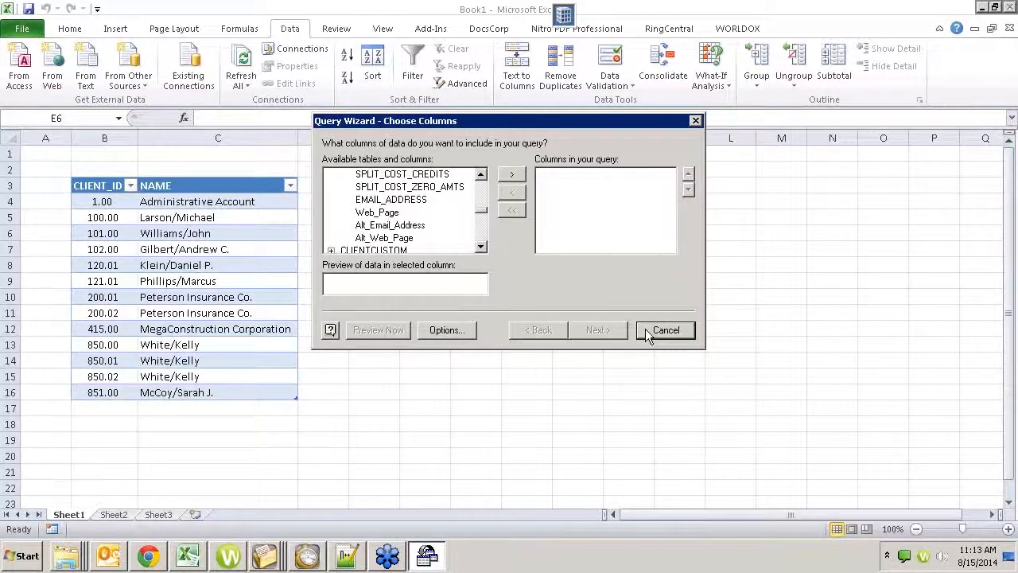
click(665, 329)
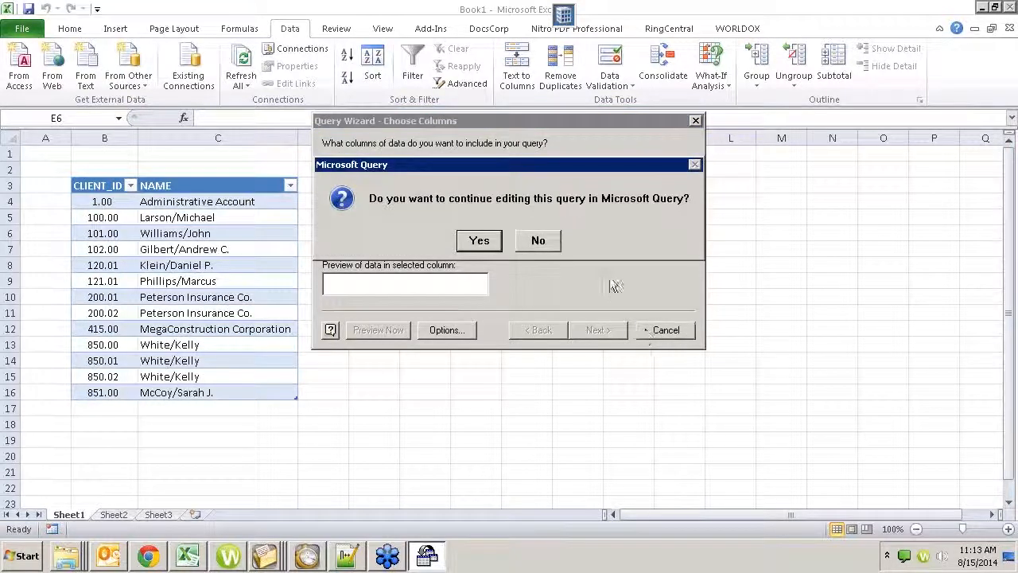
- Decline continuing the query and return to cells beside the client table
click(538, 240)
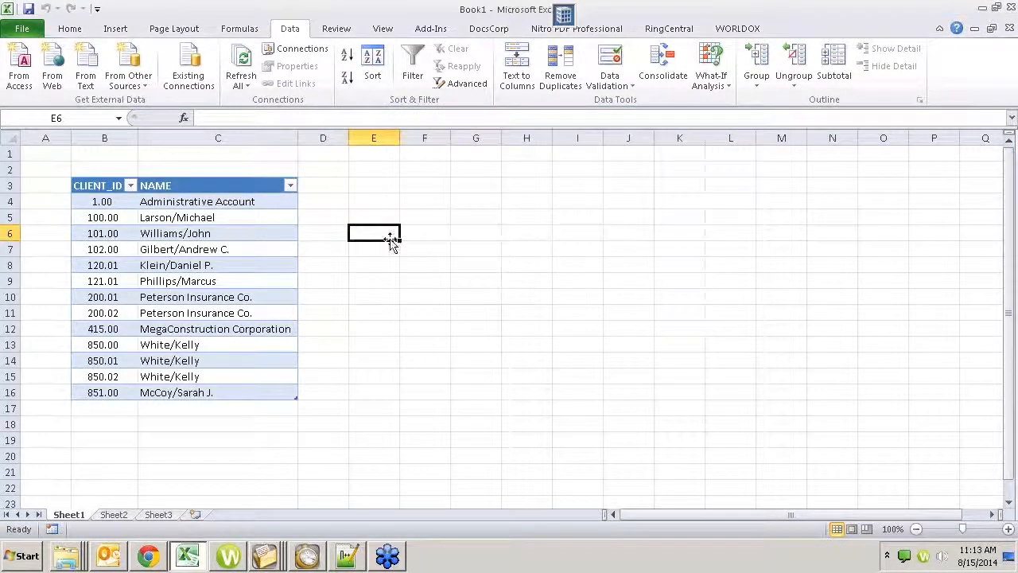
click(373, 184)
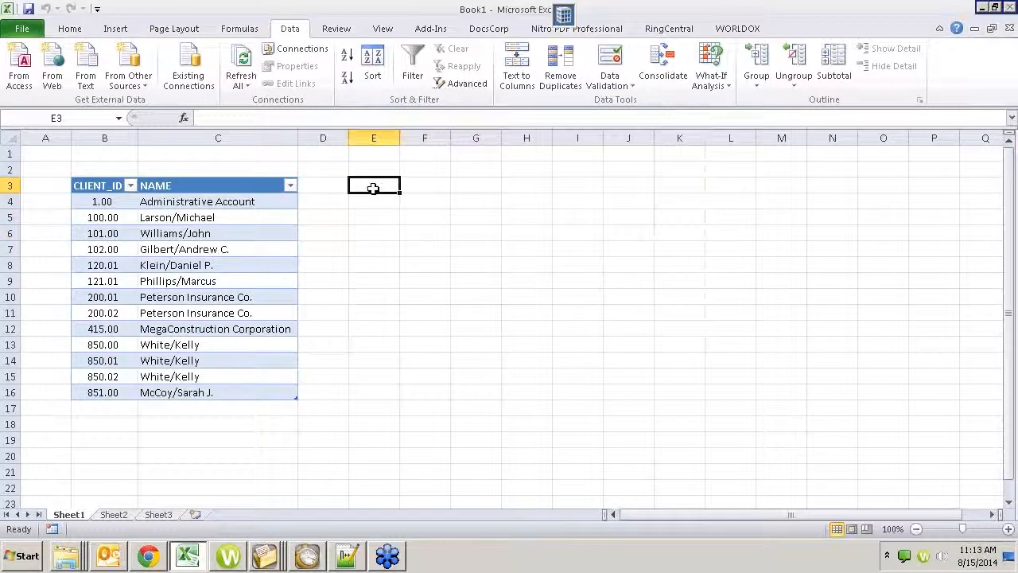
mouse_move(259, 377)
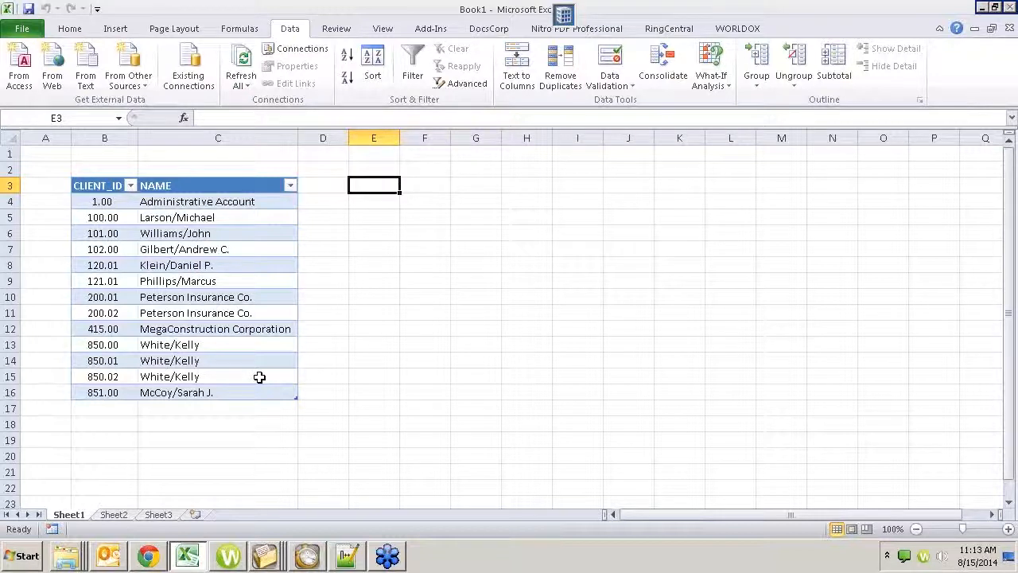
mouse_move(191, 226)
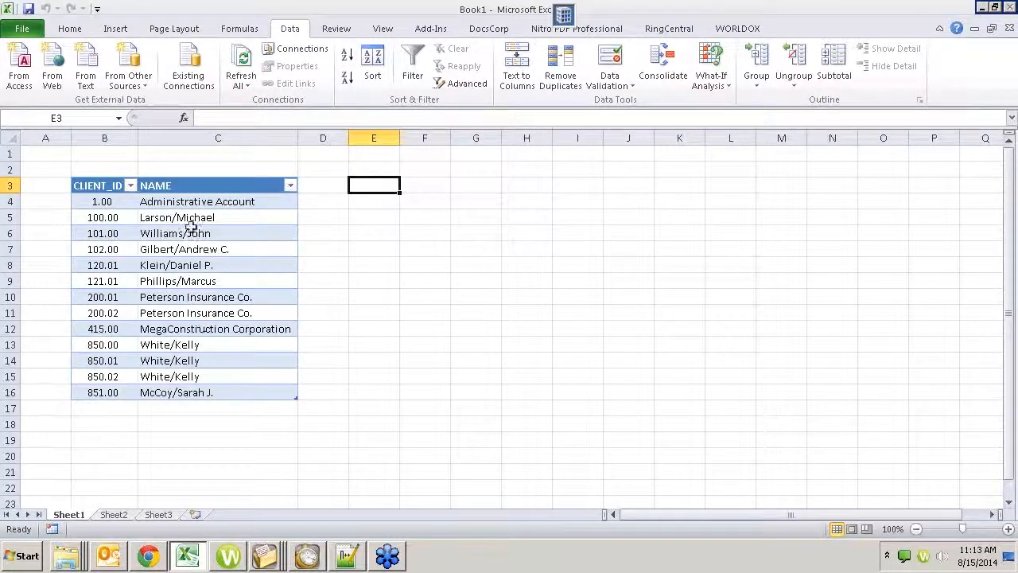
mouse_move(274, 103)
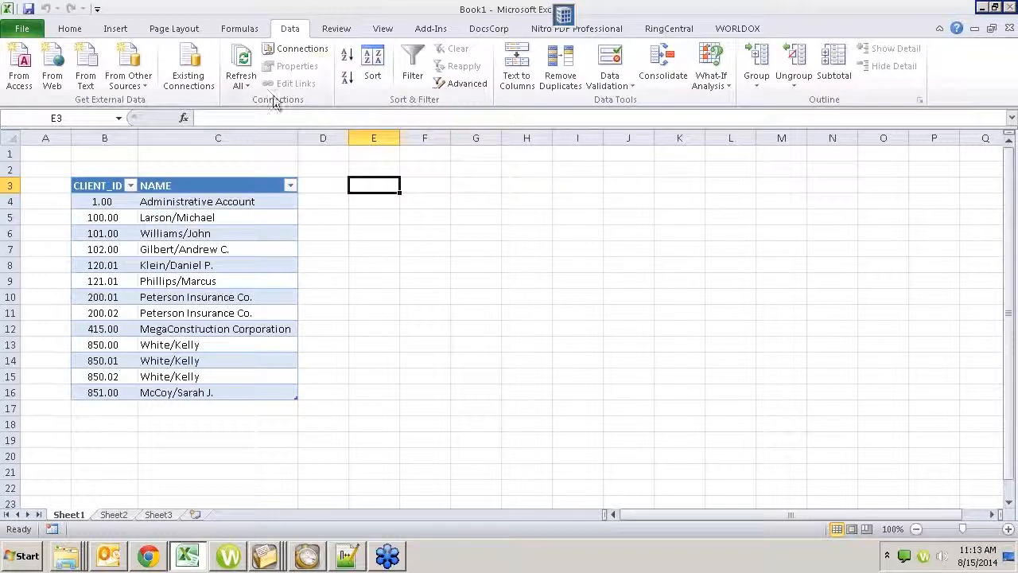
mouse_move(110, 309)
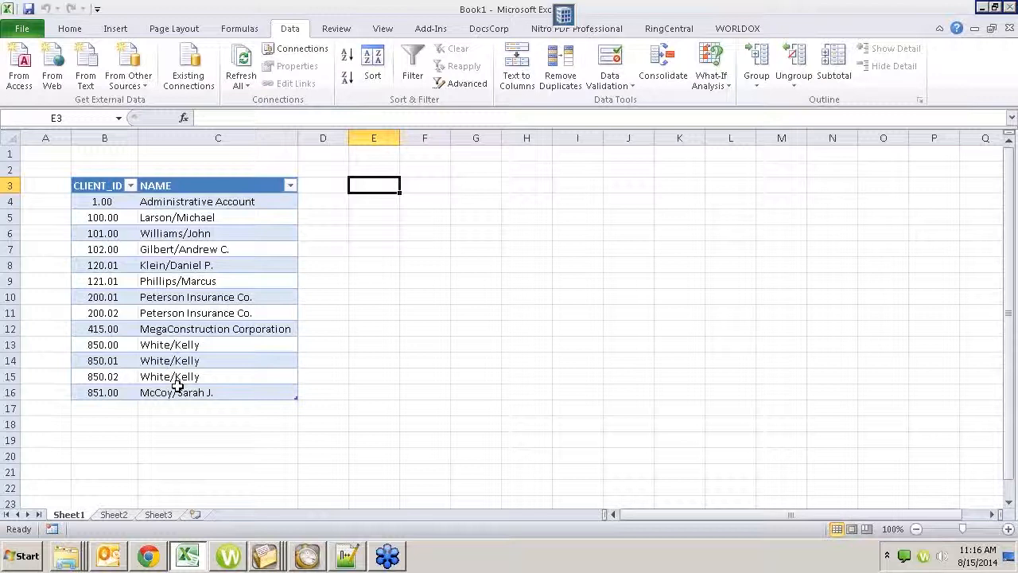
click(374, 201)
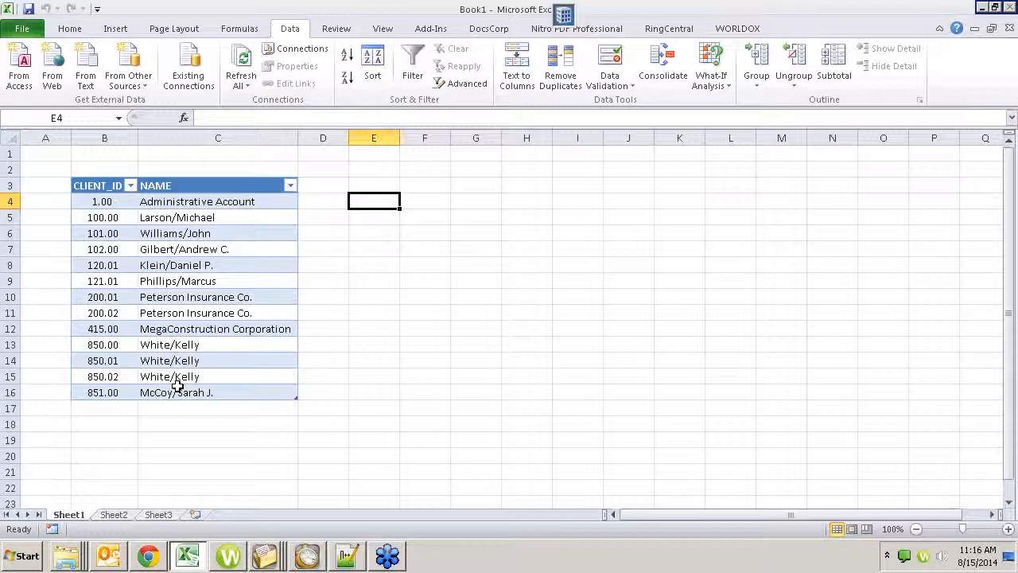
mouse_move(250, 169)
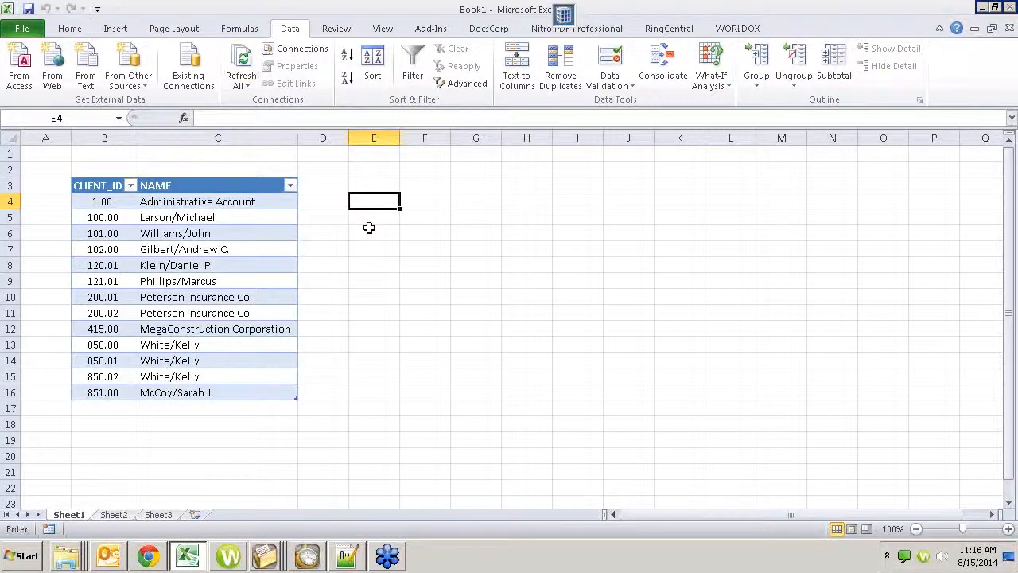
- Begin =ACSWIPFees( in E4 and bring up its Function Arguments form
text(=ACS)
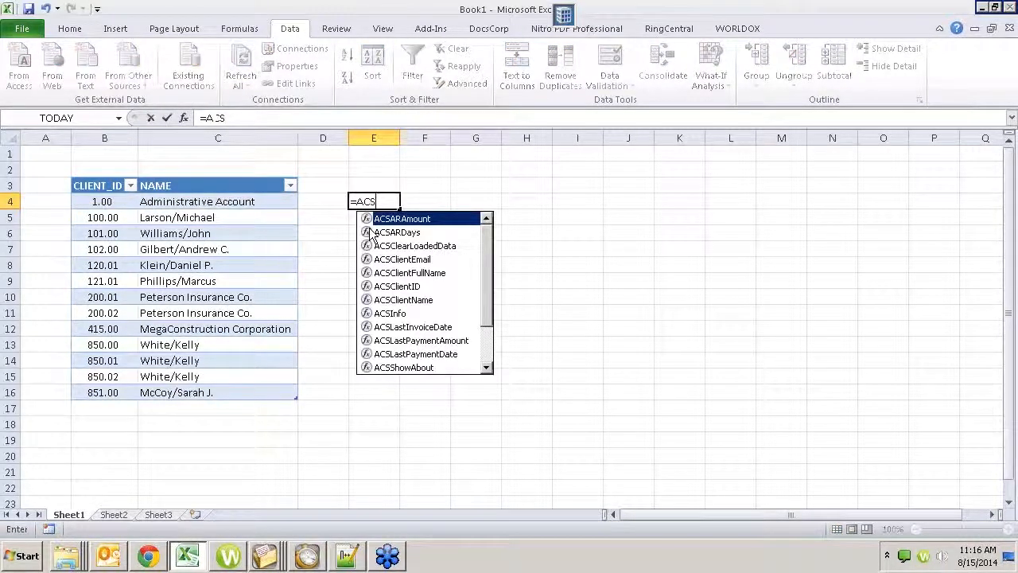
text(WIPFees()
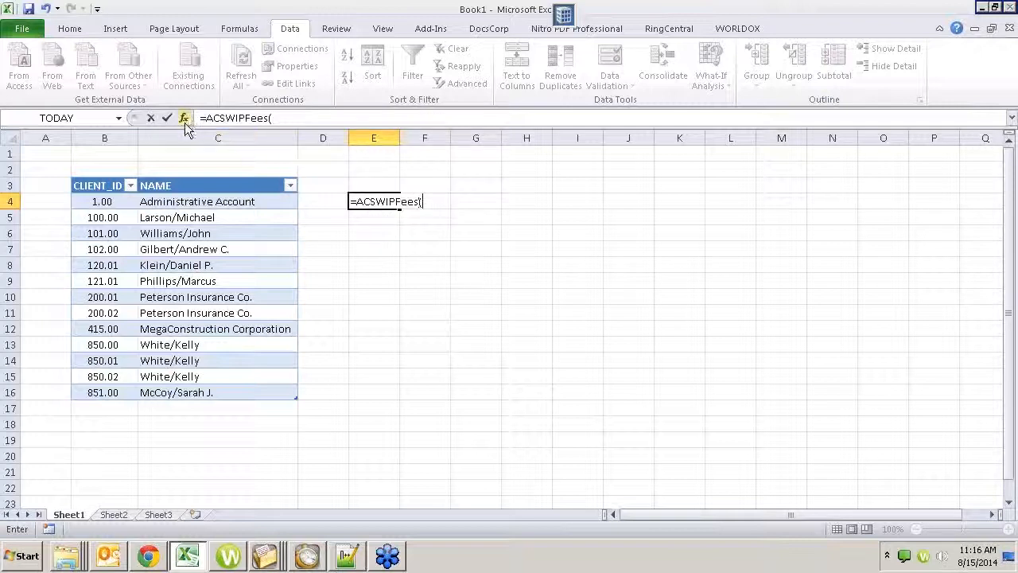
click(184, 118)
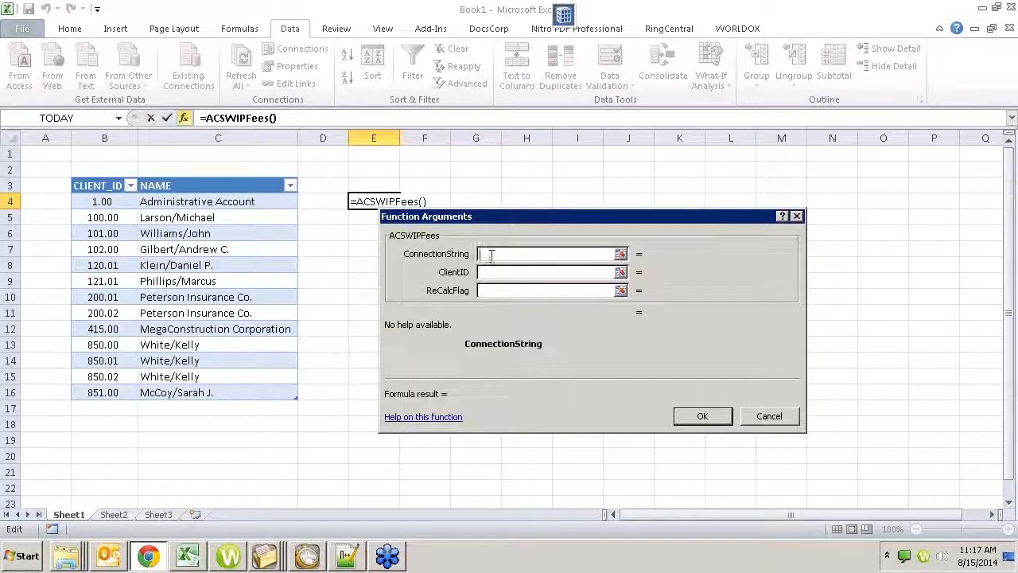
- Enter DSN=STINF as the ConnectionString argument and confirm the E4 formula
text(D)
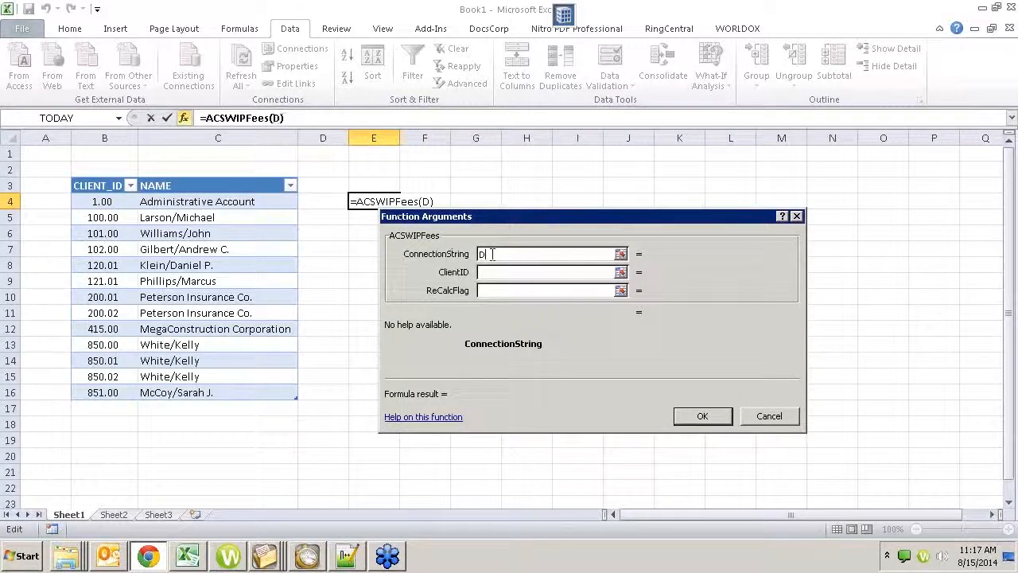
text(SN)
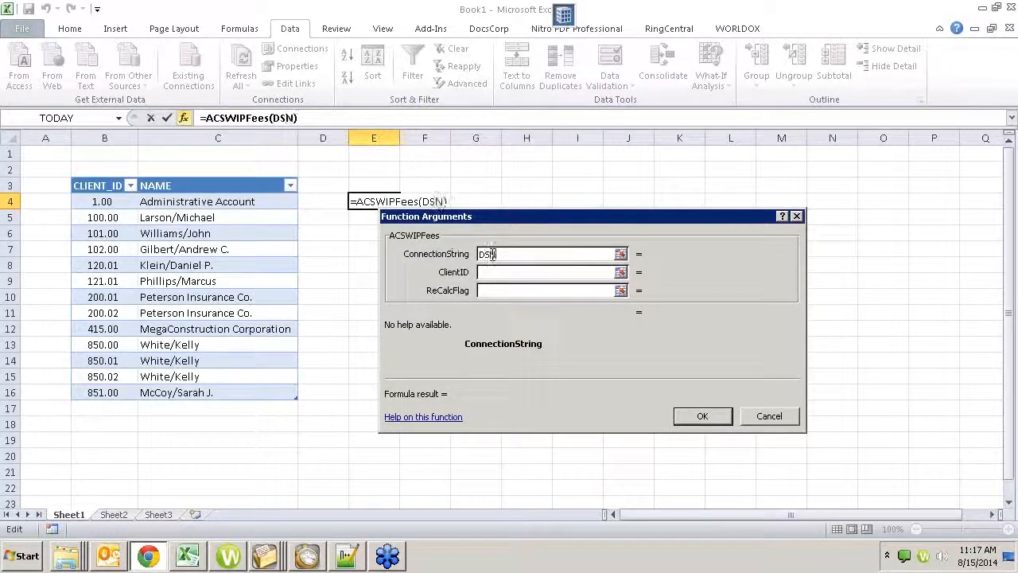
text(=ST)
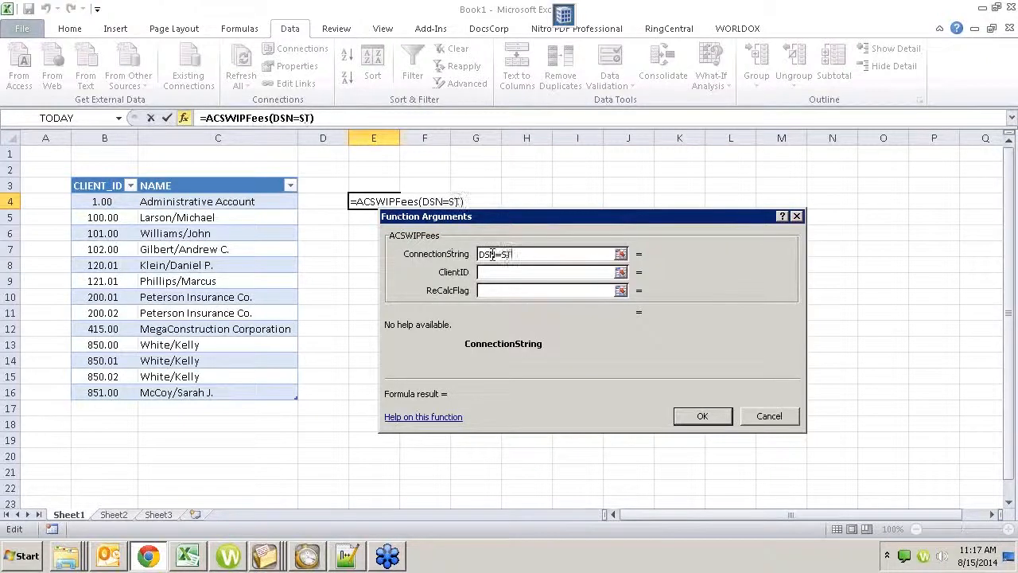
text(INF)
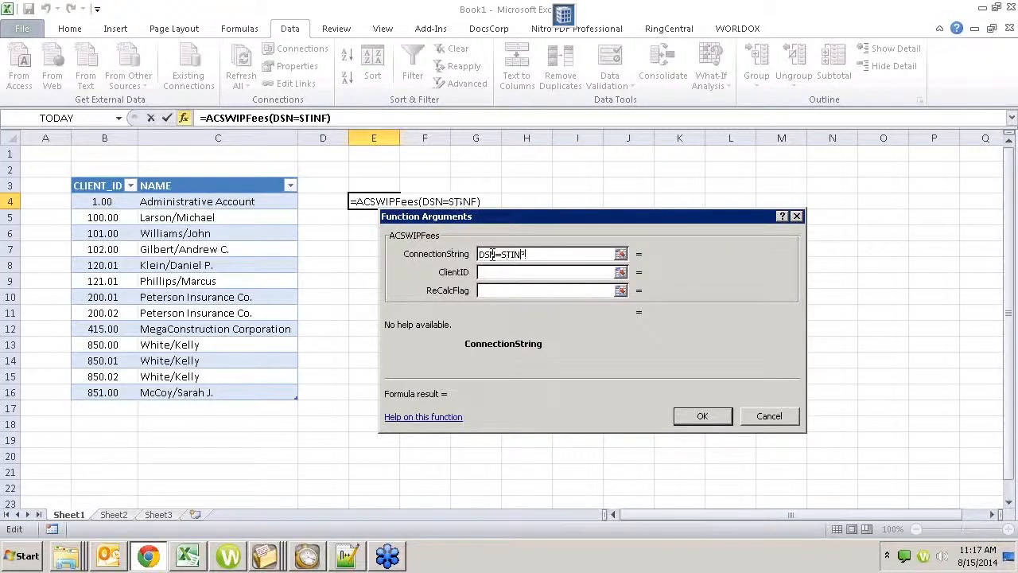
click(704, 415)
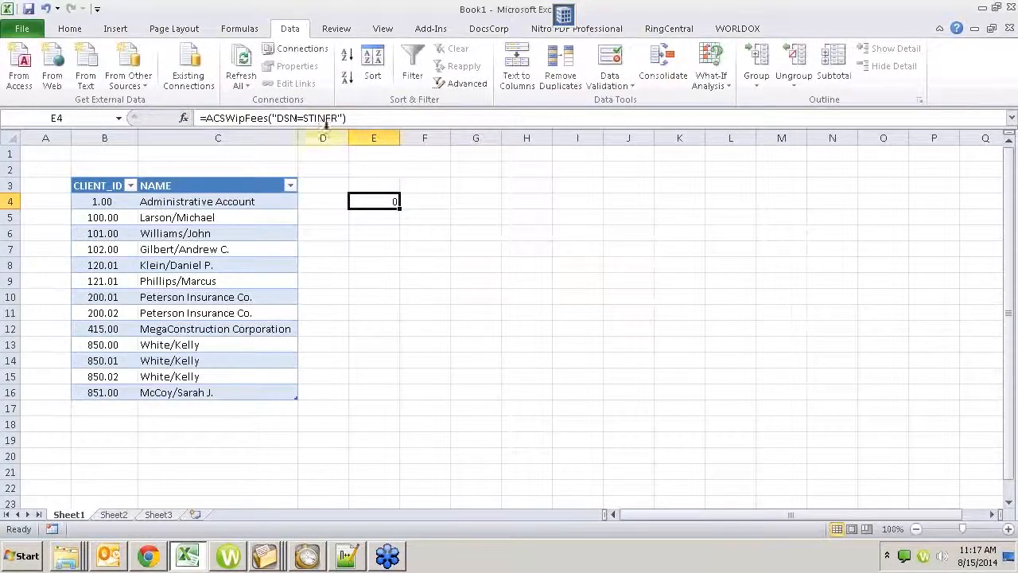
- Edit E4's ACSWipFees formula to set ClientID B4 and ReCalcFlag 2, then confirm it
text(=ACSWipF)
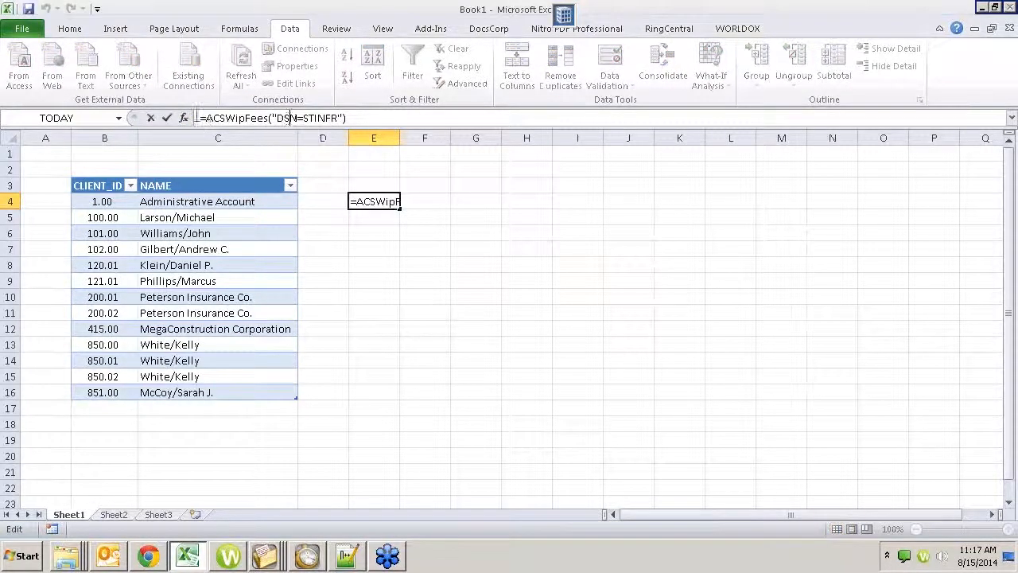
click(185, 118)
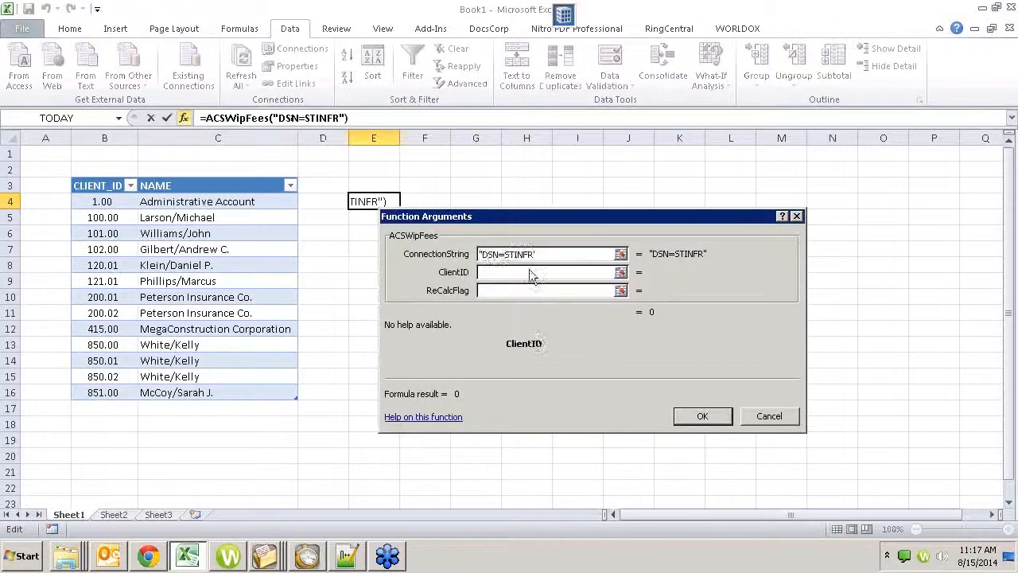
click(549, 270)
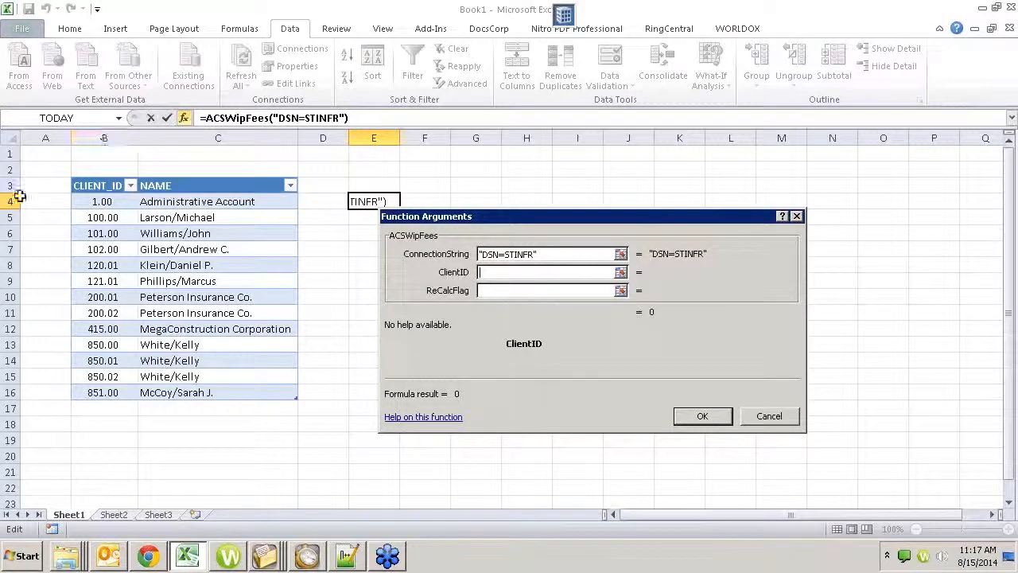
mouse_move(226, 327)
text(B4)
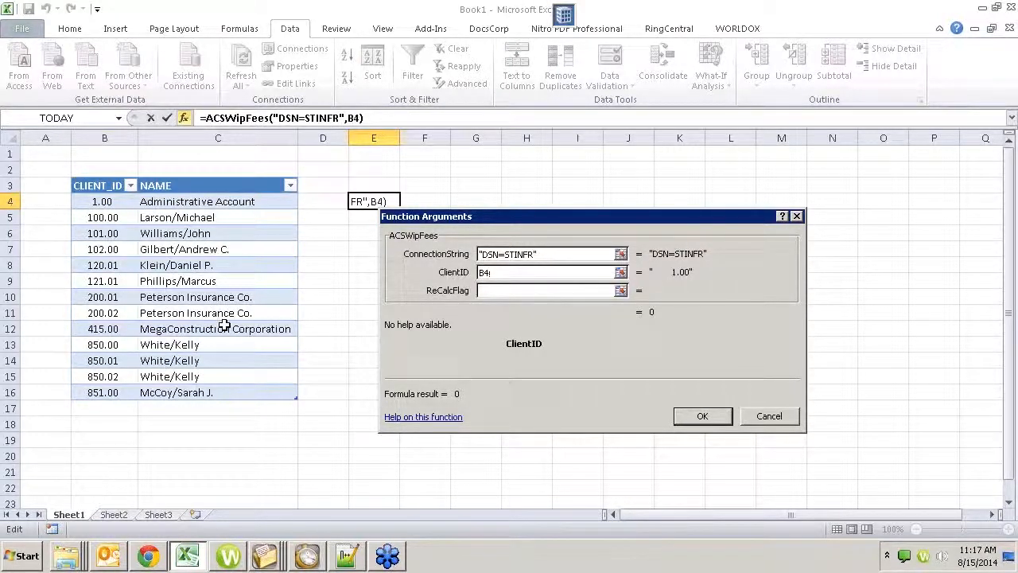
click(551, 290)
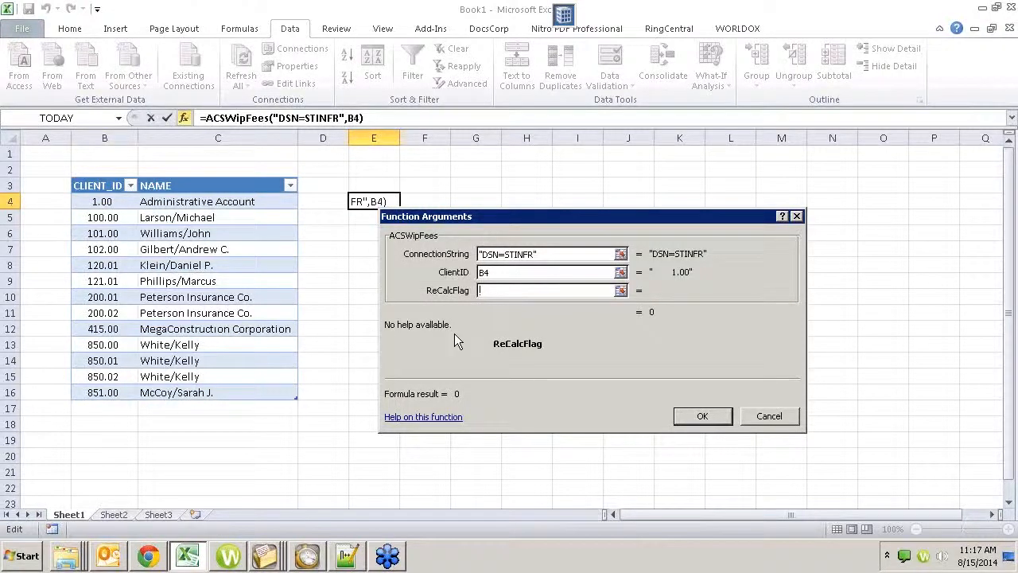
text(2)
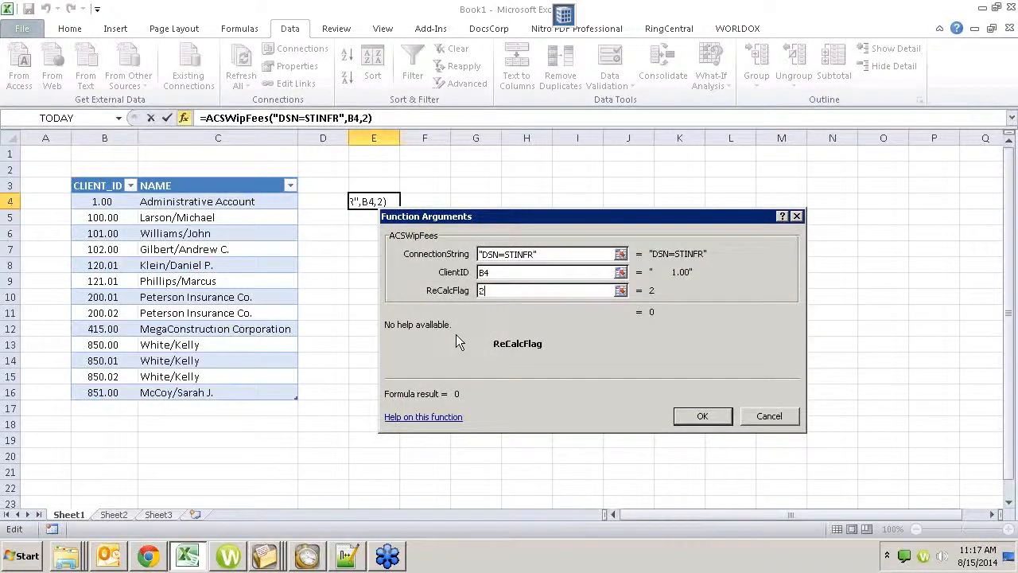
mouse_move(643, 386)
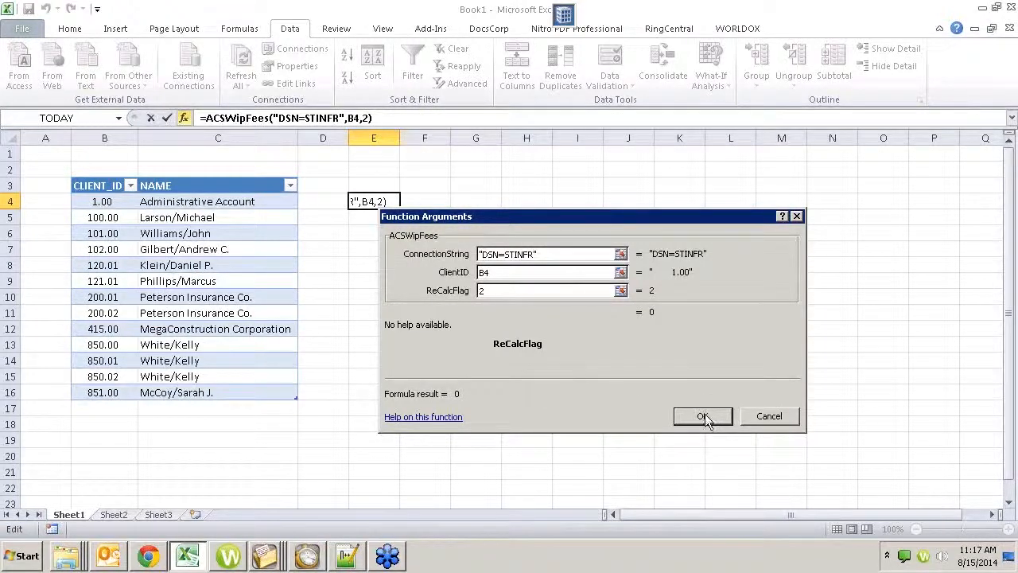
click(702, 417)
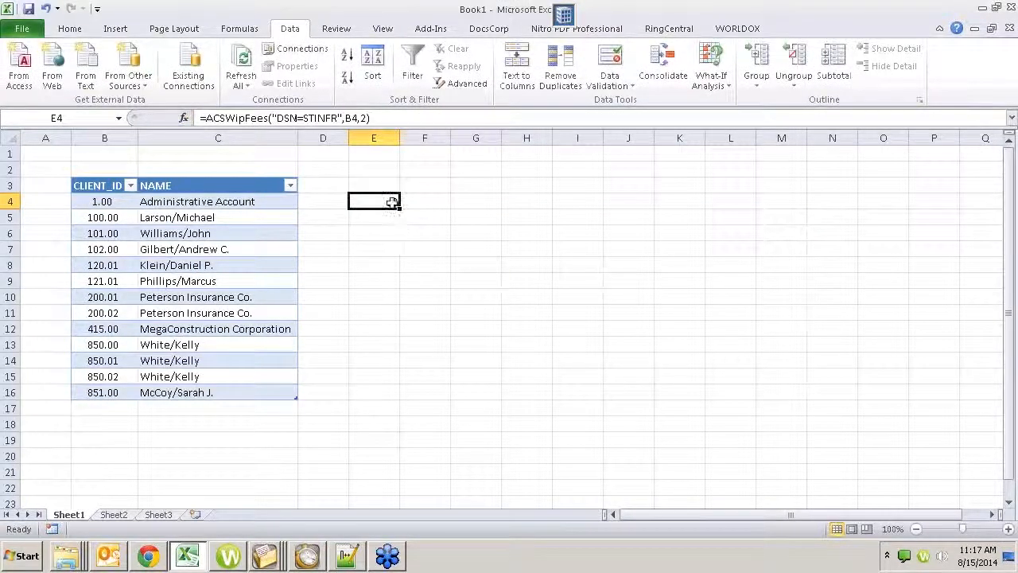
click(217, 200)
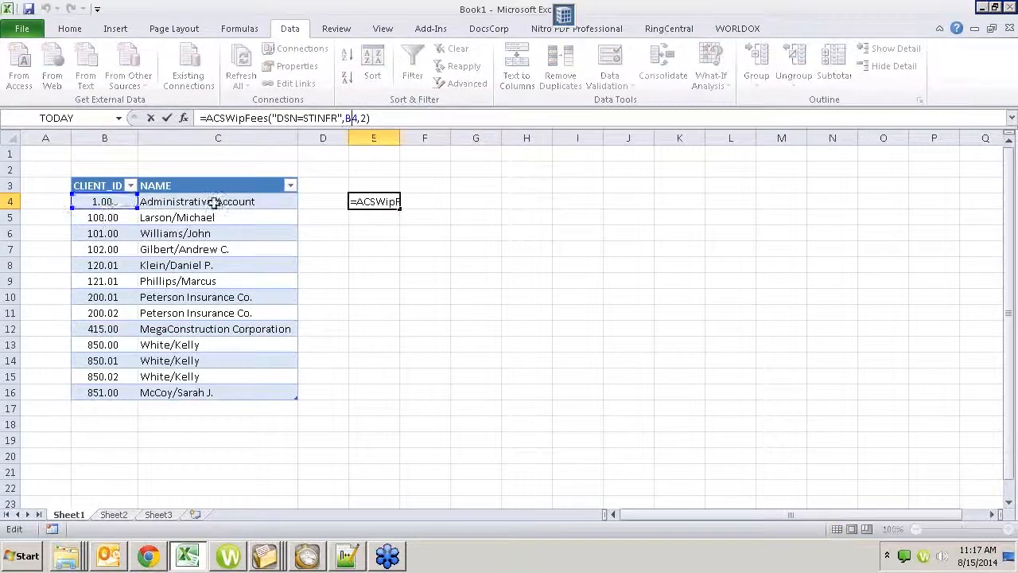
- Copy the ACSWipFees formula from E4 into E5 so it references B5 and returns 3222.25
key(Return)
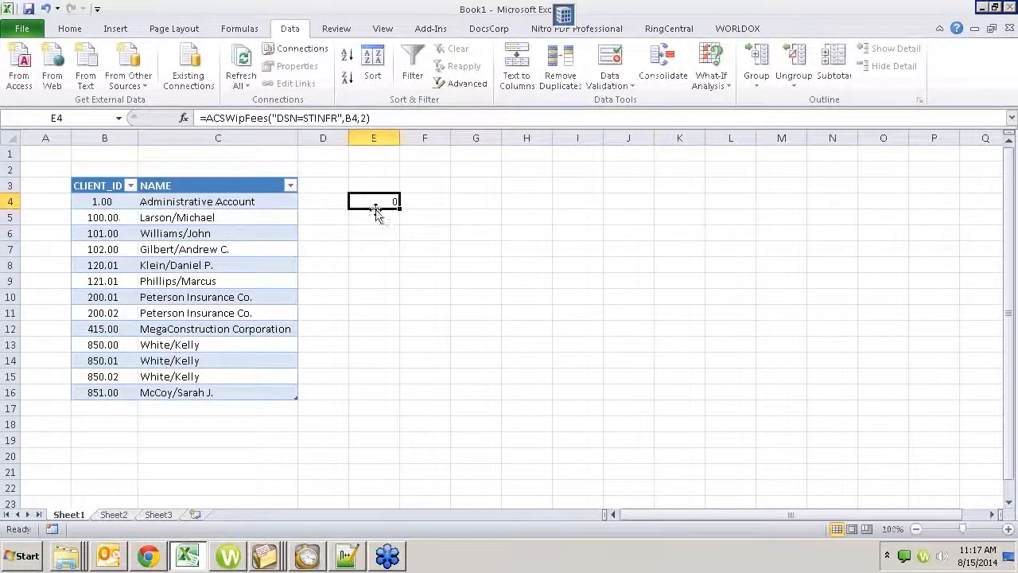
mouse_move(382, 203)
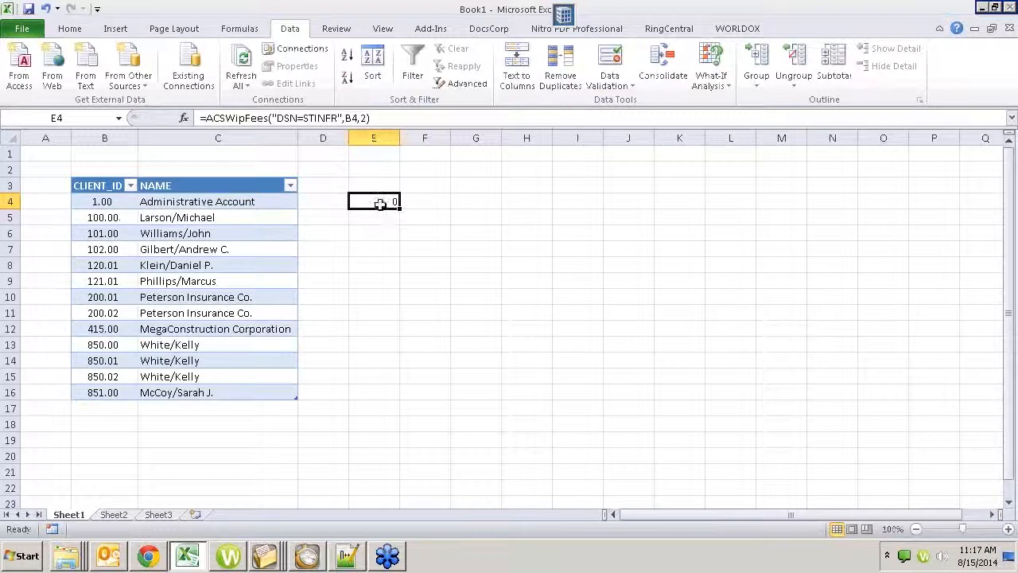
key(ctrl+c)
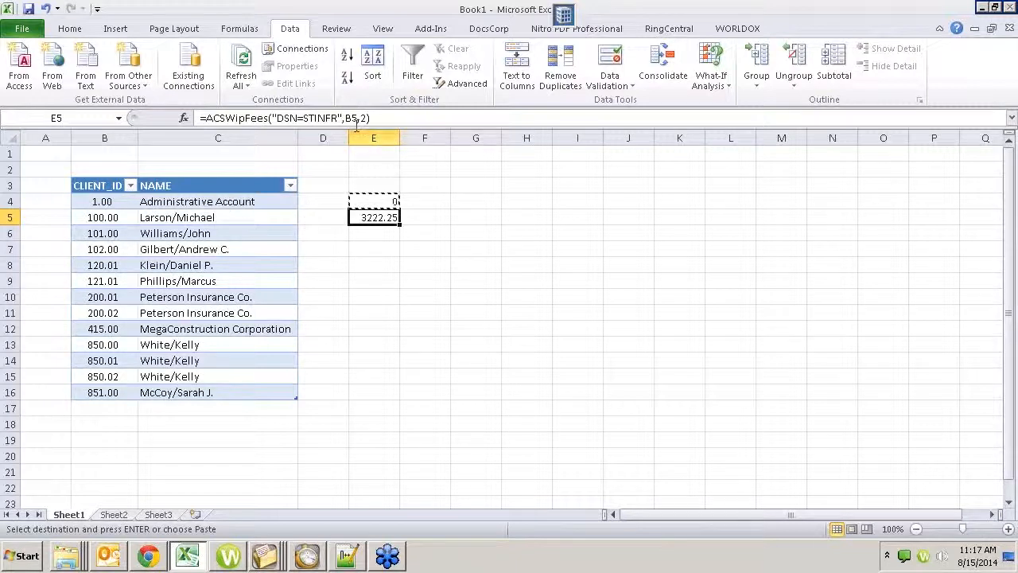
mouse_move(357, 118)
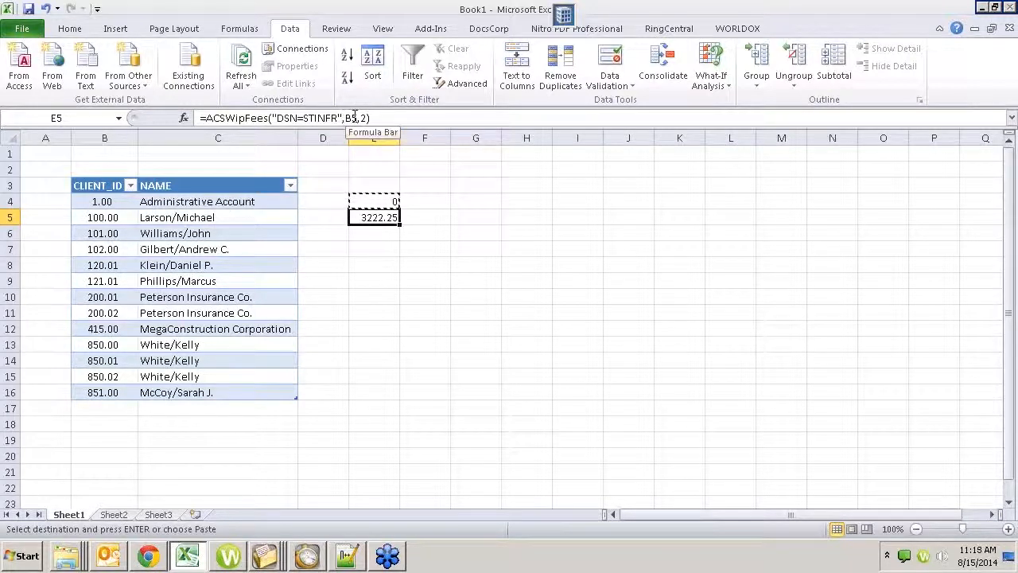
mouse_move(374, 206)
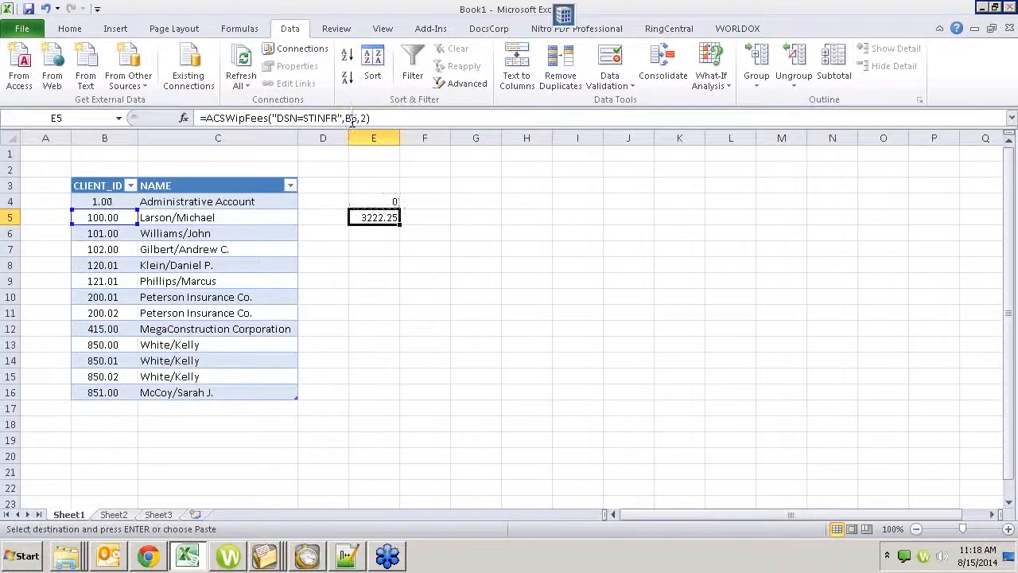
double_click(374, 216)
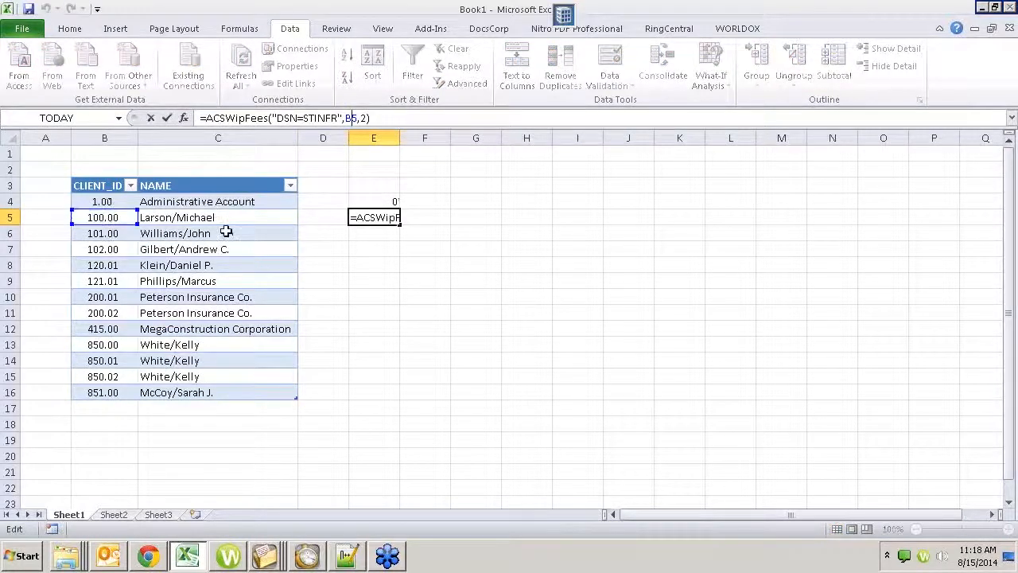
key(Return)
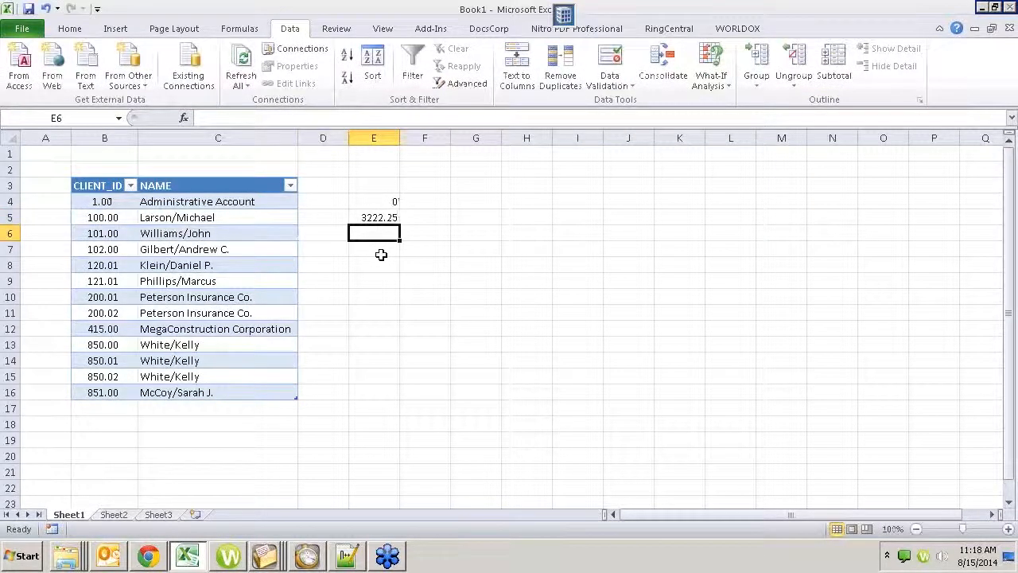
mouse_move(353, 258)
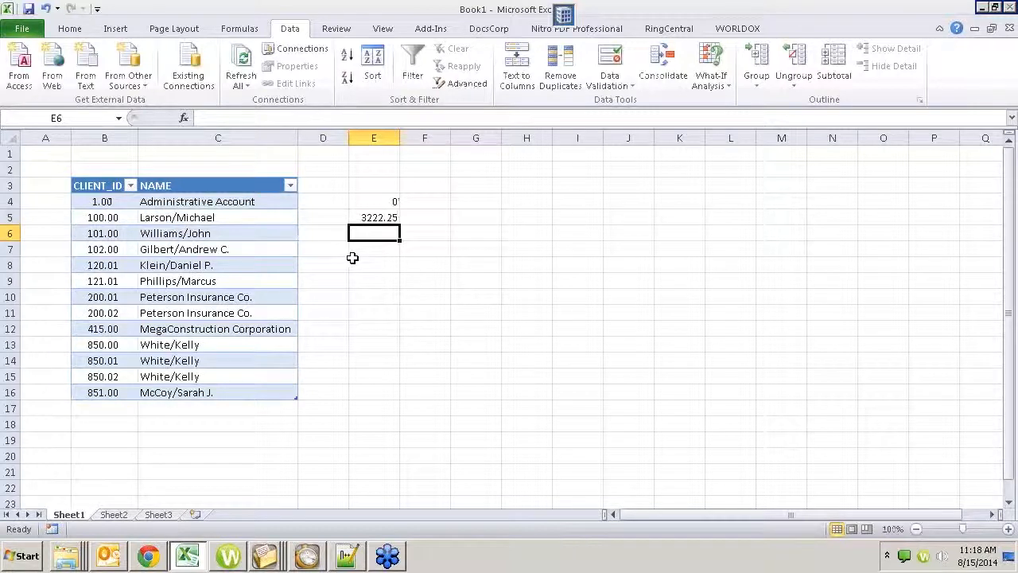
mouse_move(389, 217)
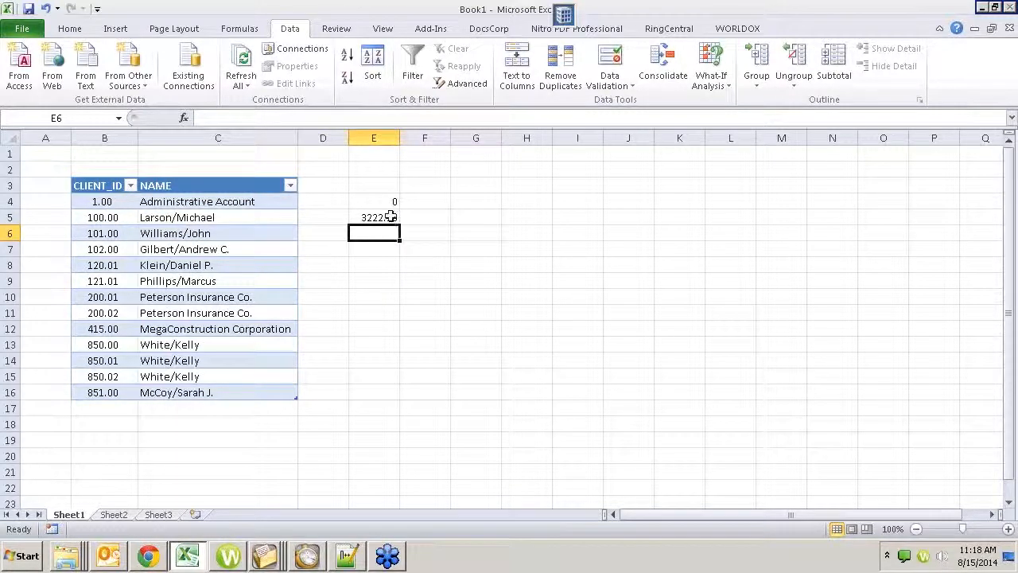
- Fill the fee formula from E5 down to E16 and select the results E4:E16
click(374, 217)
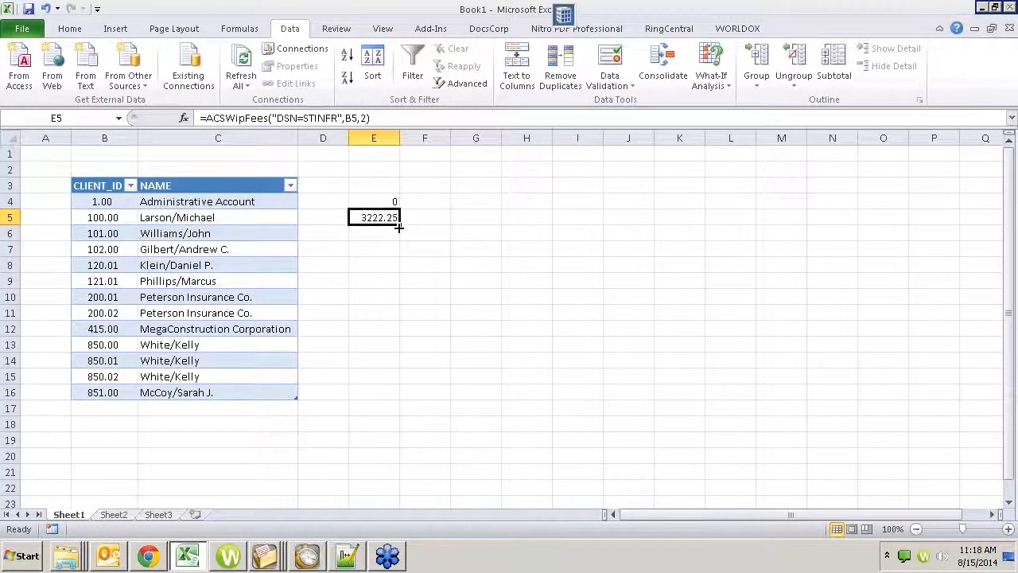
mouse_move(146, 349)
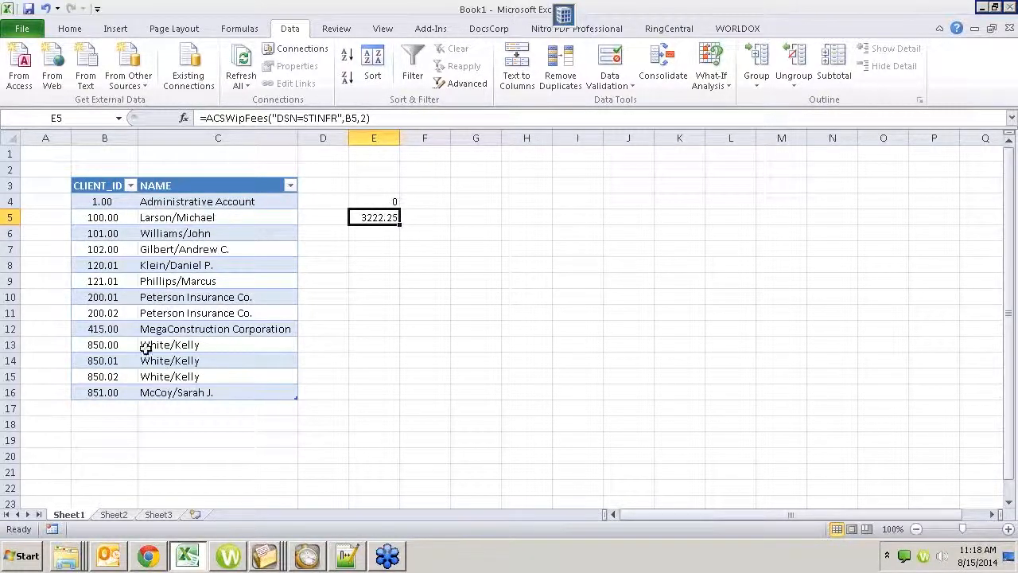
mouse_move(191, 474)
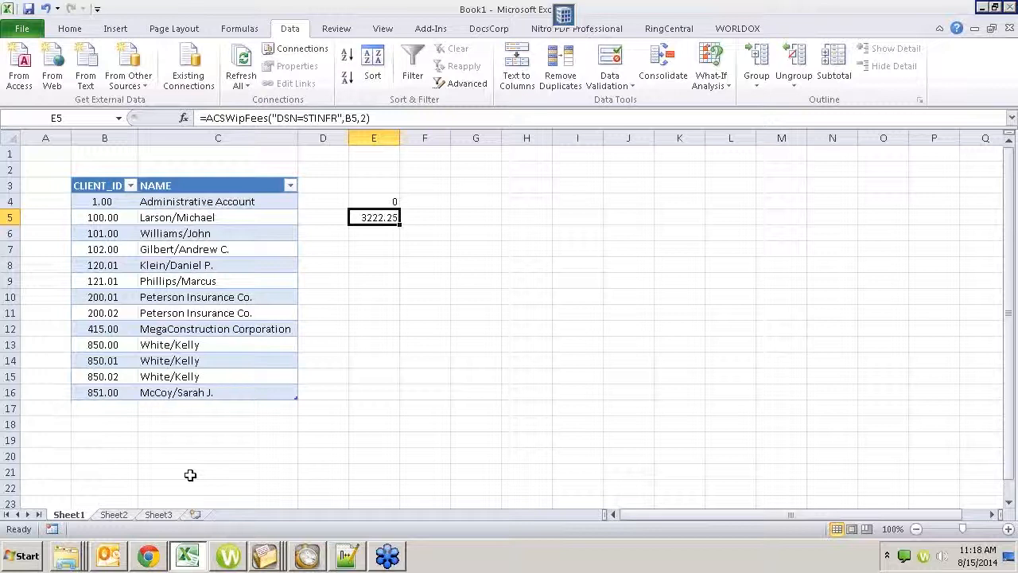
mouse_move(430, 250)
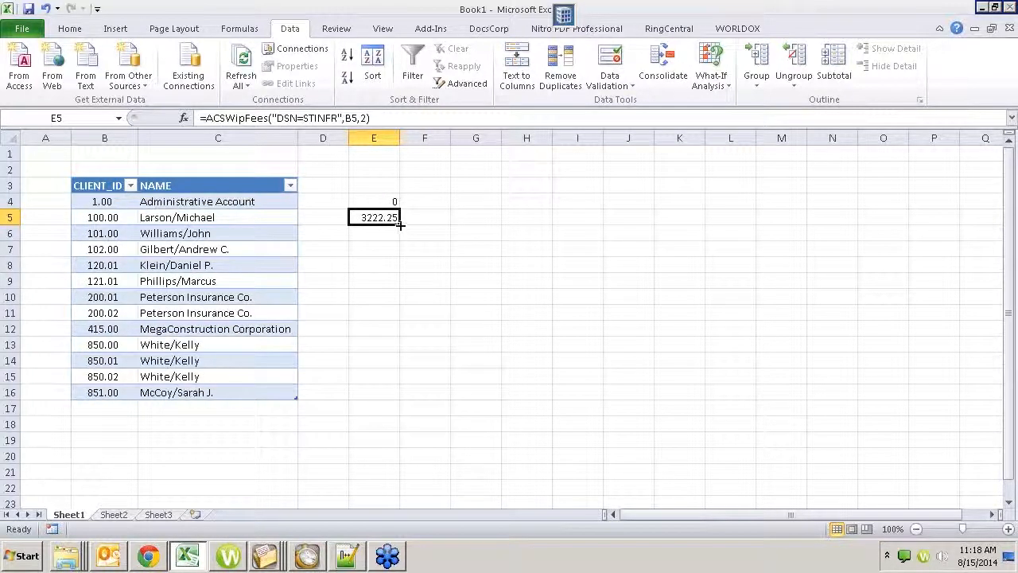
drag(401, 226, 401, 238)
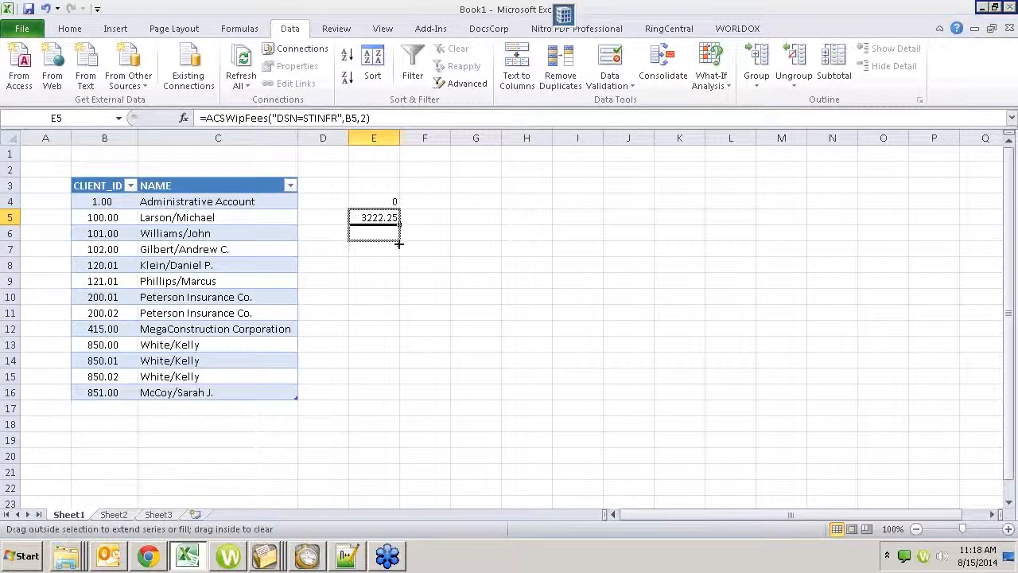
drag(399, 225, 395, 396)
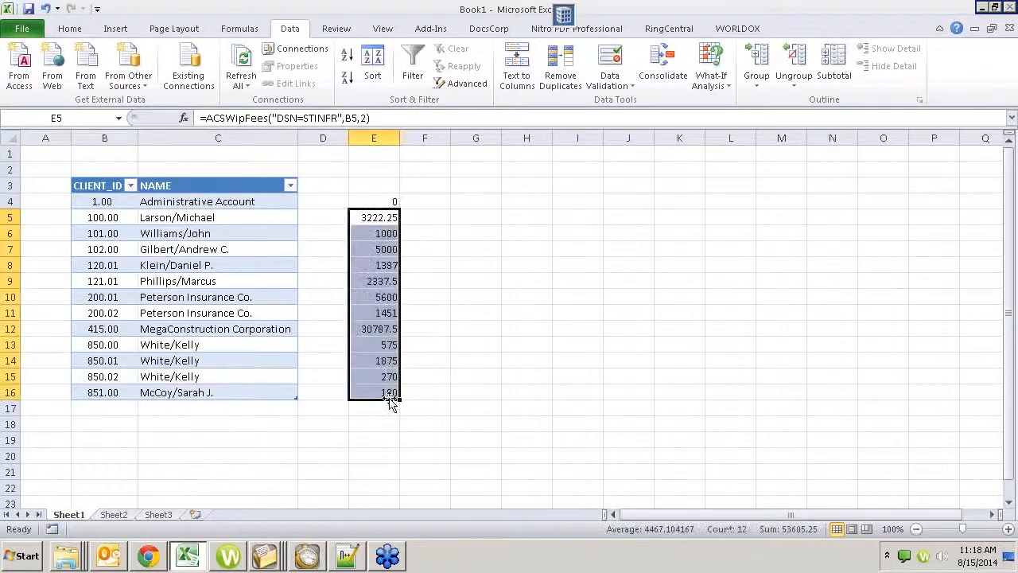
mouse_move(381, 328)
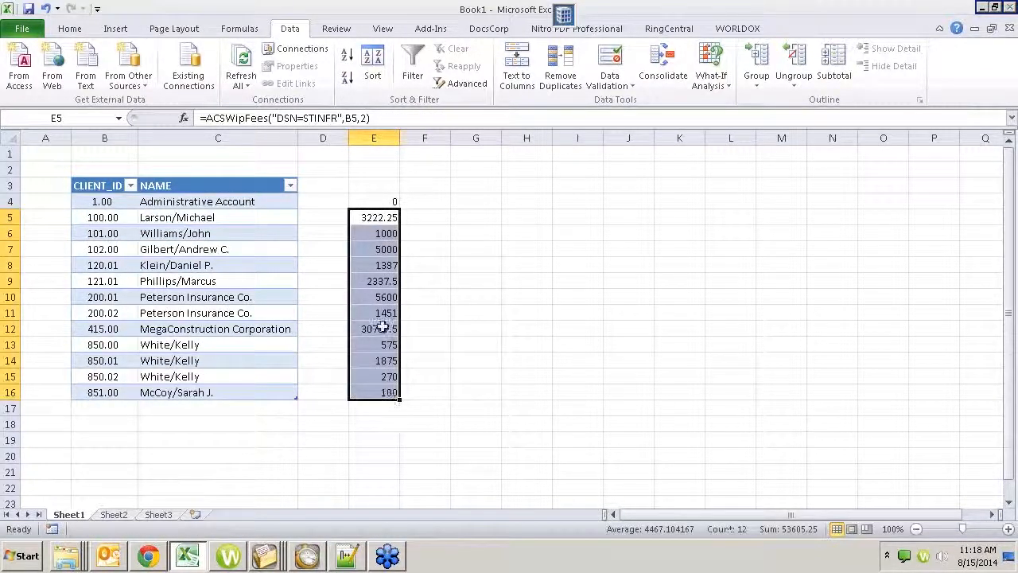
click(374, 200)
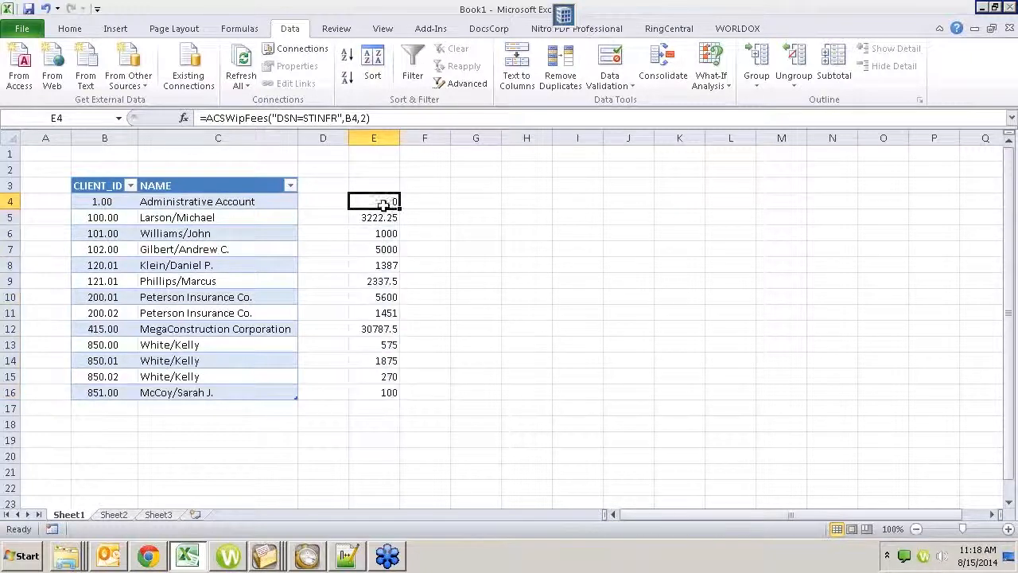
drag(374, 201, 373, 391)
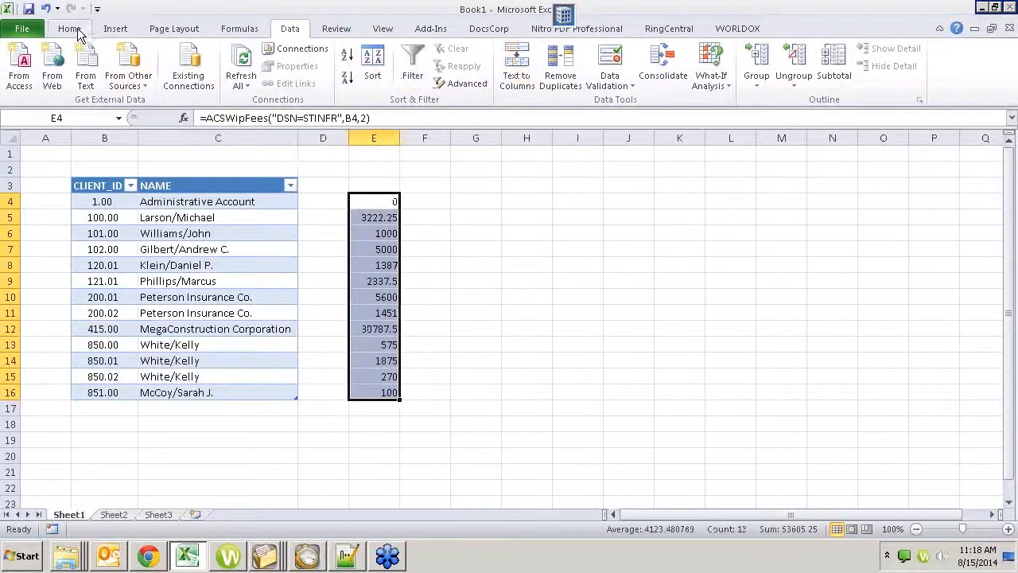
click(70, 29)
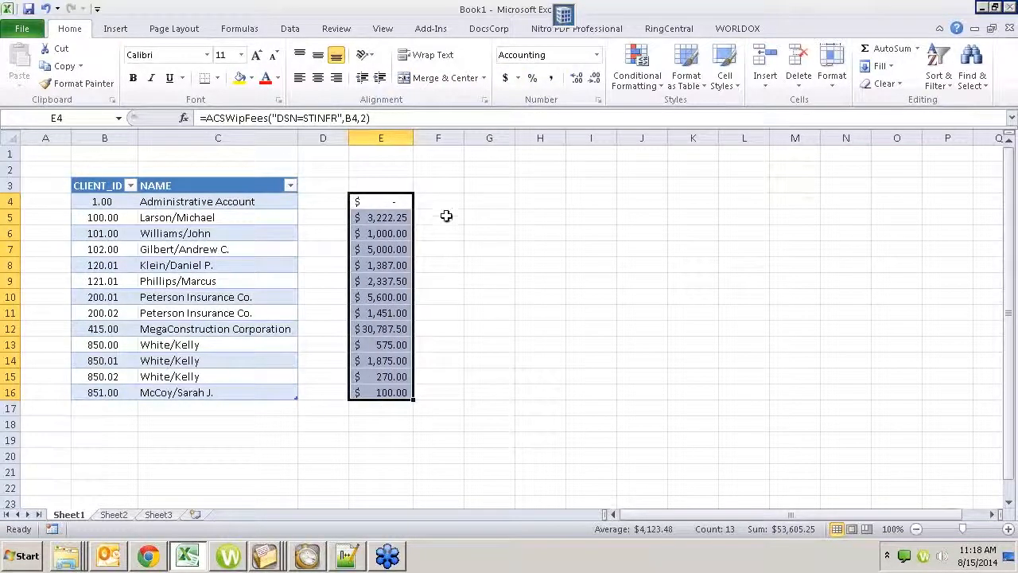
click(439, 201)
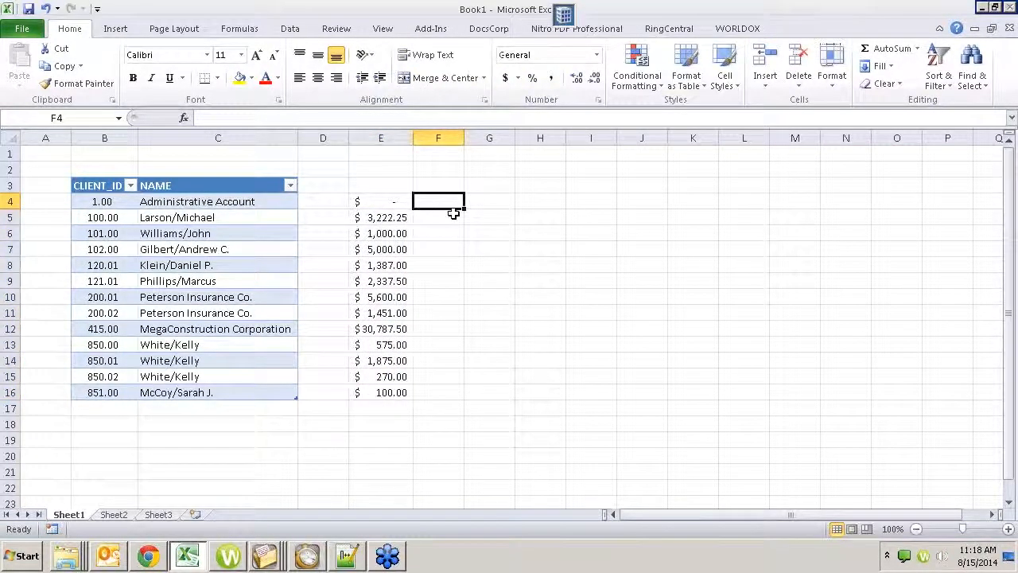
mouse_move(503, 294)
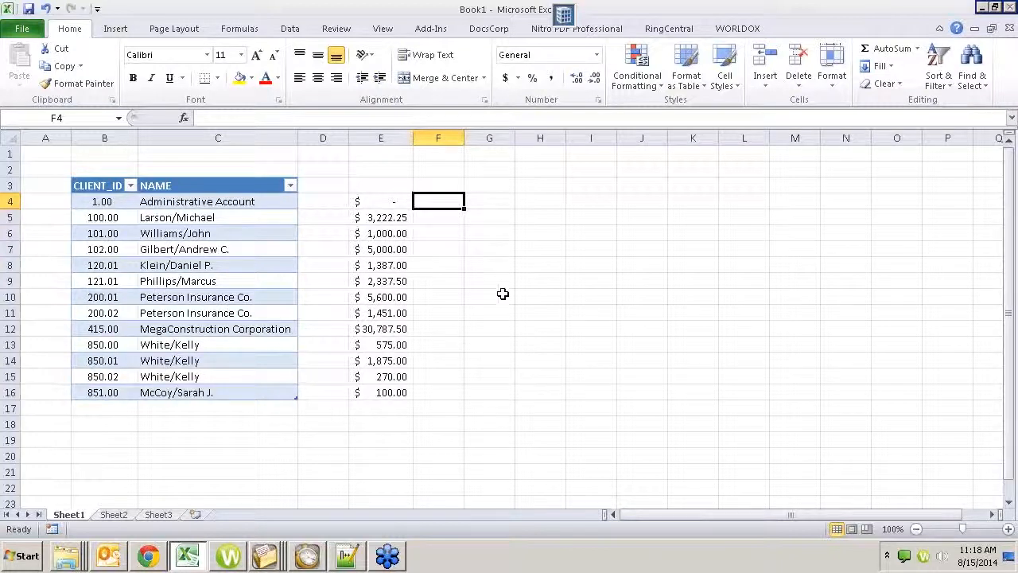
- Start an =ACSWIPCosts( formula in F4 and bring up its argument prompts
text(=A)
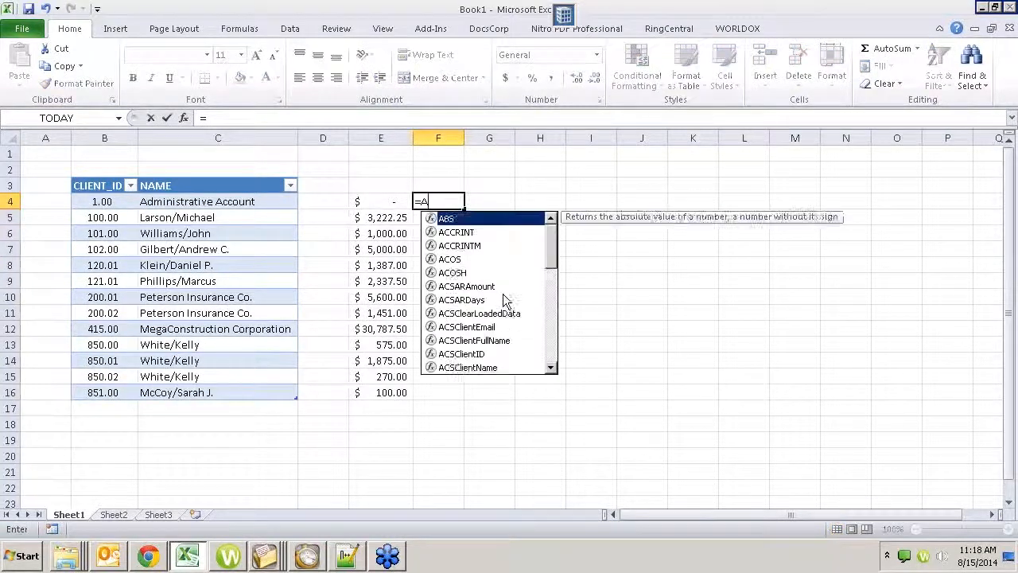
text(CSWIPC)
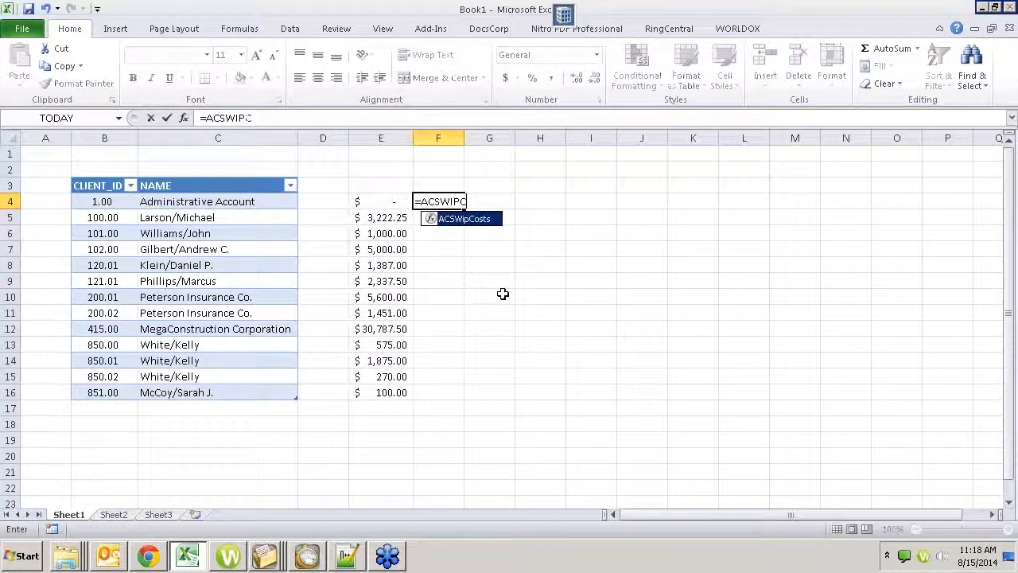
text(osts()
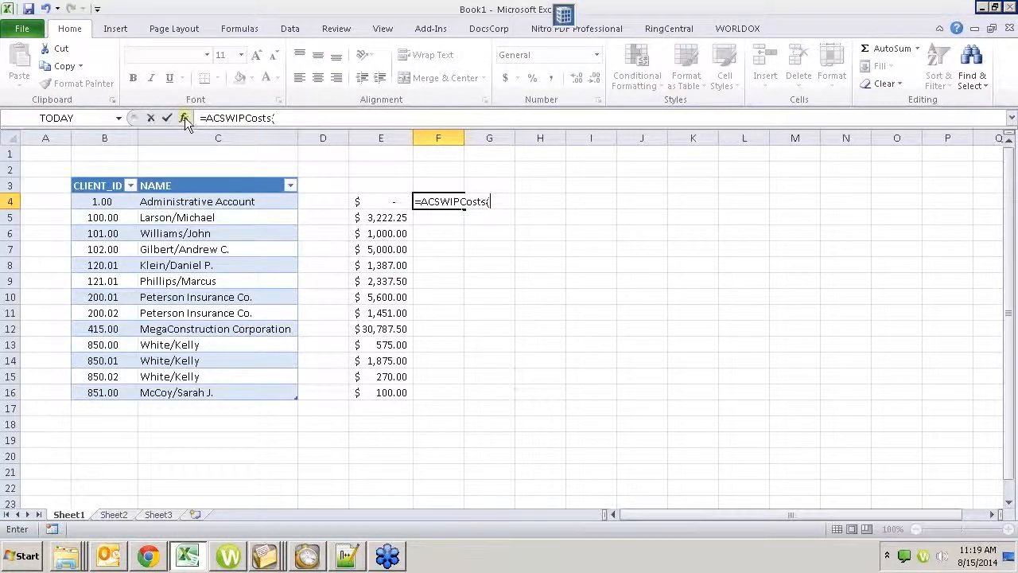
click(185, 118)
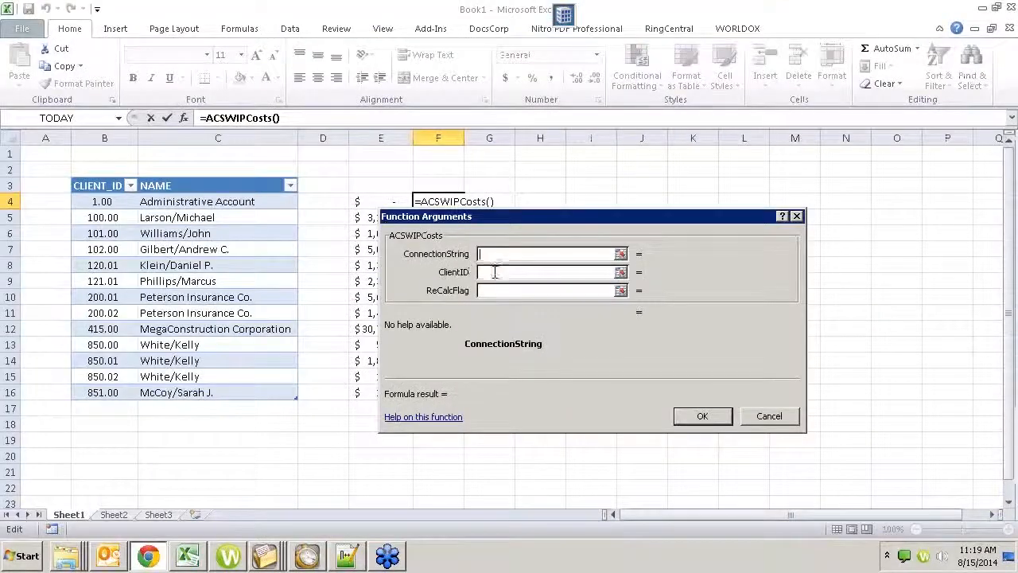
- Enter DSN=STINFR, client ID B4 and recalc flag 2 as the arguments and confirm
text(D)
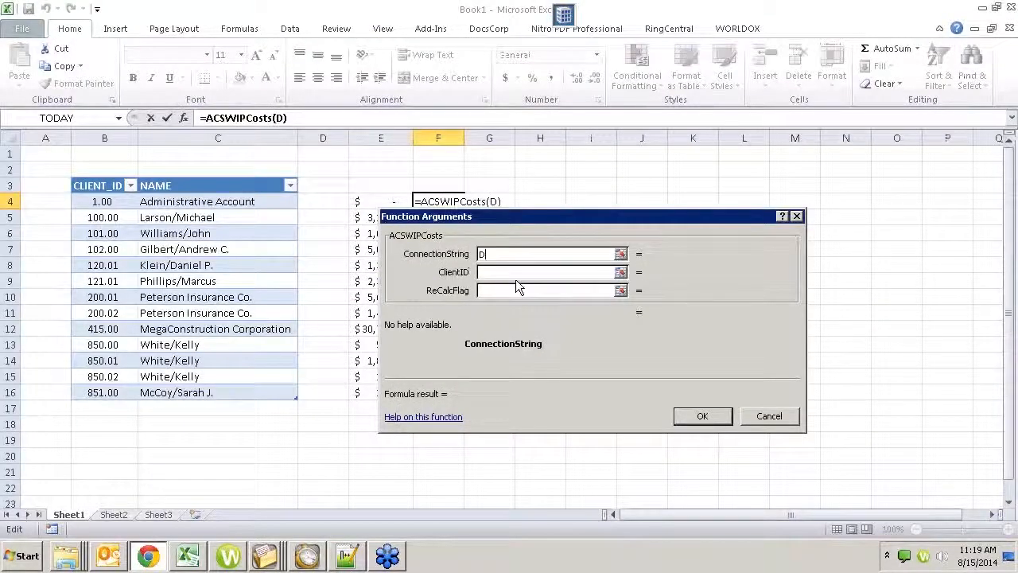
text(SN=)
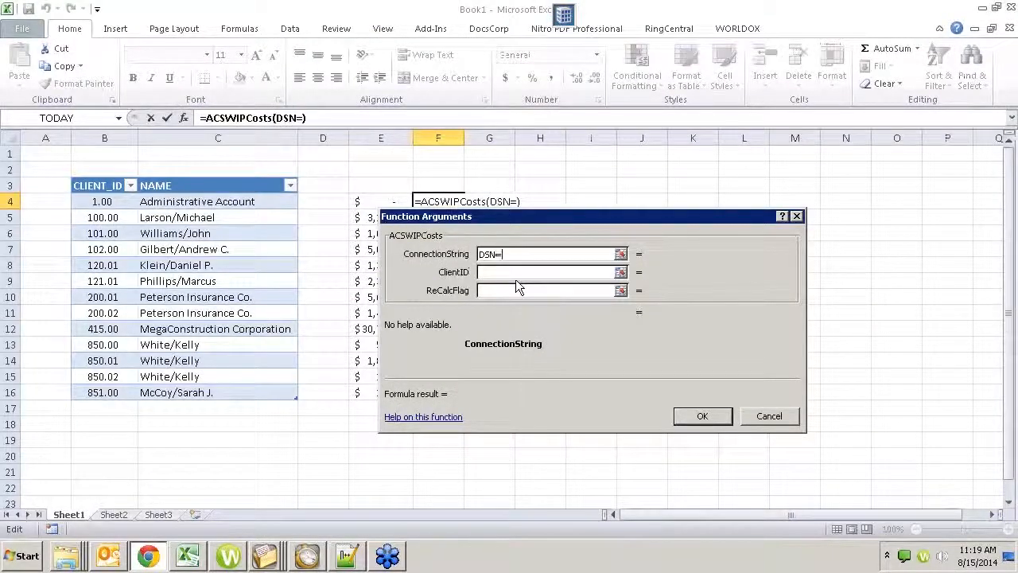
text(STINFR")
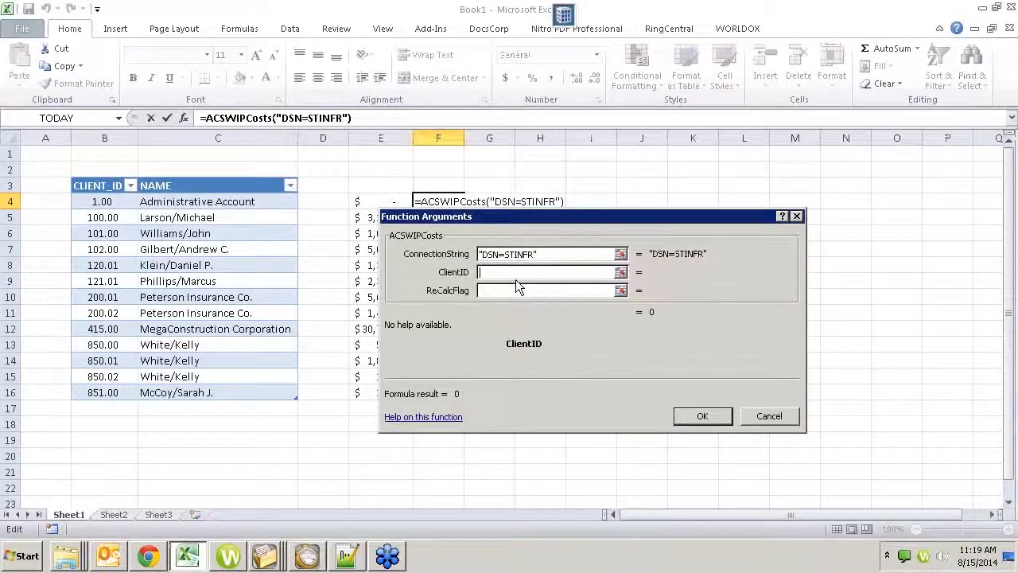
mouse_move(453, 201)
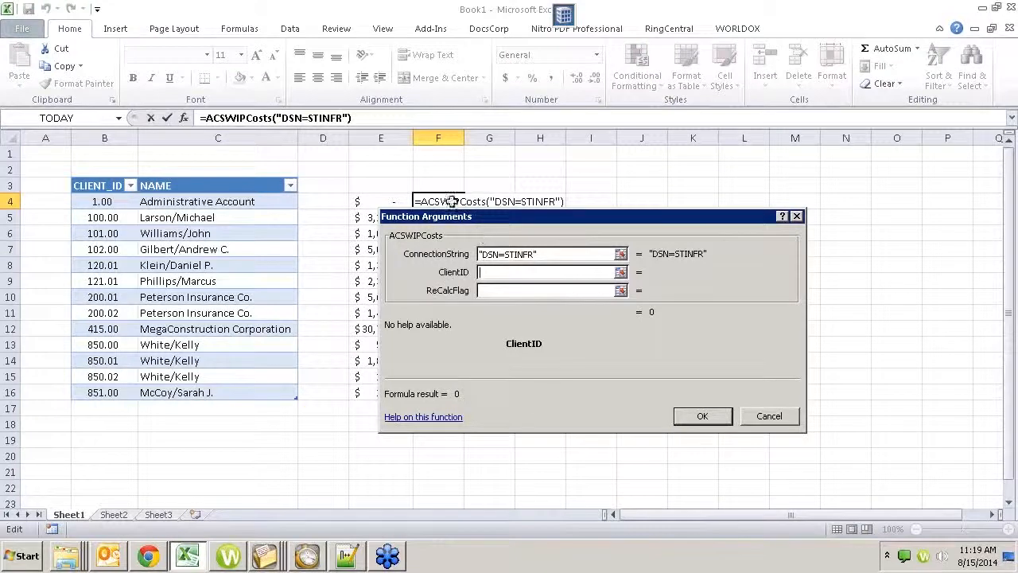
mouse_move(643, 407)
text(2)
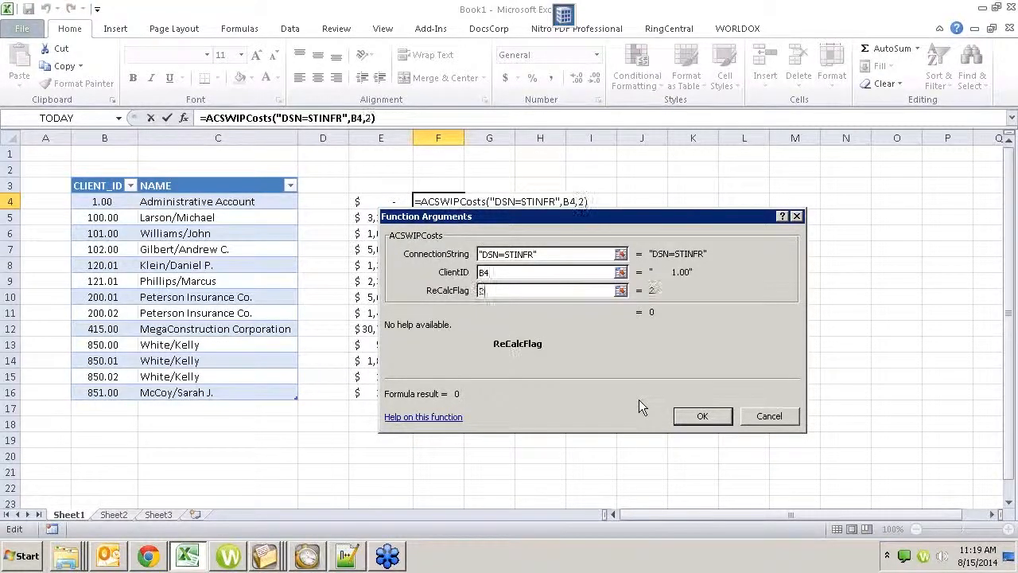
click(702, 416)
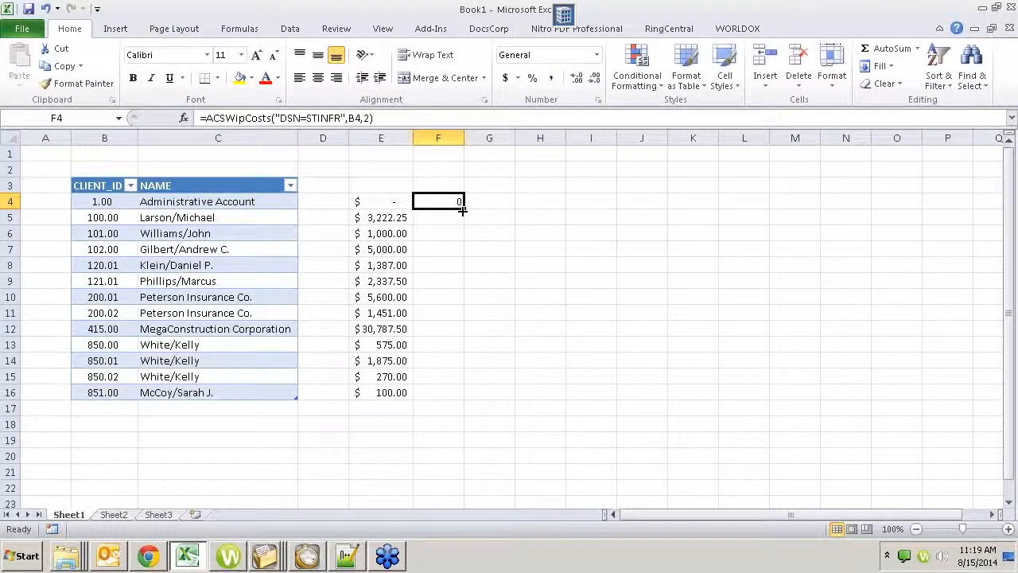
- Fill the ACSWipCosts formula from F4 down through F16, then move to G4
drag(437, 201, 437, 391)
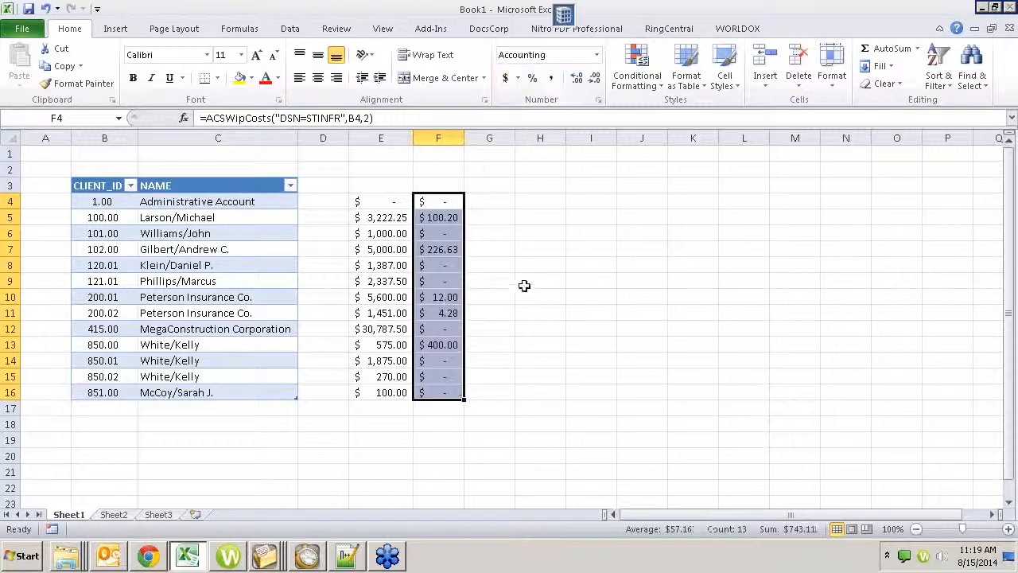
mouse_move(503, 370)
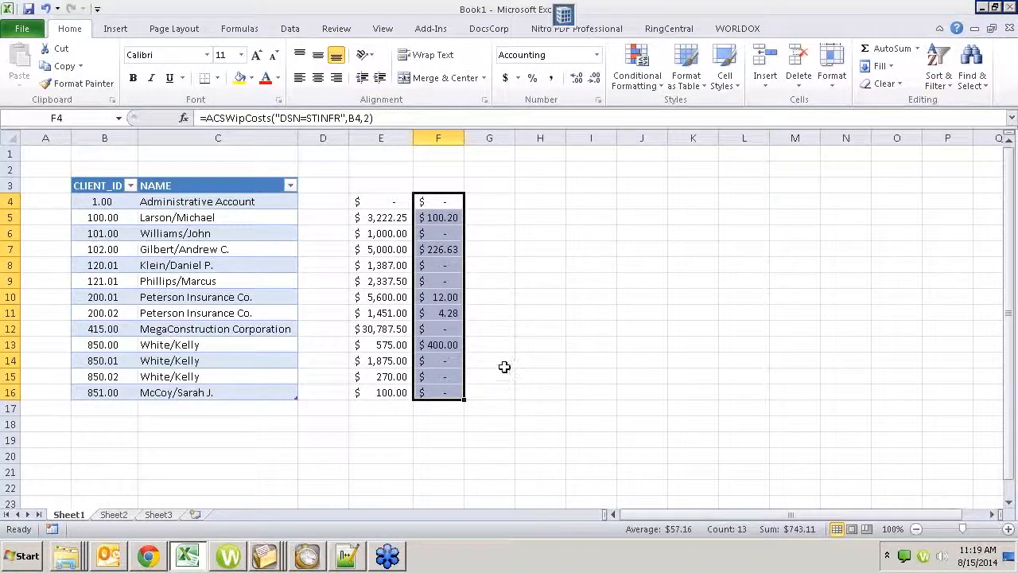
click(490, 200)
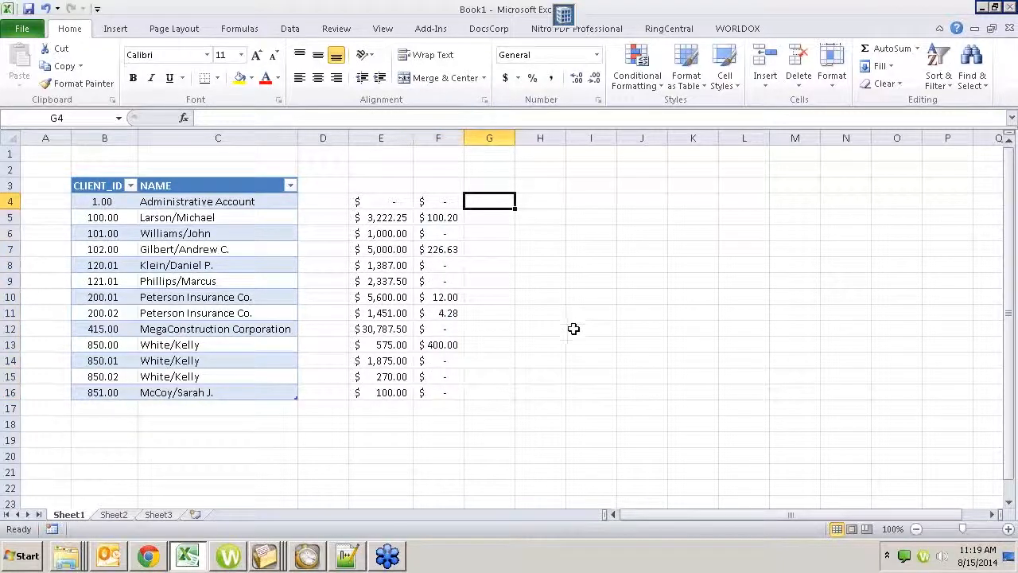
- Type =ACS in G4 to list the matching ACS functions
text(=A)
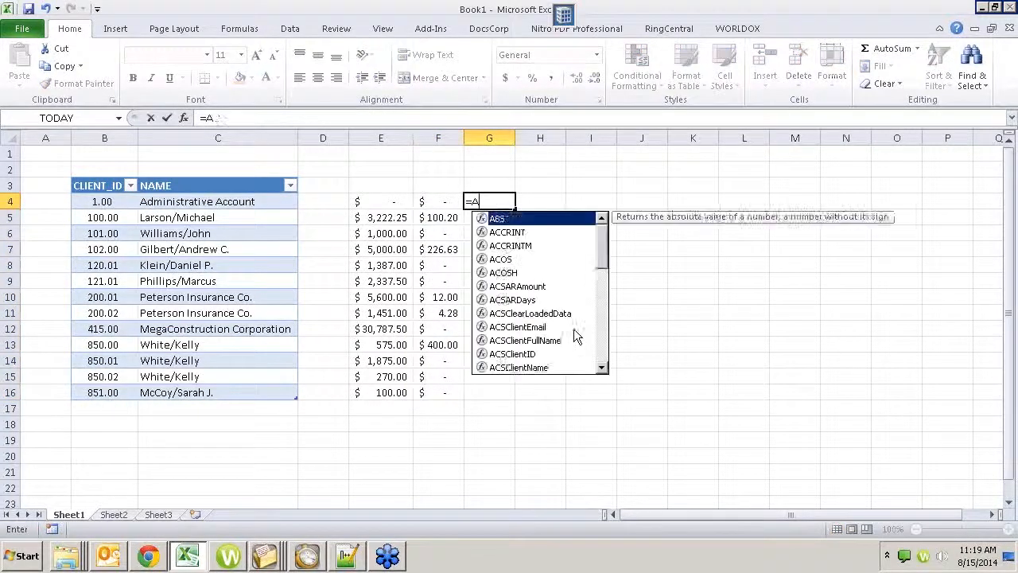
text(CS)
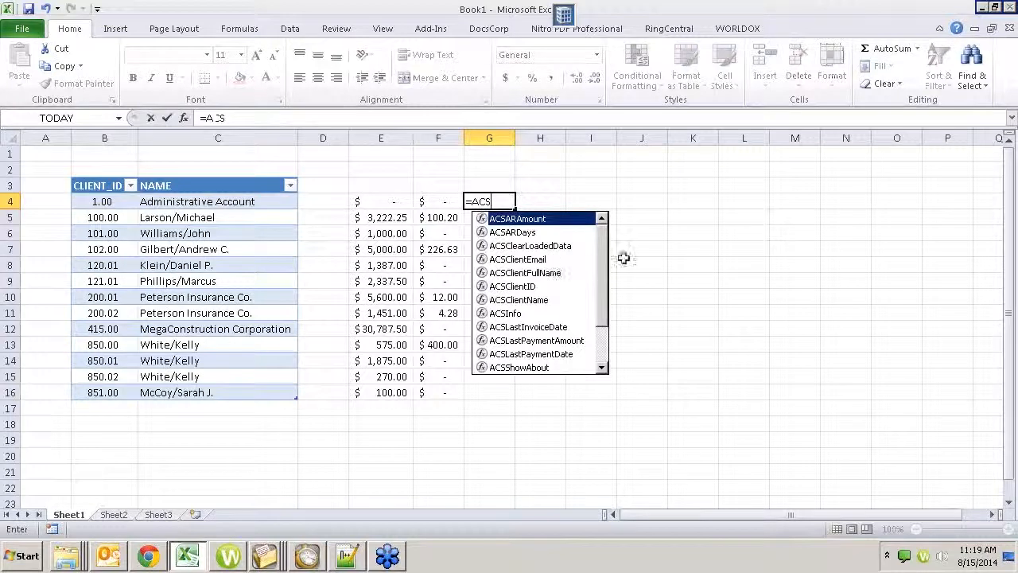
mouse_move(539, 238)
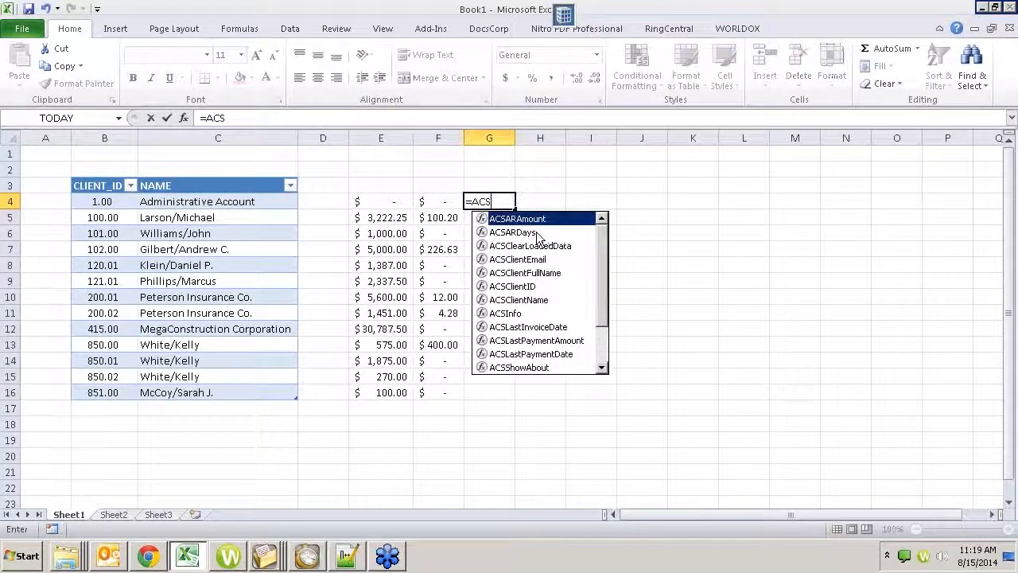
mouse_move(560, 261)
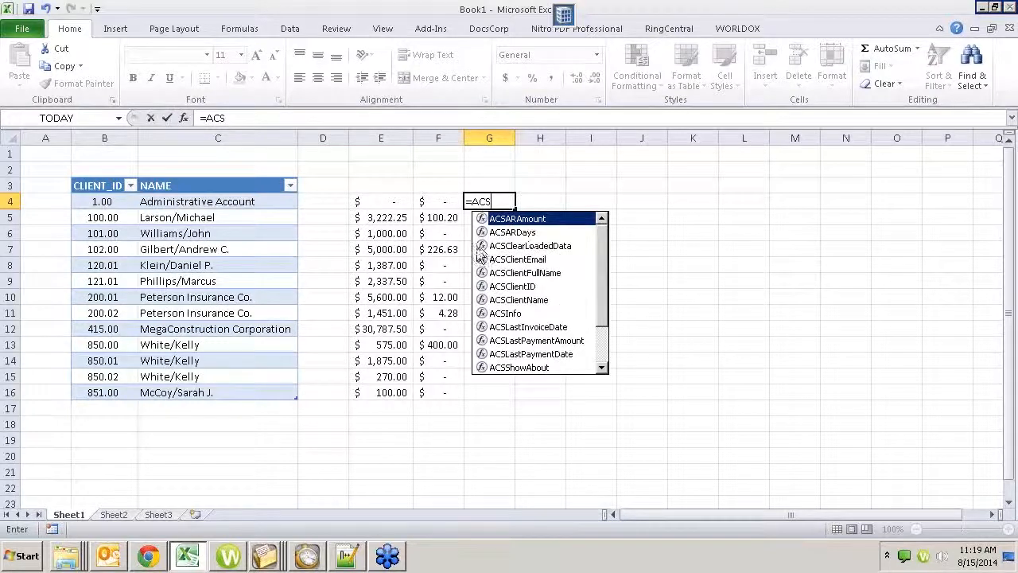
mouse_move(515, 264)
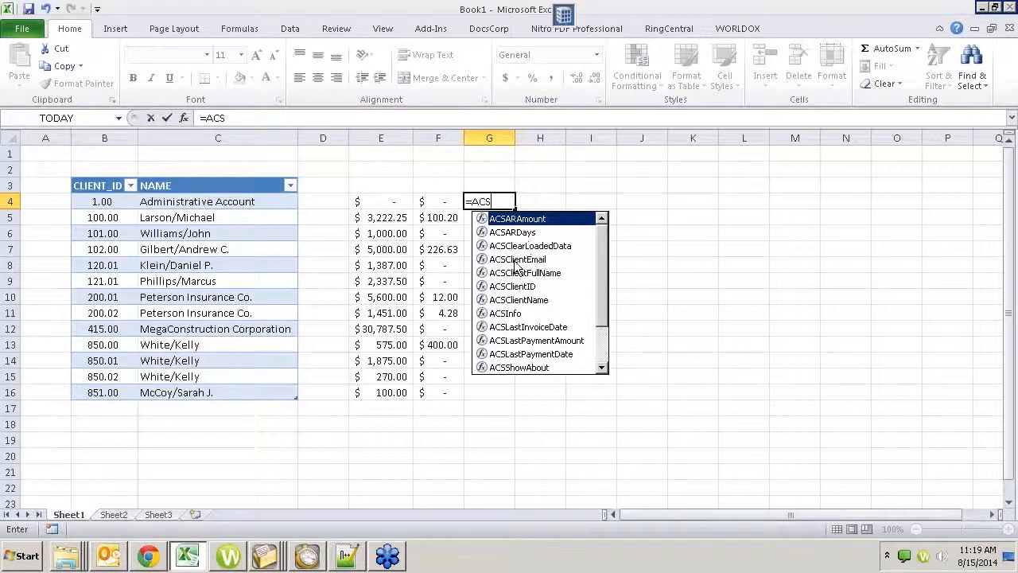
mouse_move(506, 296)
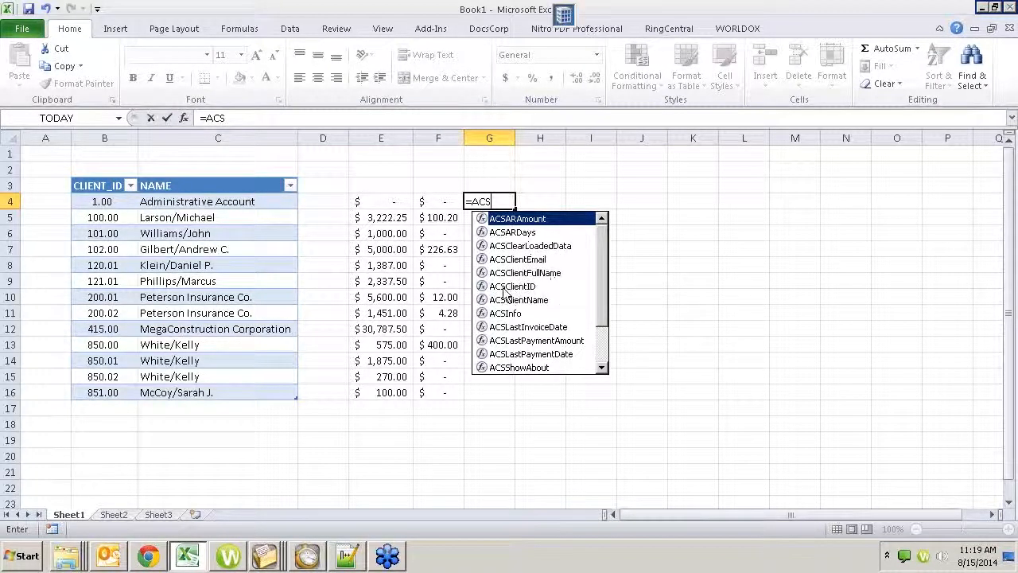
mouse_move(539, 309)
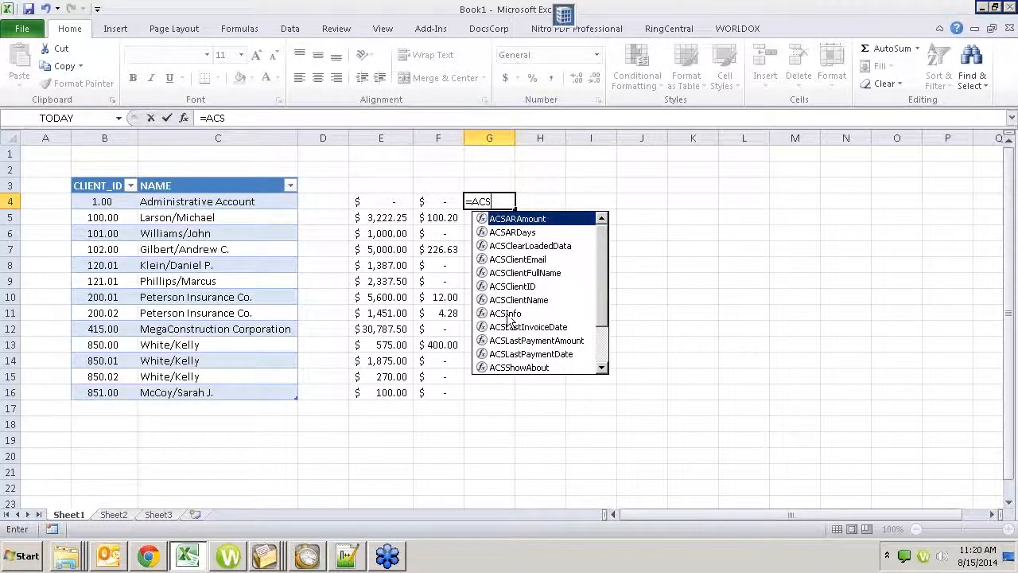
mouse_move(549, 341)
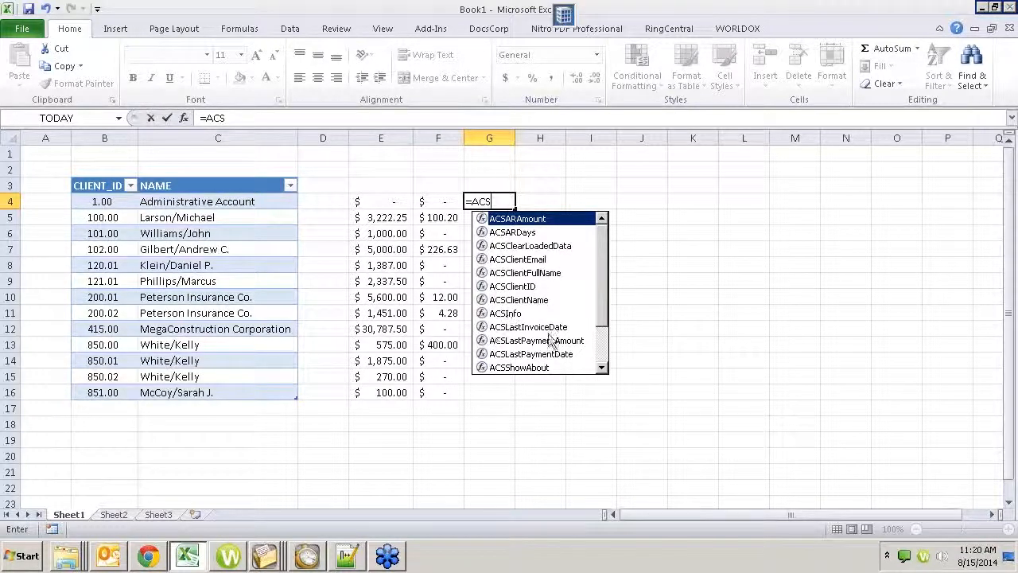
mouse_move(565, 347)
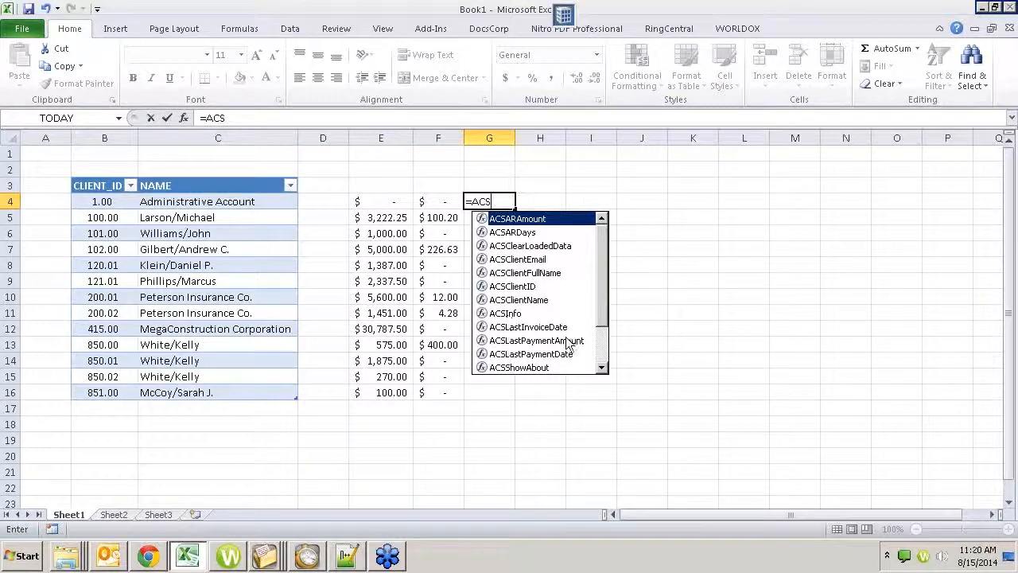
mouse_move(544, 375)
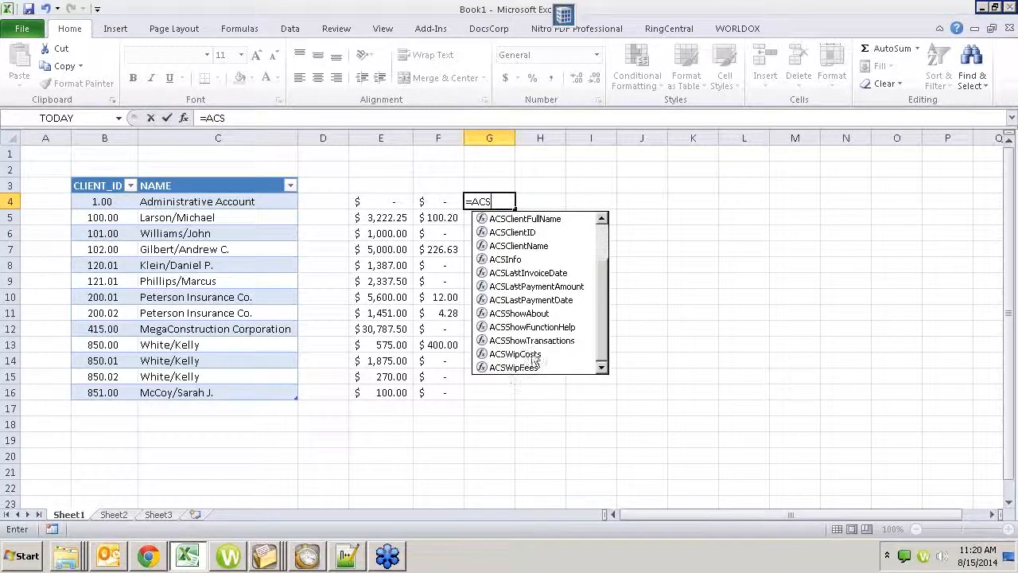
mouse_move(517, 360)
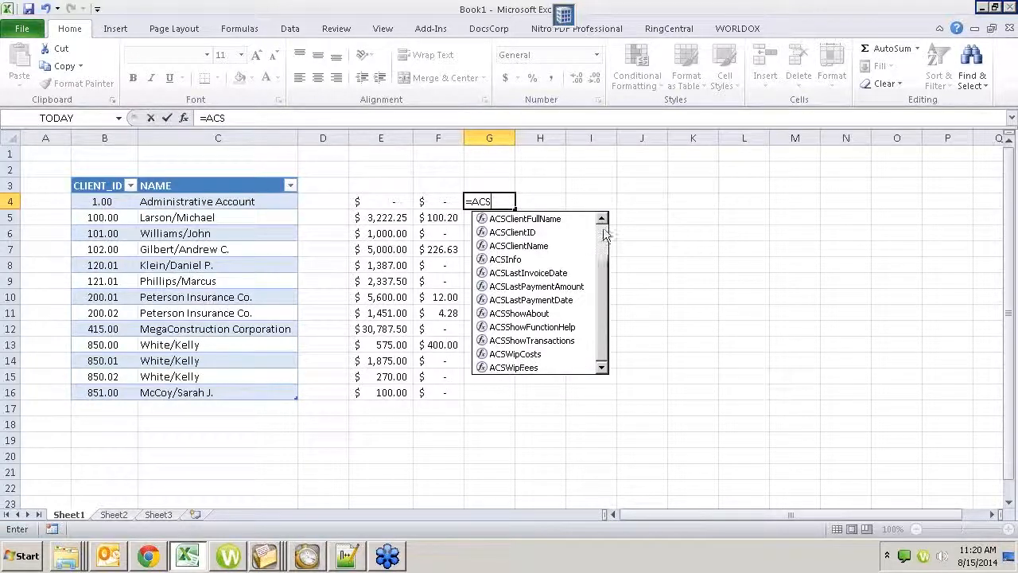
mouse_move(587, 277)
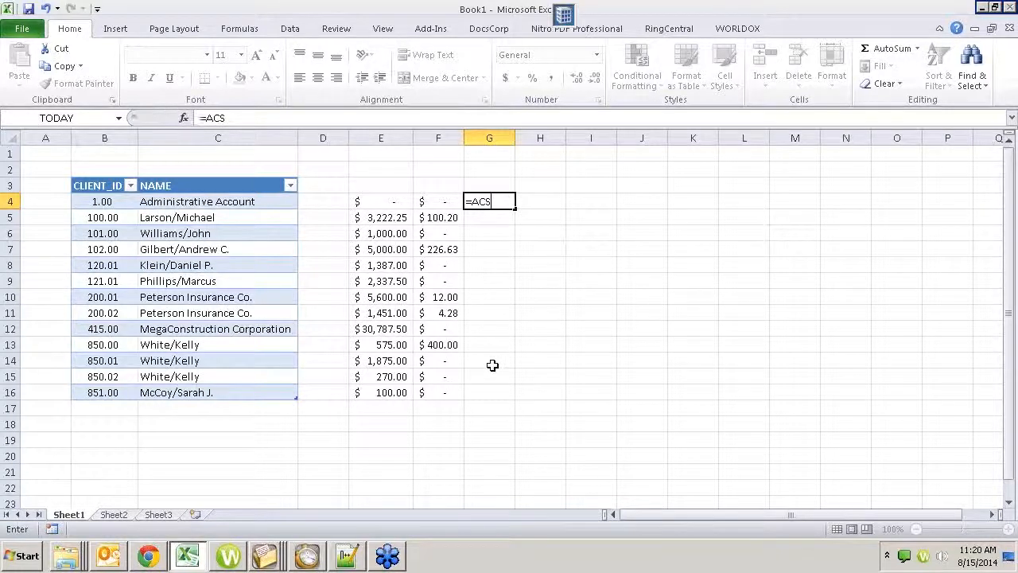
key(Escape)
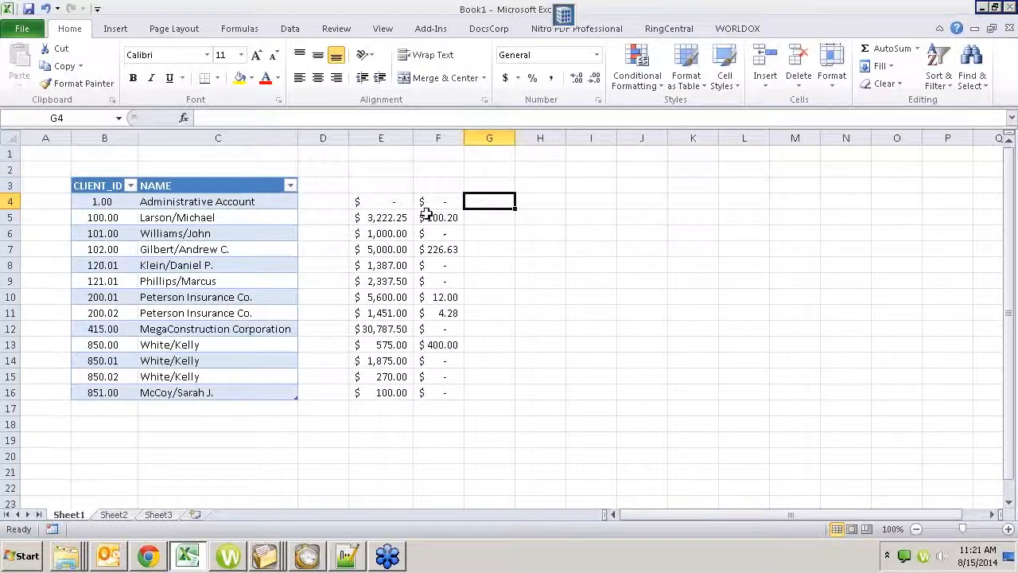
mouse_move(322, 253)
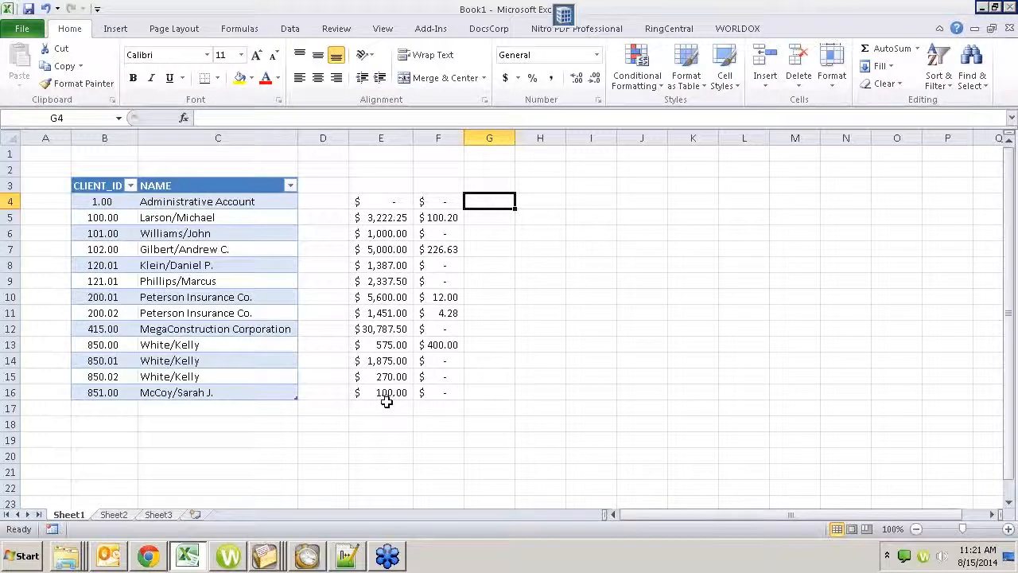
mouse_move(398, 225)
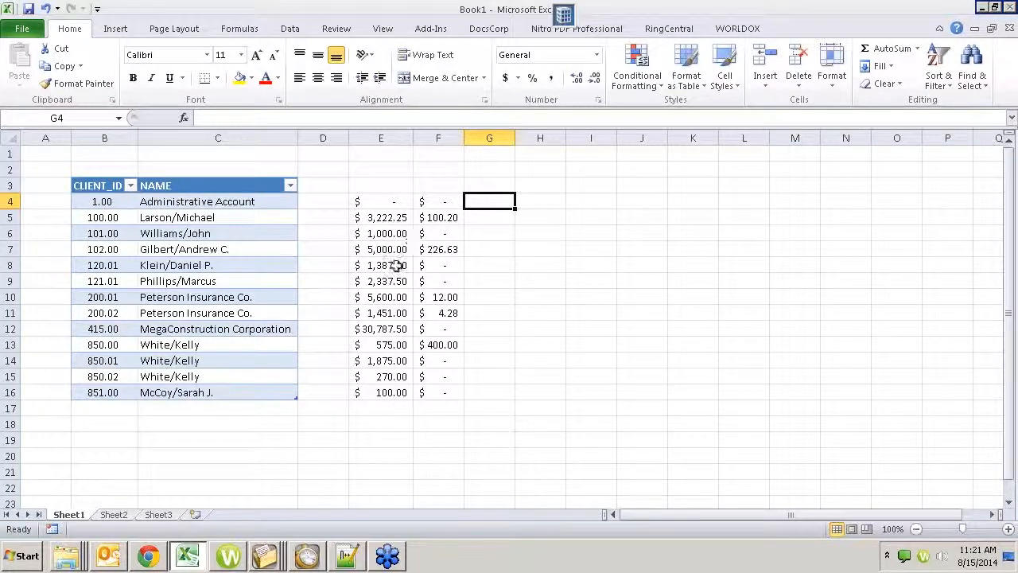
mouse_move(401, 203)
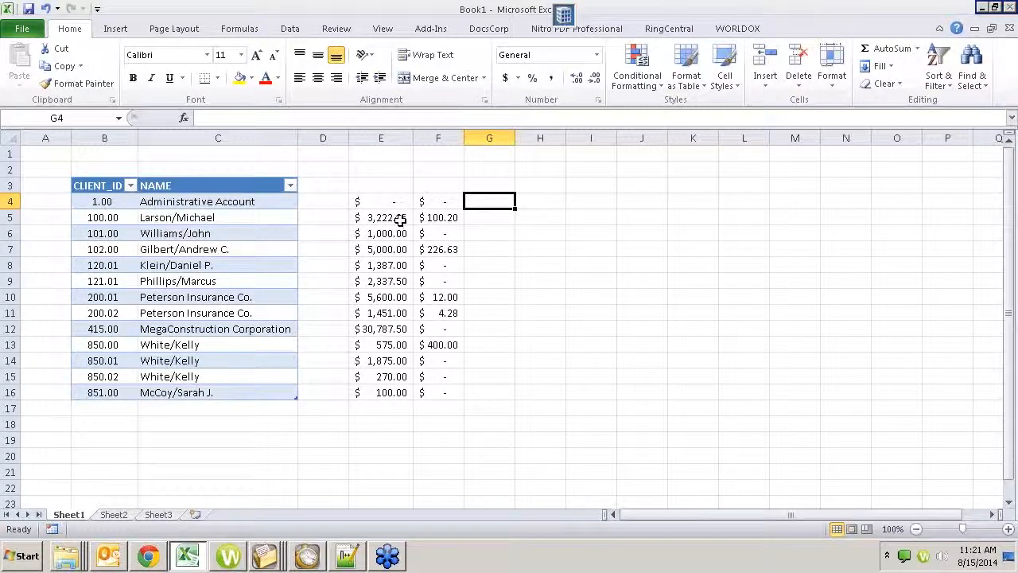
mouse_move(388, 226)
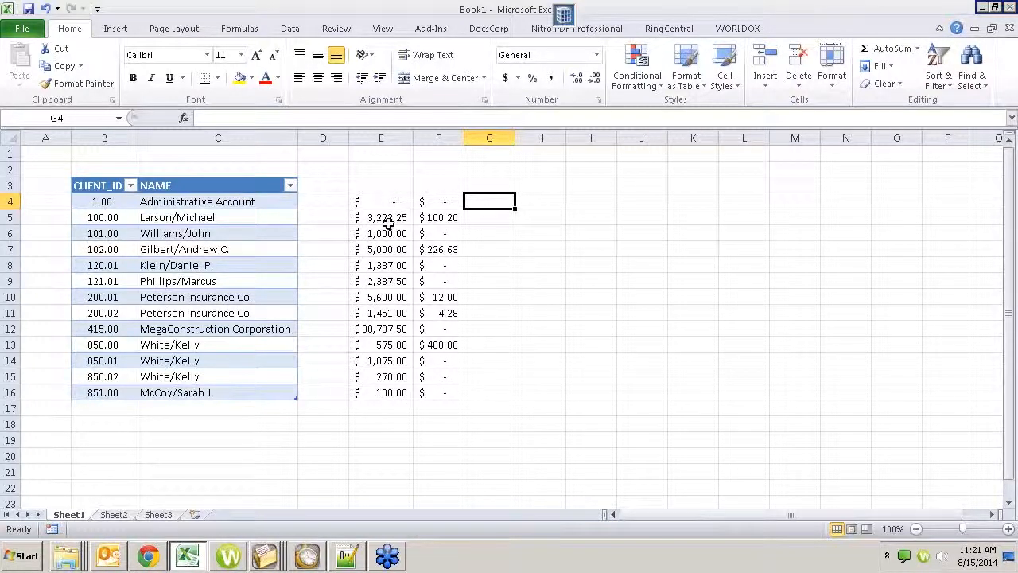
mouse_move(448, 269)
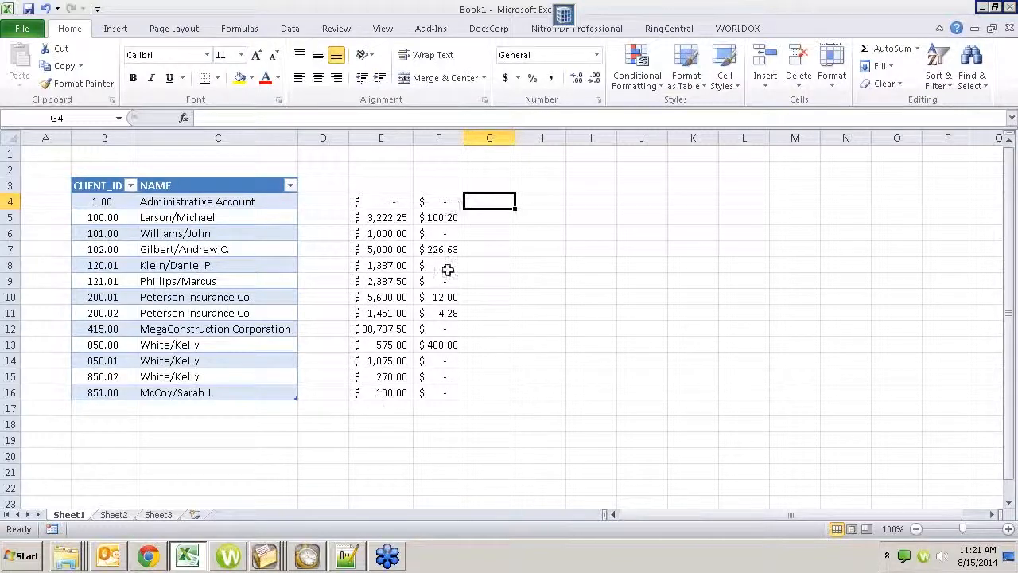
mouse_move(439, 392)
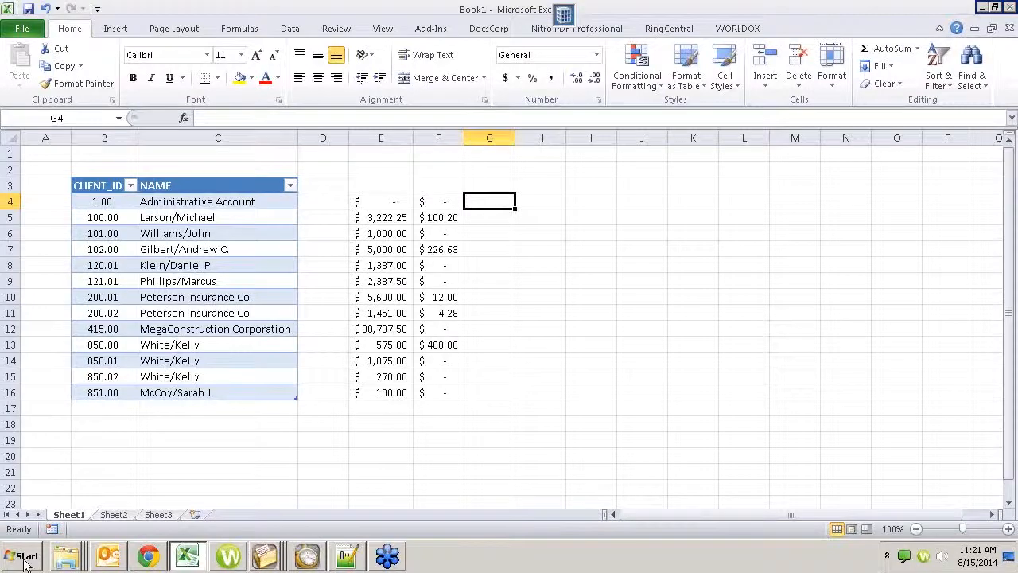
- Launch ACSDataViewer from Start > All Programs > ACS
click(23, 555)
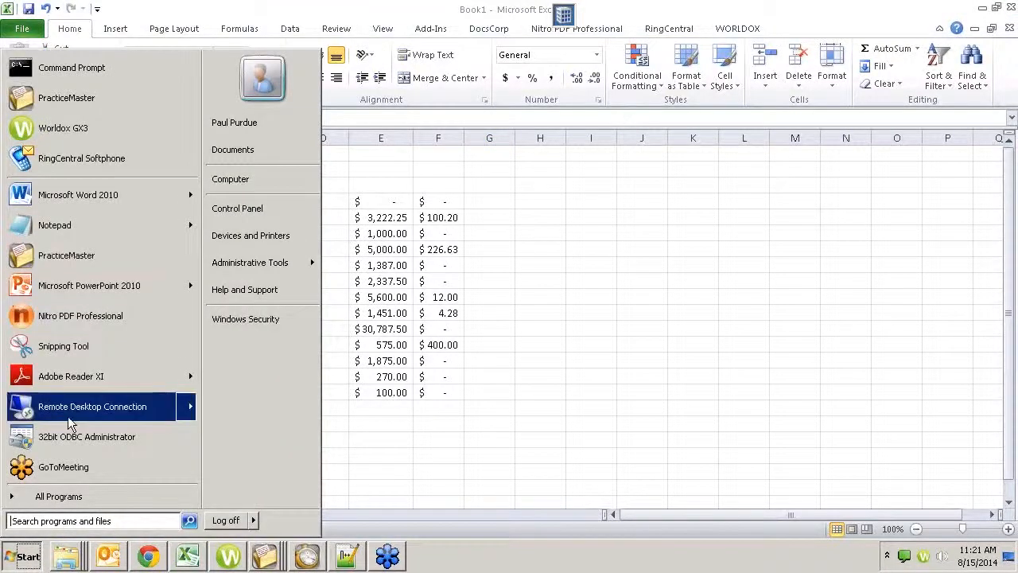
click(57, 497)
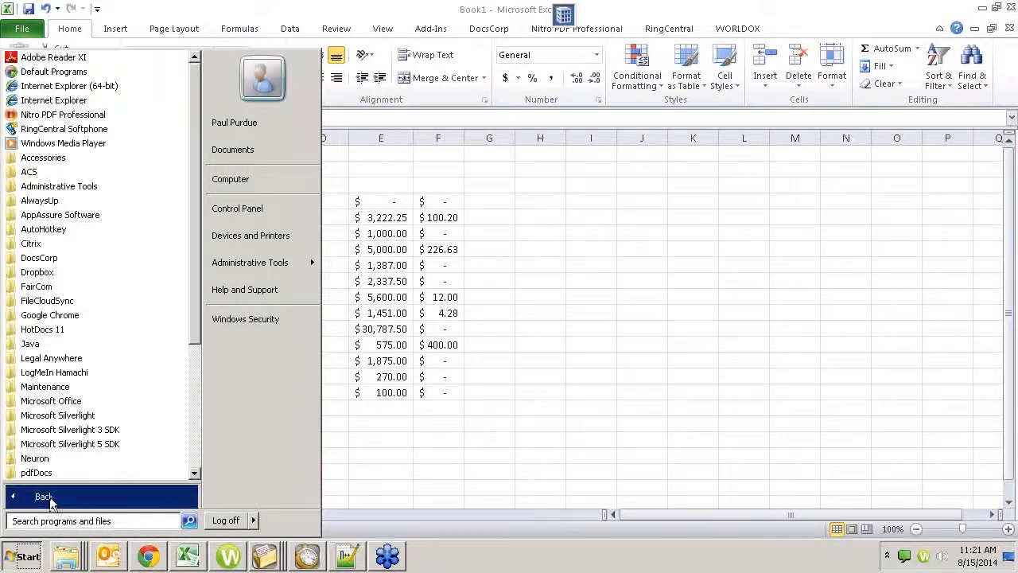
click(29, 172)
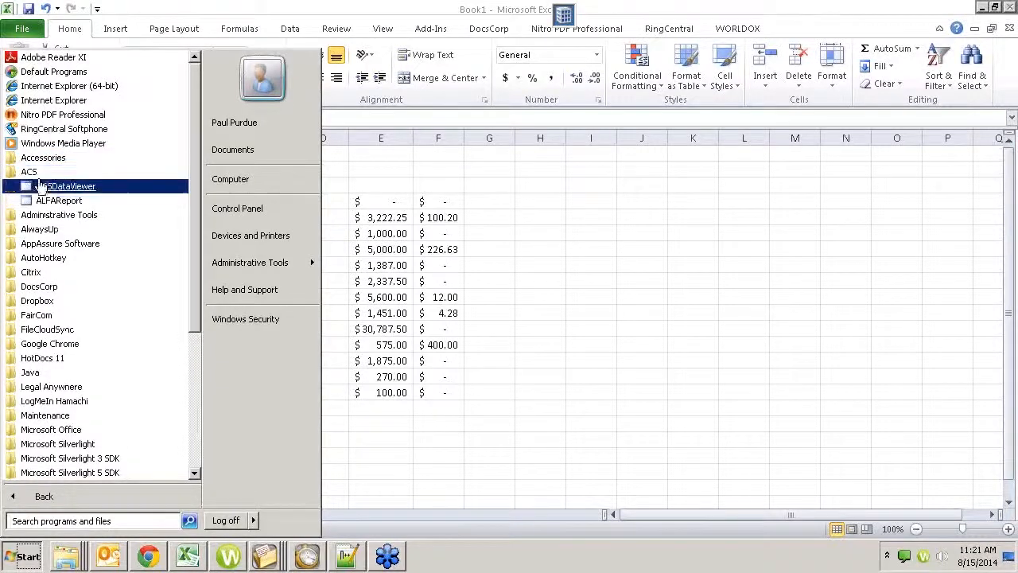
click(68, 186)
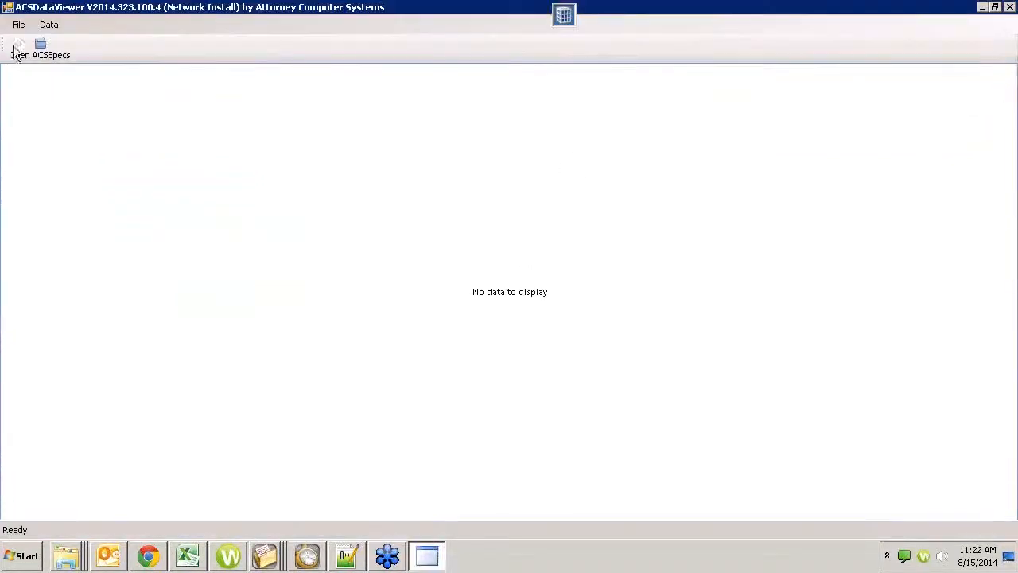
- Choose ACSPositivePay-Trust.ACSSpecs in the Open ACSSpecs file dialog
click(41, 45)
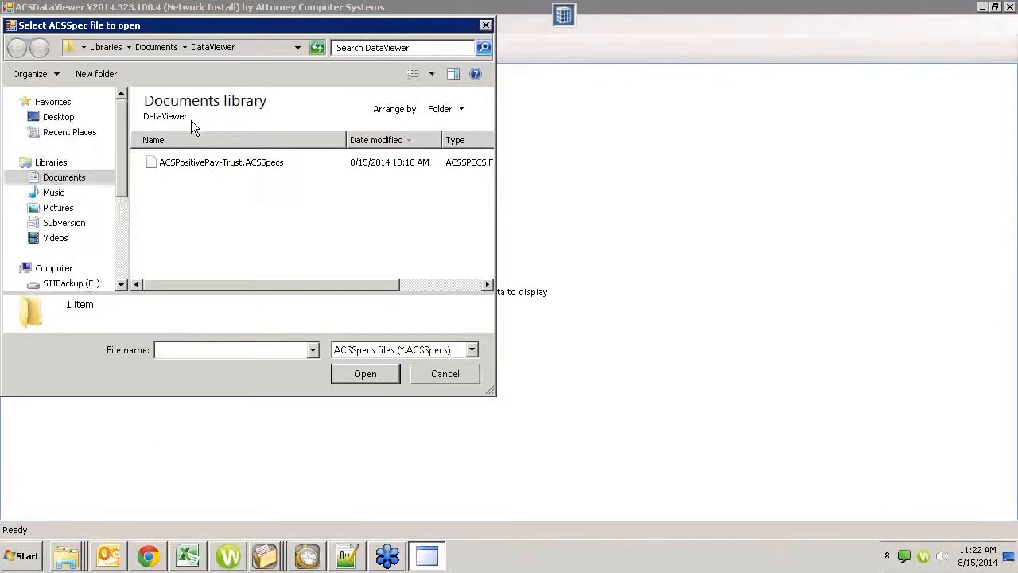
click(219, 163)
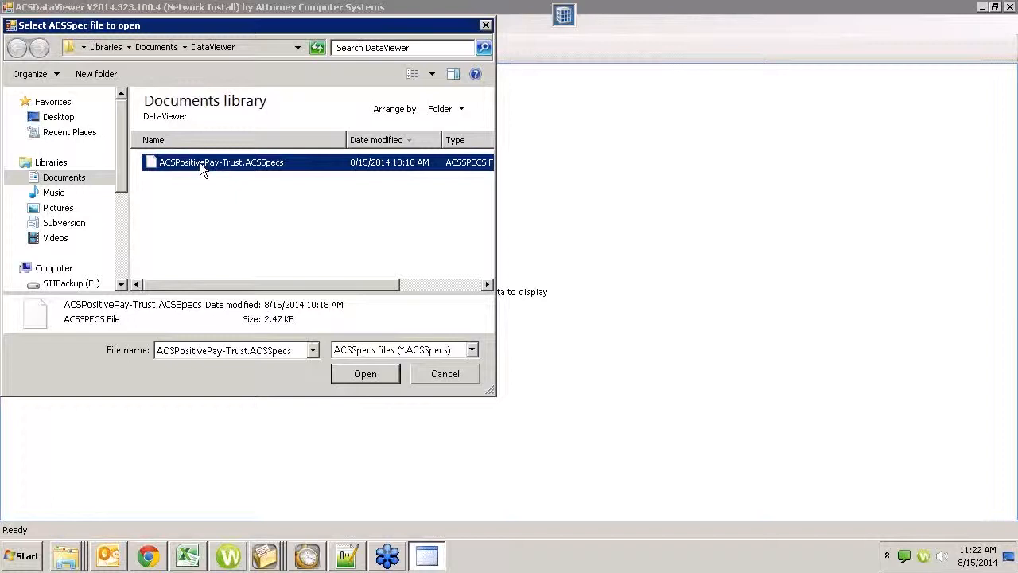
- Load the chosen ACSPositivePay-Trust spec to display the check grid
click(366, 374)
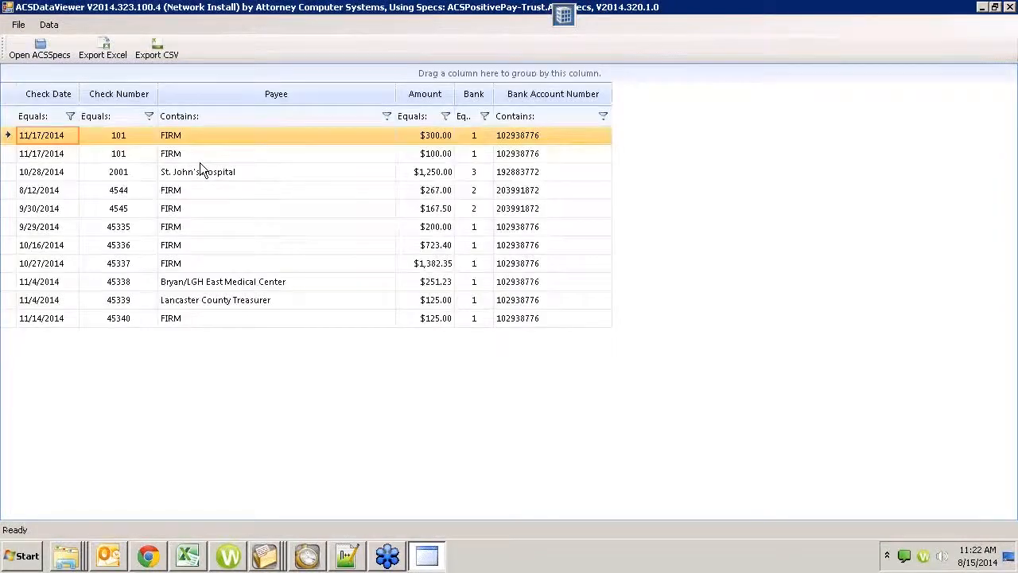
mouse_move(231, 160)
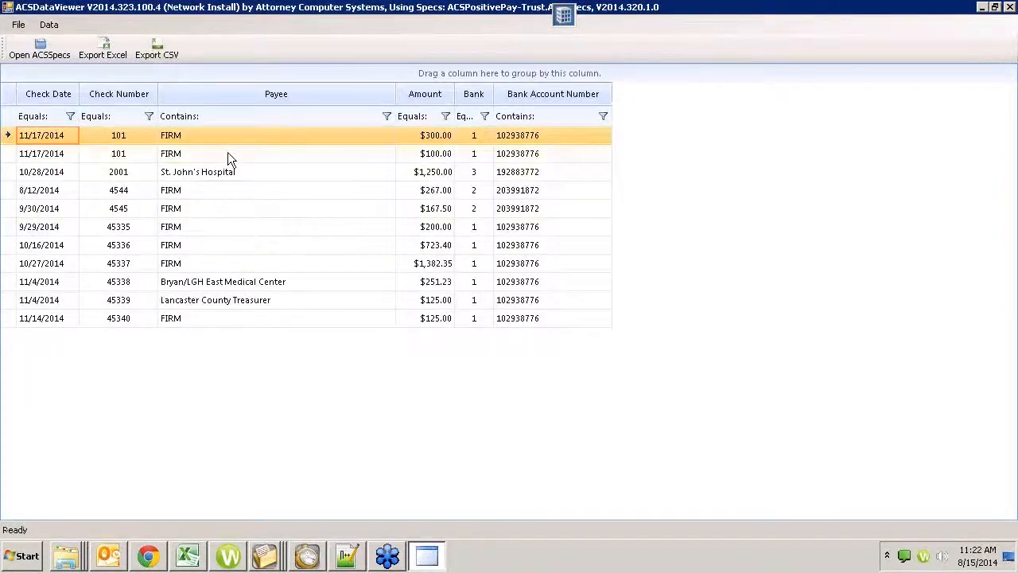
mouse_move(538, 156)
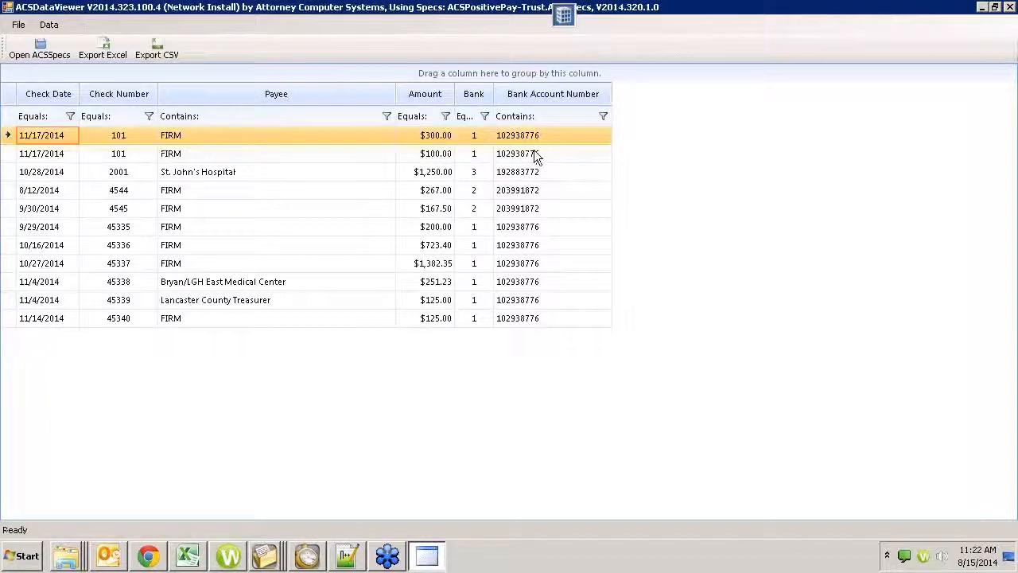
mouse_move(579, 186)
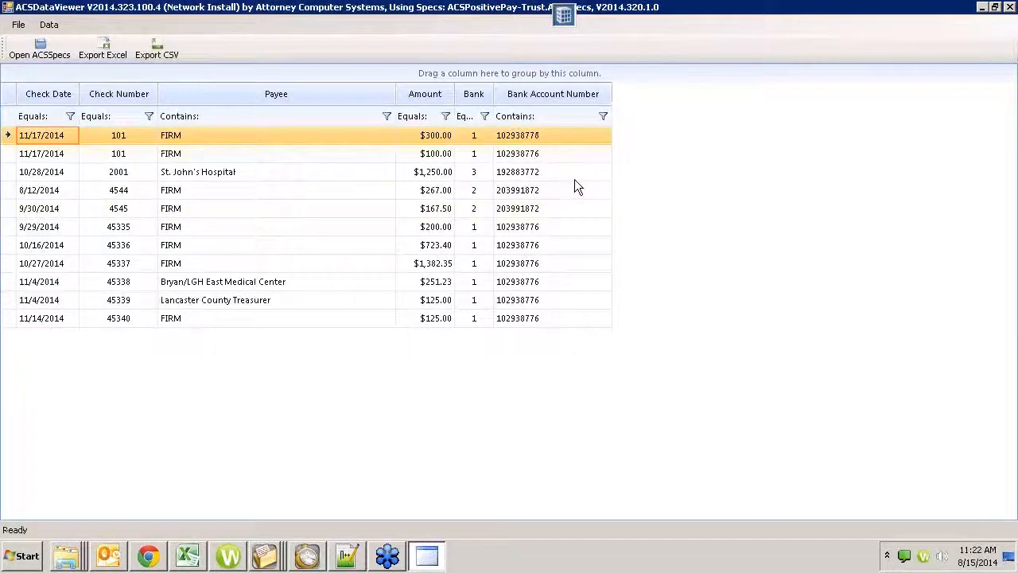
mouse_move(501, 299)
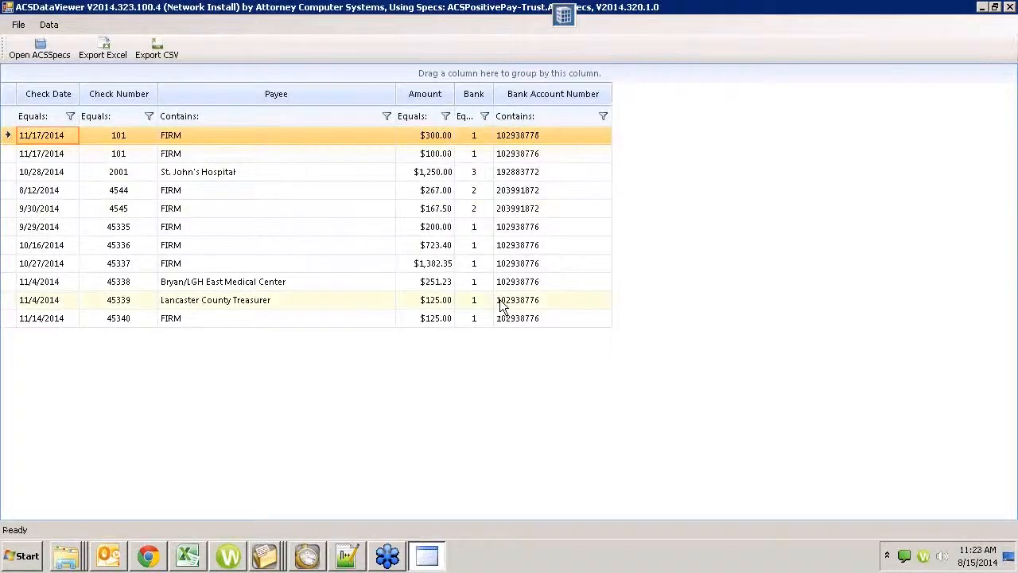
mouse_move(382, 404)
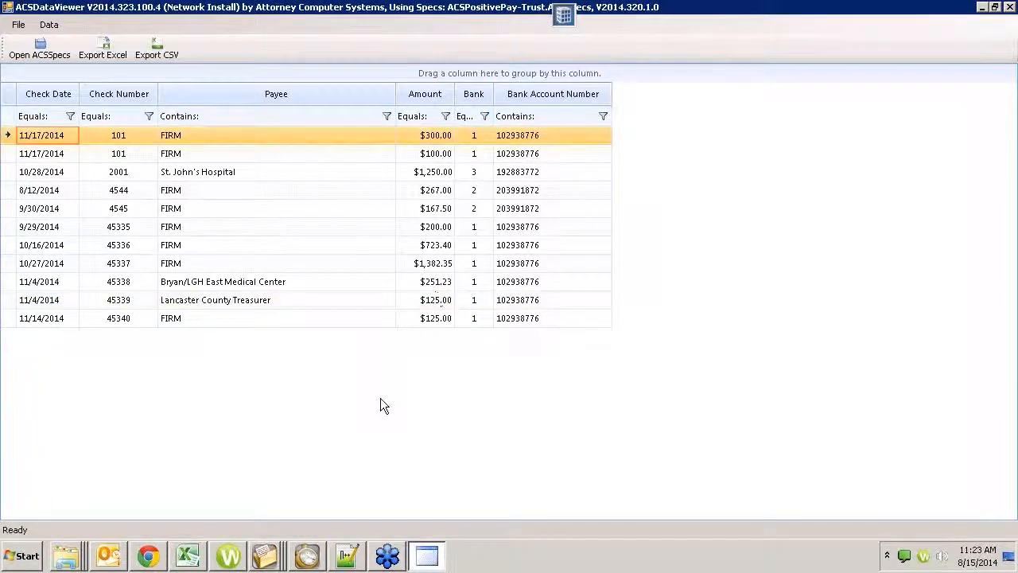
mouse_move(318, 417)
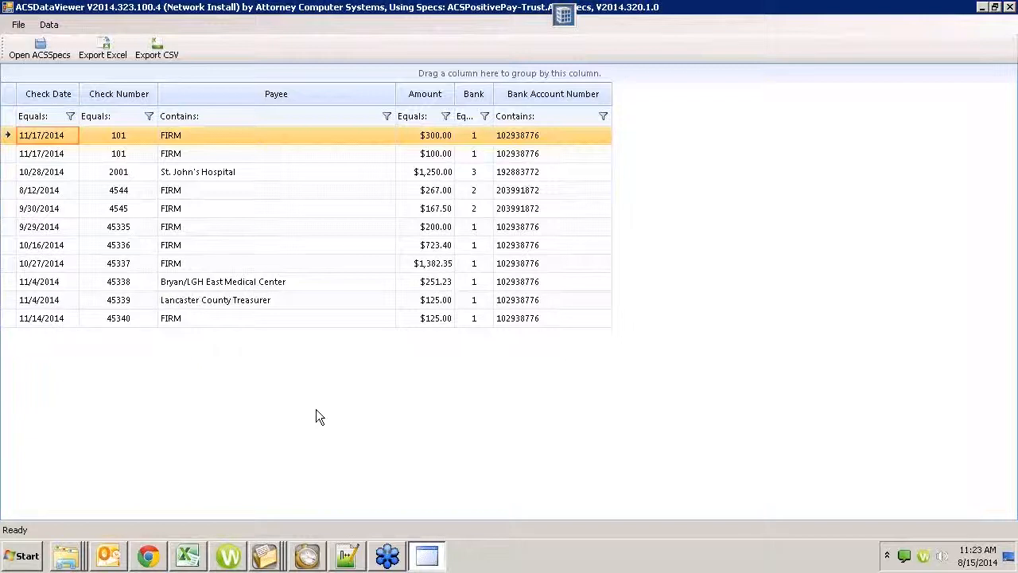
mouse_move(389, 253)
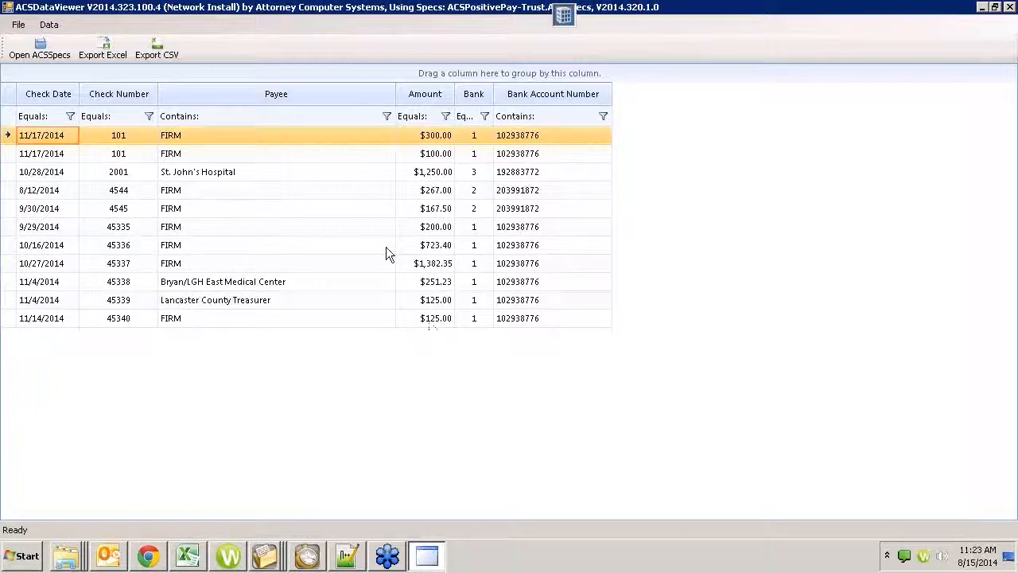
mouse_move(278, 325)
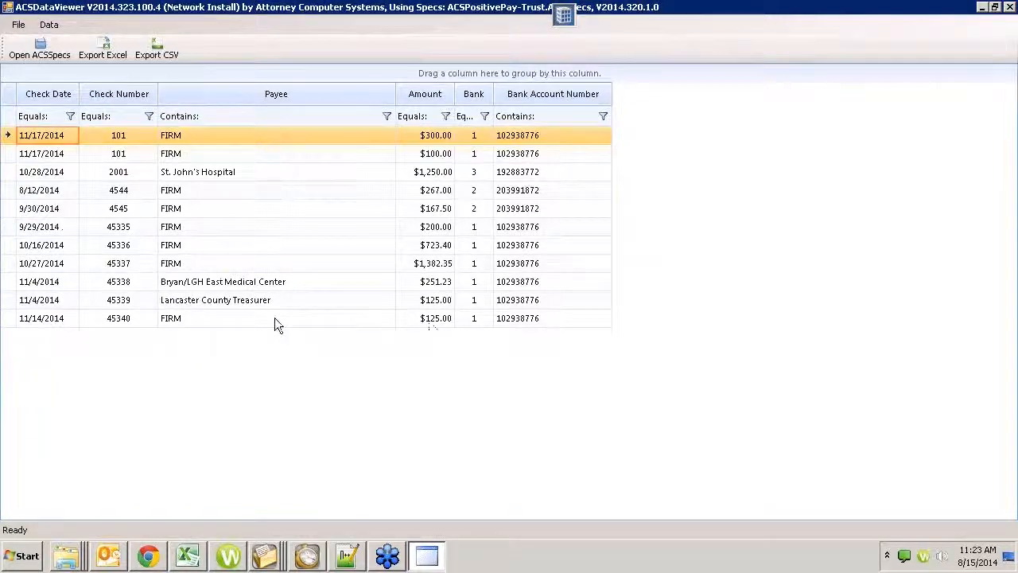
mouse_move(274, 277)
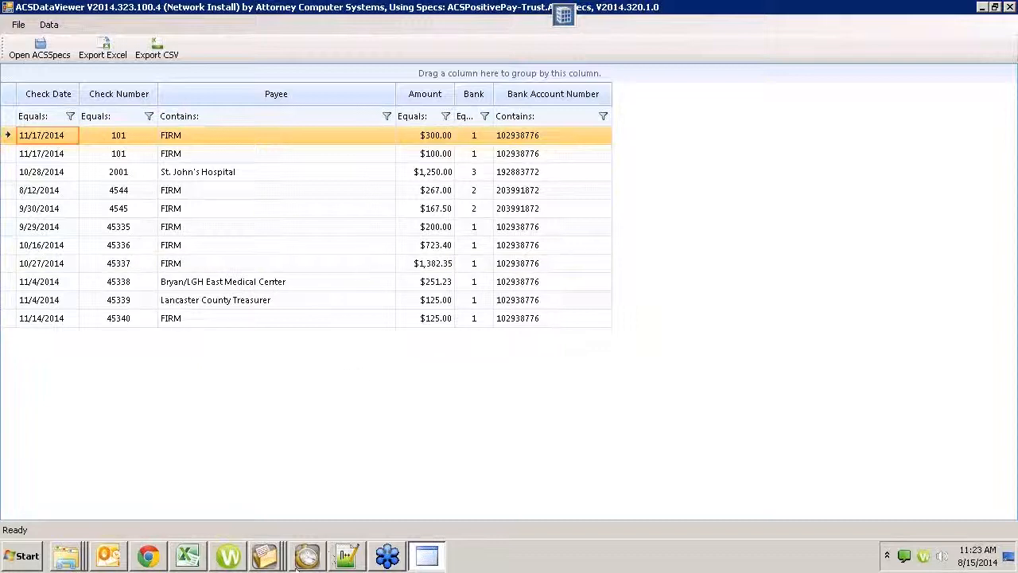
mouse_move(108, 553)
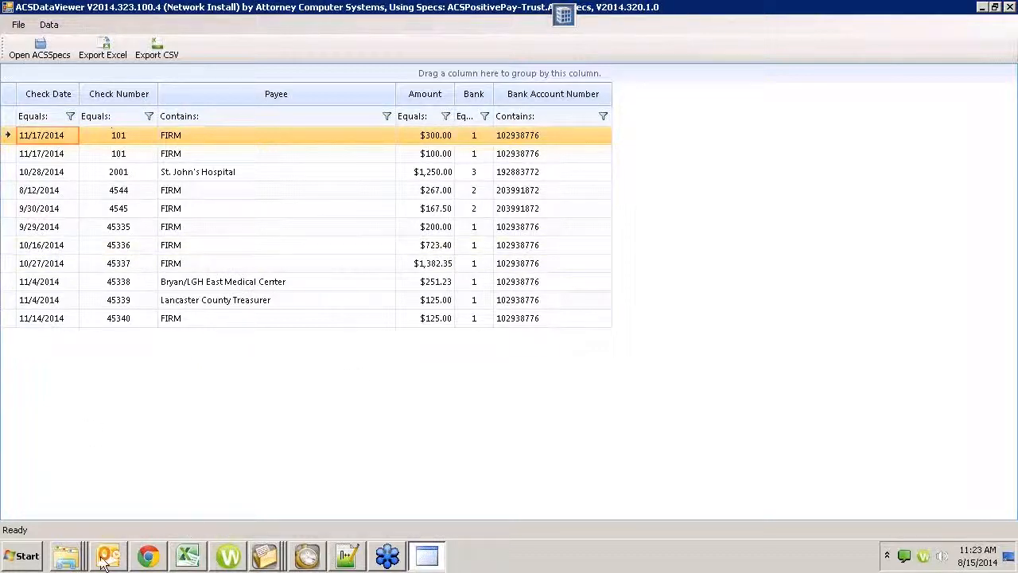
- Switch to Notepad++ and scroll through the ACSPositivePay-Trust.ACSSrc XML source
click(347, 554)
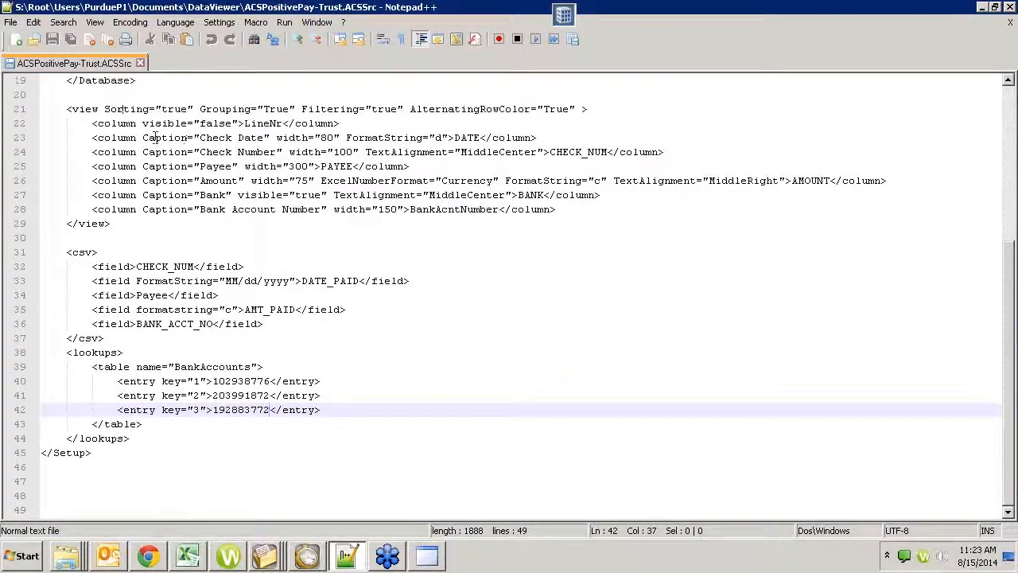
scroll(up, 3)
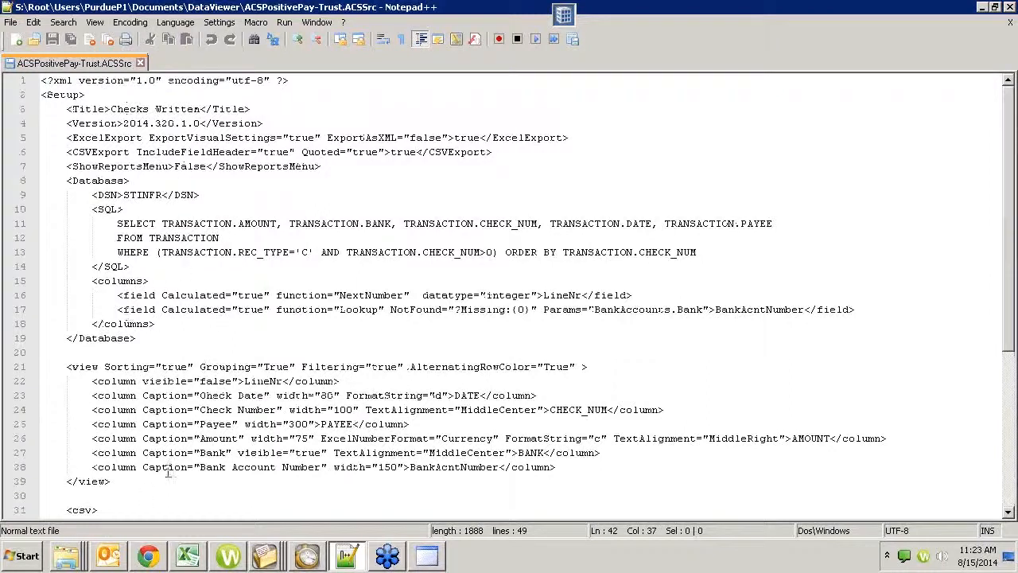
scroll(down, 3)
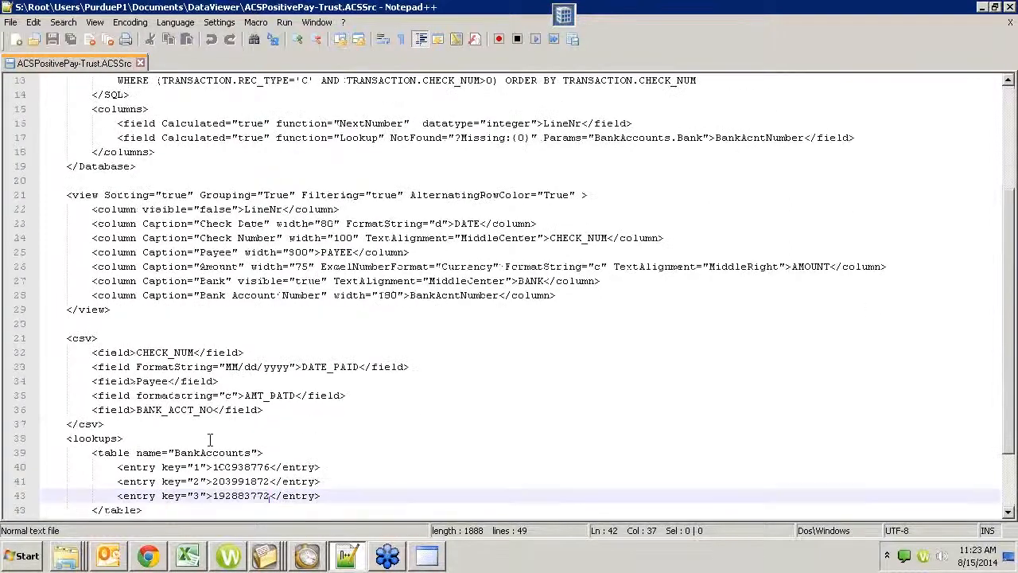
scroll(down, 3)
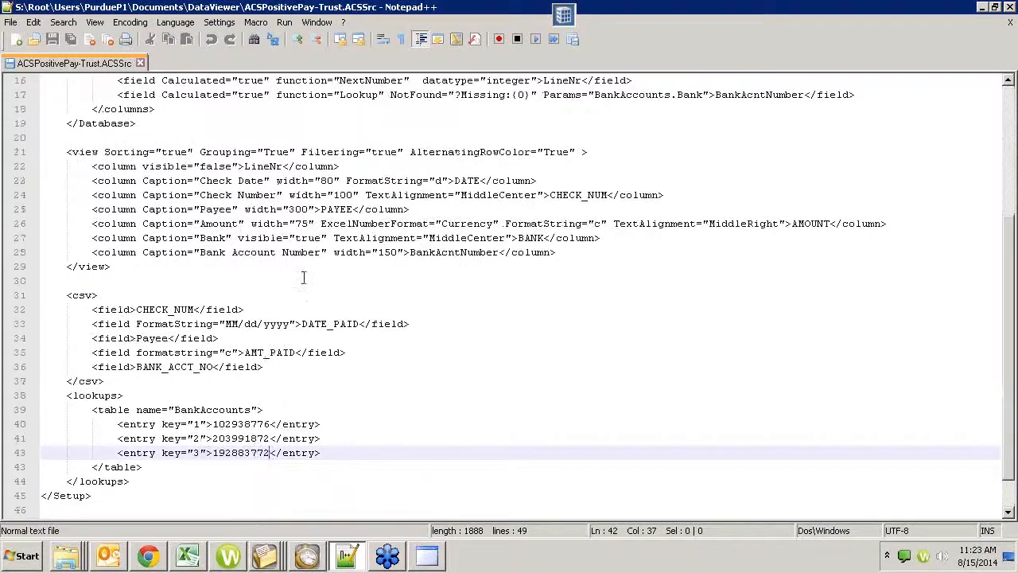
scroll(up, 3)
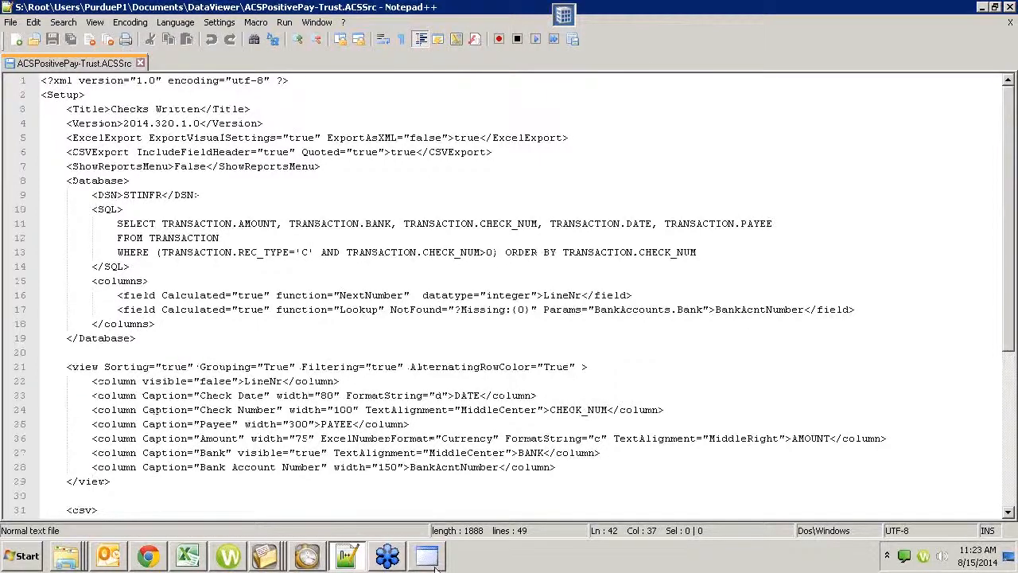
- Return to the viewer, expand payee groups (Lancaster County Treasurer, St. John's Hospital, FIRM), then remove the payee grouping
click(427, 554)
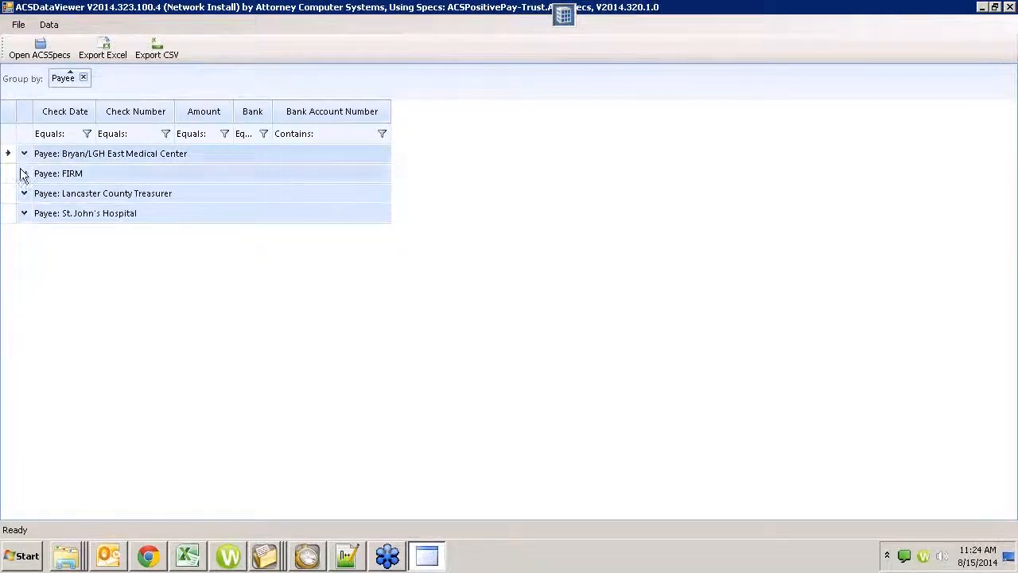
click(24, 194)
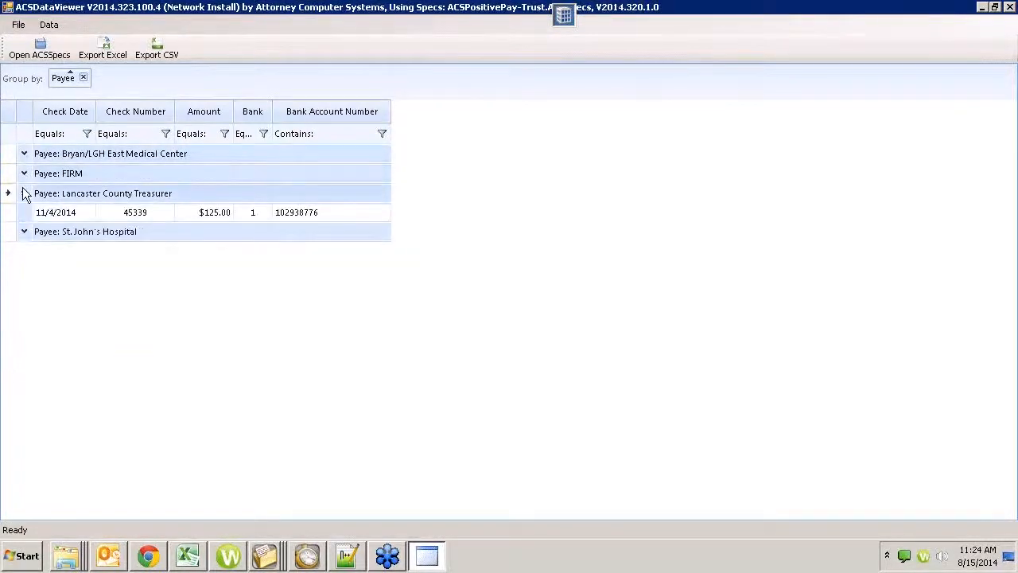
click(24, 194)
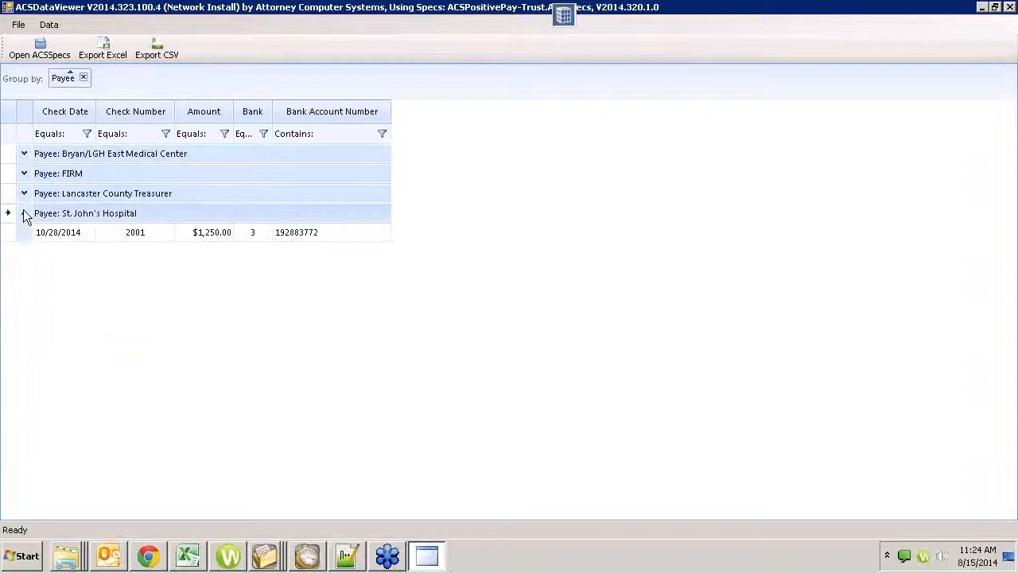
click(24, 174)
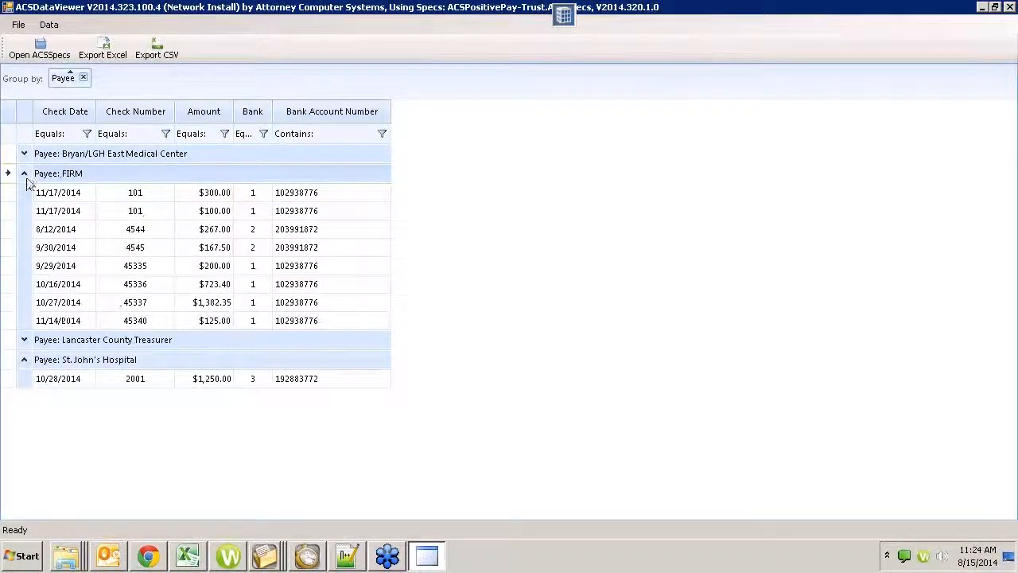
click(24, 173)
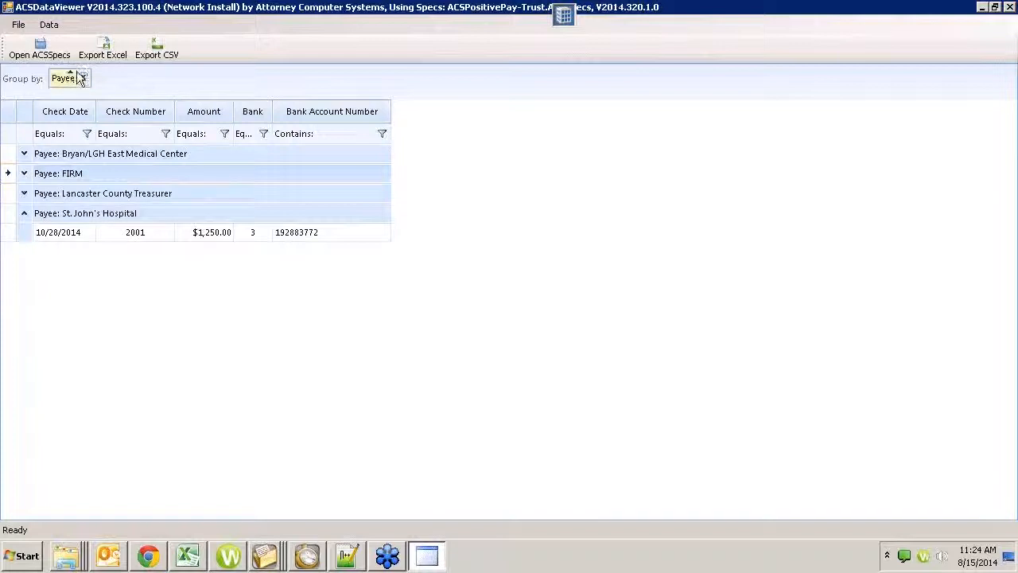
click(83, 77)
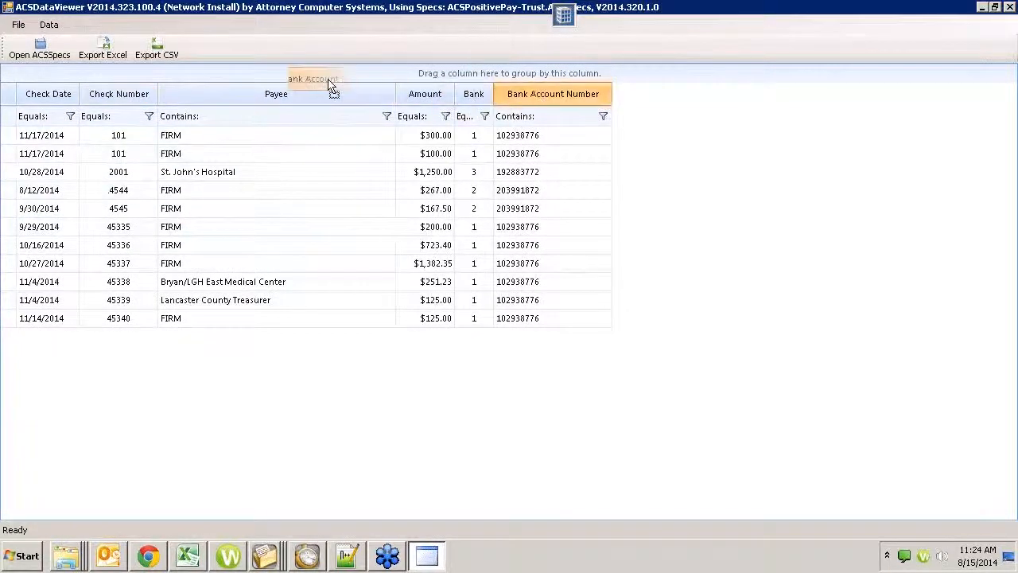
- Group the checks by Bank Account Number, then remove that grouping to restore the flat list
drag(554, 92, 95, 73)
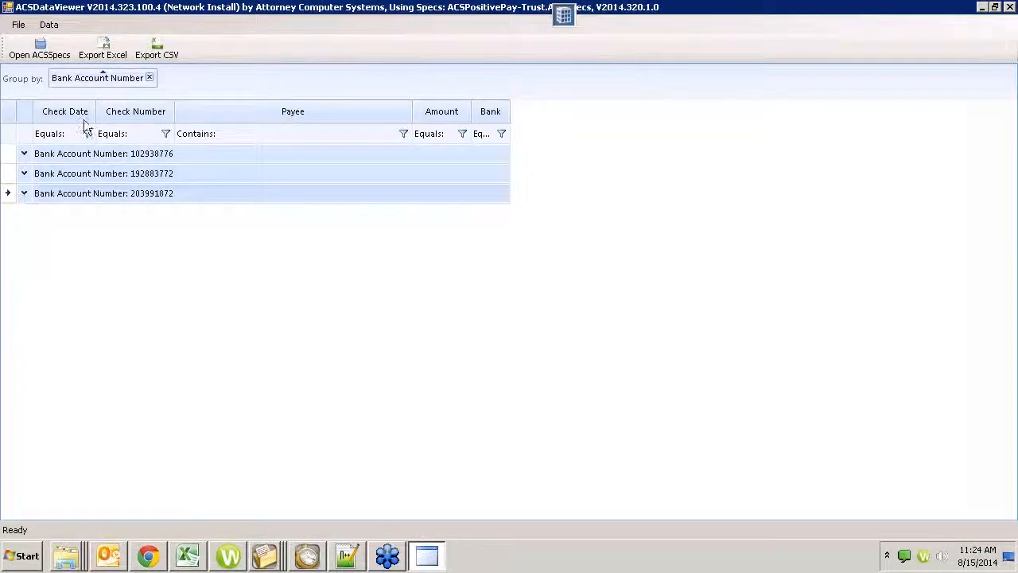
click(150, 76)
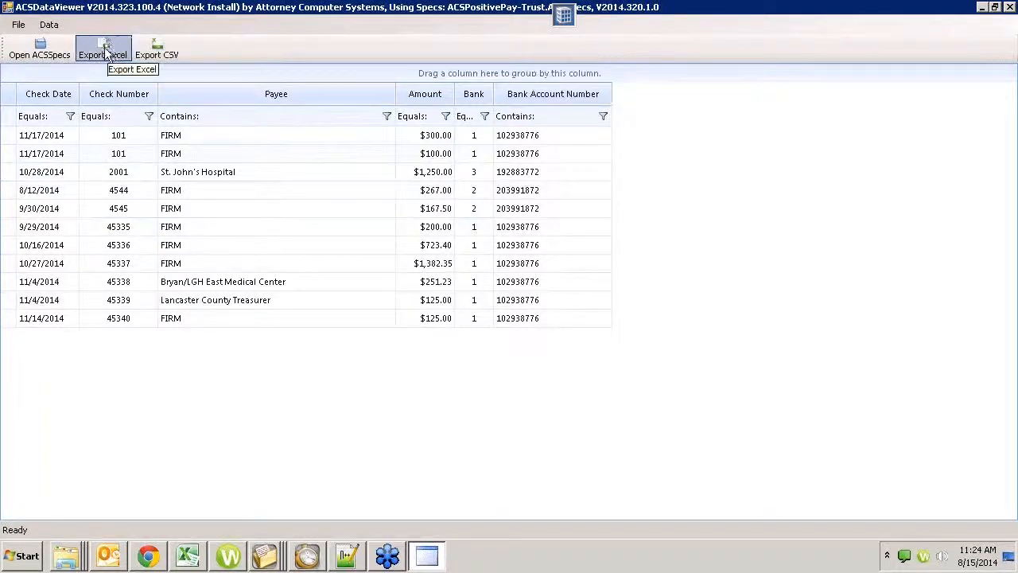
mouse_move(79, 215)
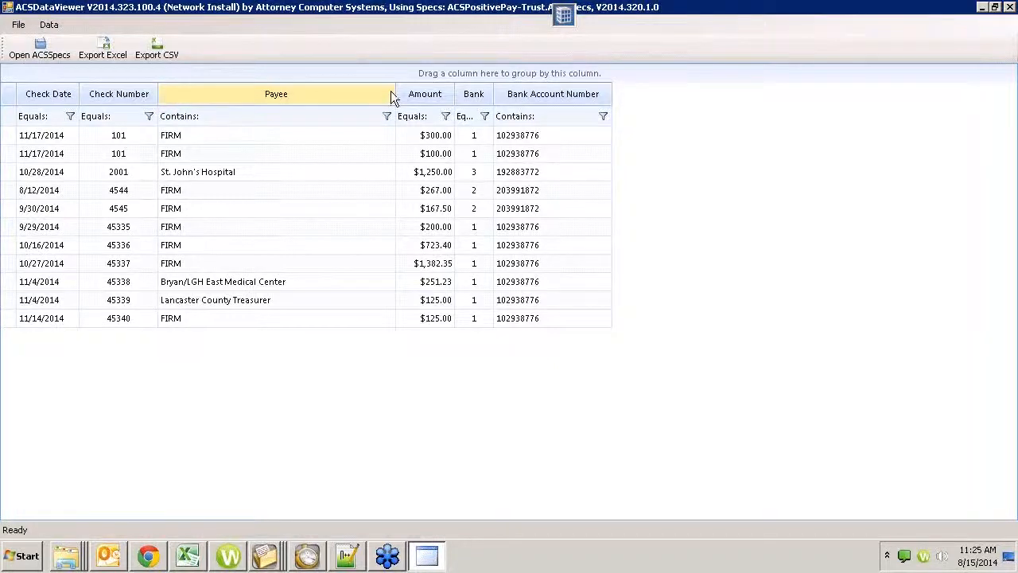
mouse_move(427, 553)
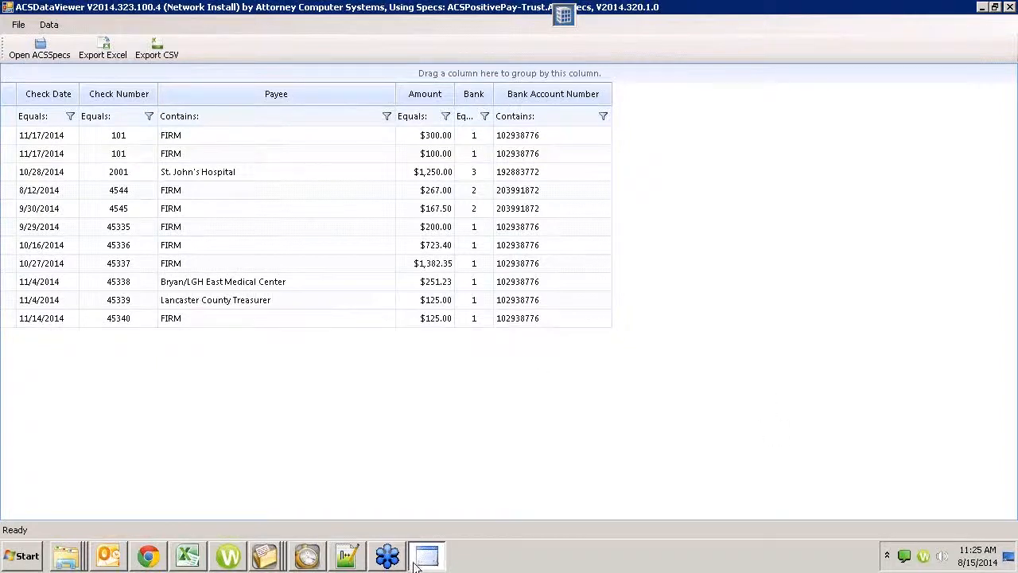
mouse_move(325, 302)
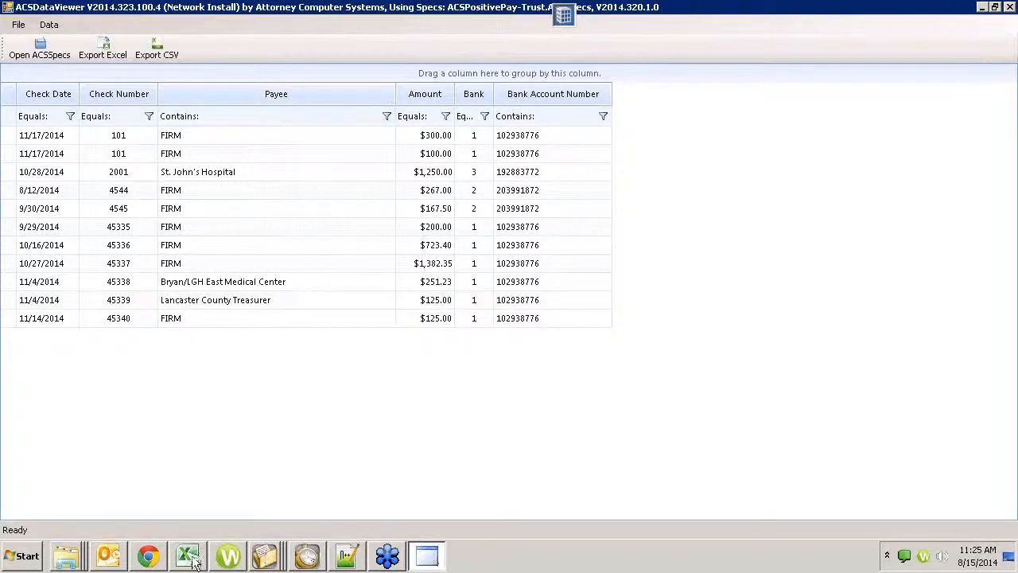
- Switch to the Excel workbook Book1 showing the CLIENT_ID and NAME client table
click(188, 553)
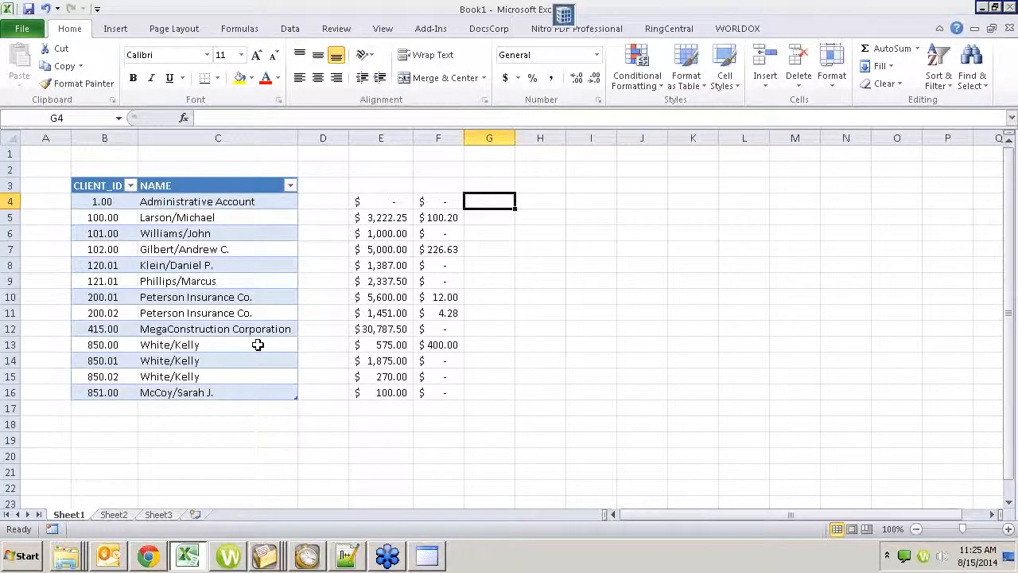
mouse_move(414, 557)
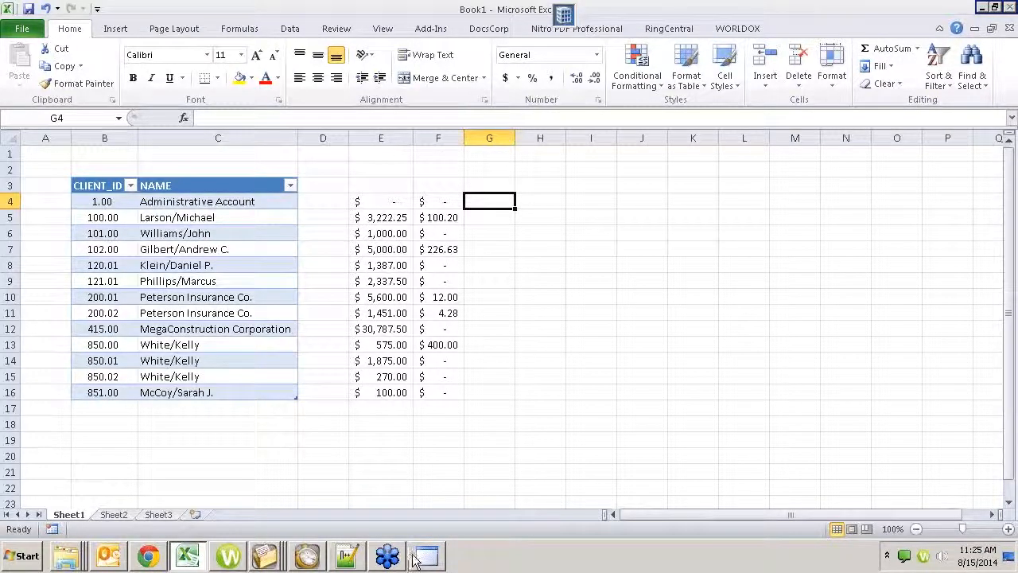
- Switch back to the ungrouped Trust Positive Pay check list in ACS Data Viewer
click(427, 554)
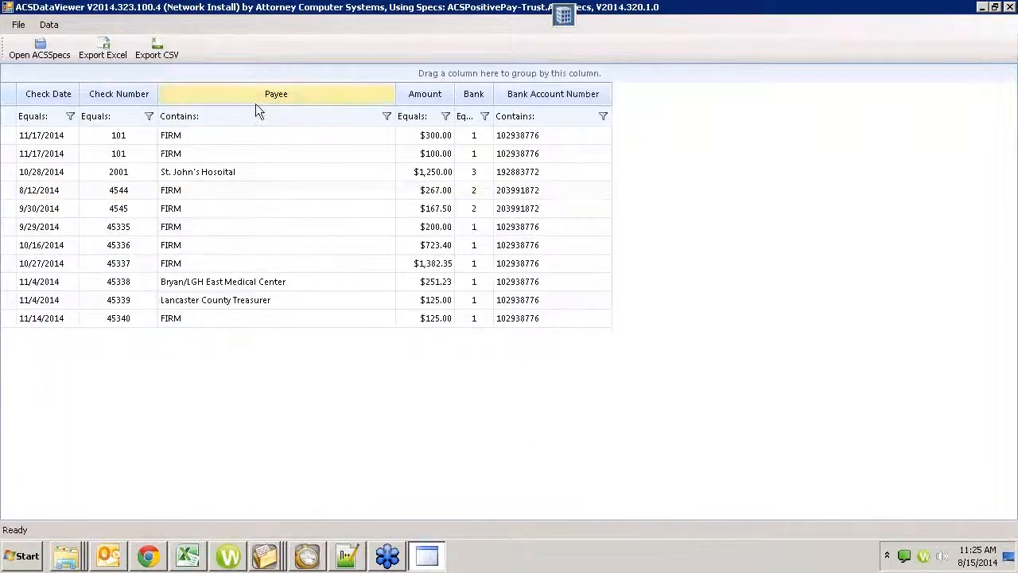
mouse_move(258, 118)
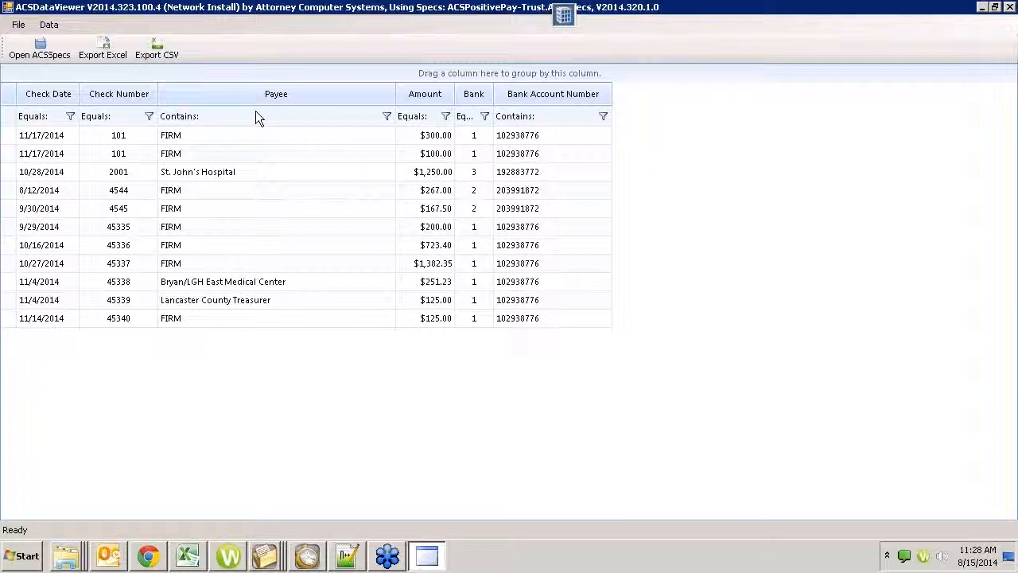
mouse_move(286, 541)
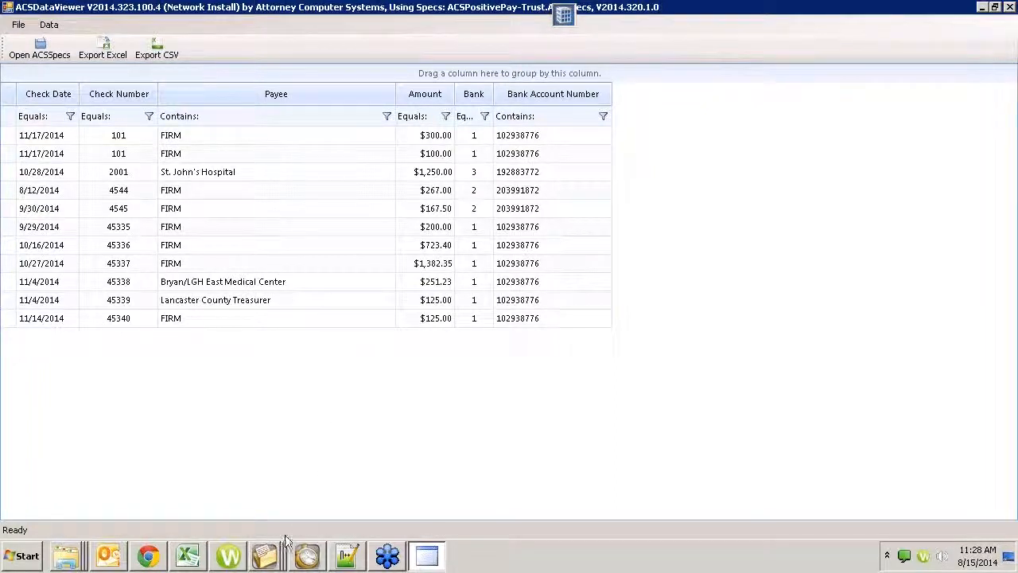
- Switch to Chrome and browse the Attorney Computer Systems website
click(148, 556)
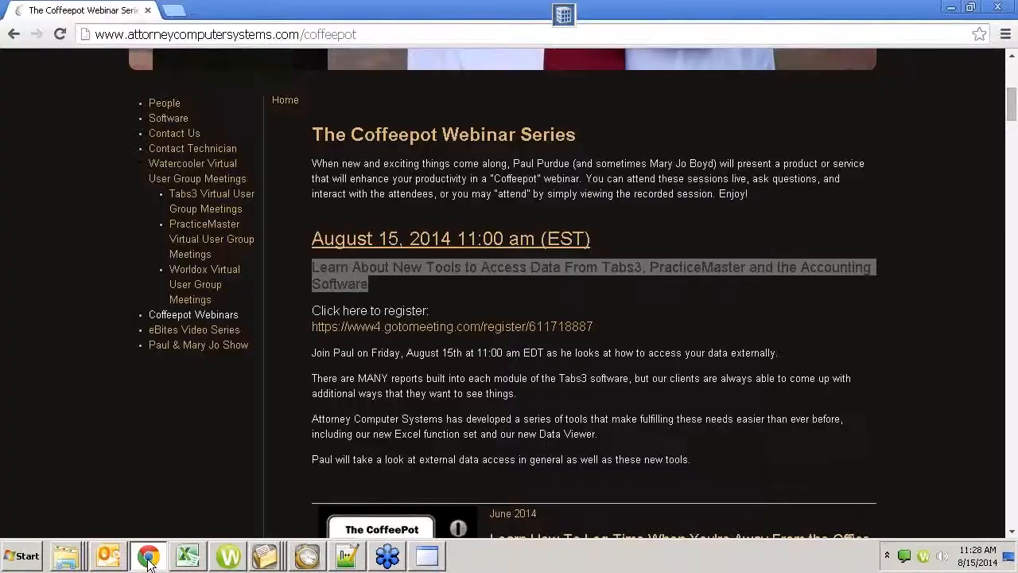
scroll(up, 3)
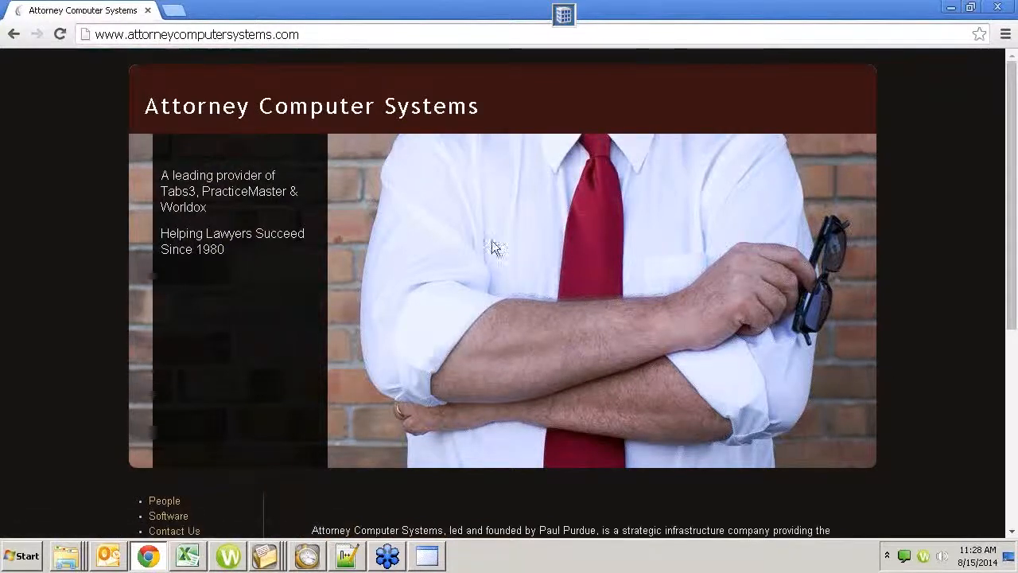
mouse_move(309, 455)
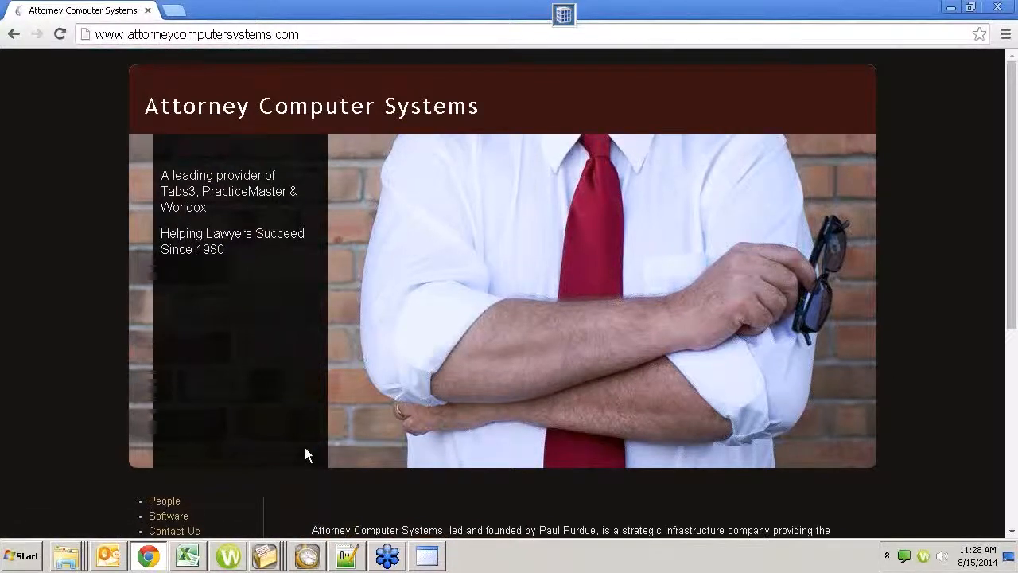
scroll(down, 3)
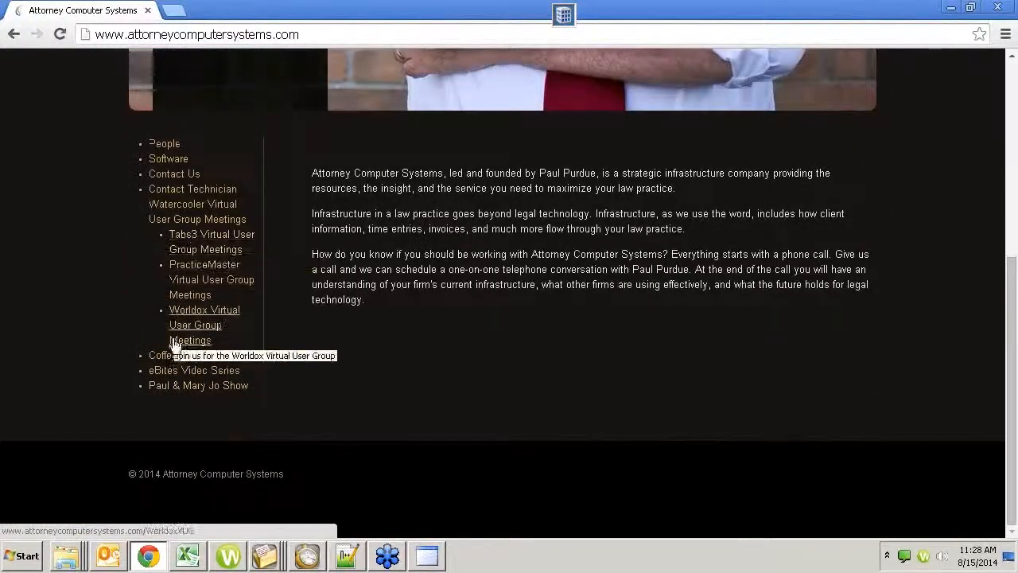
mouse_move(178, 363)
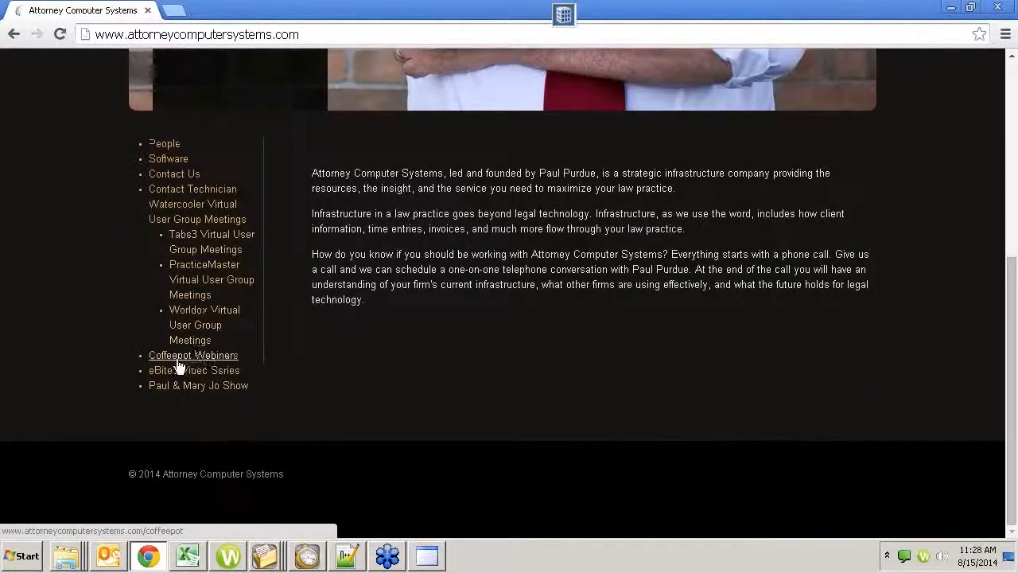
mouse_move(198, 385)
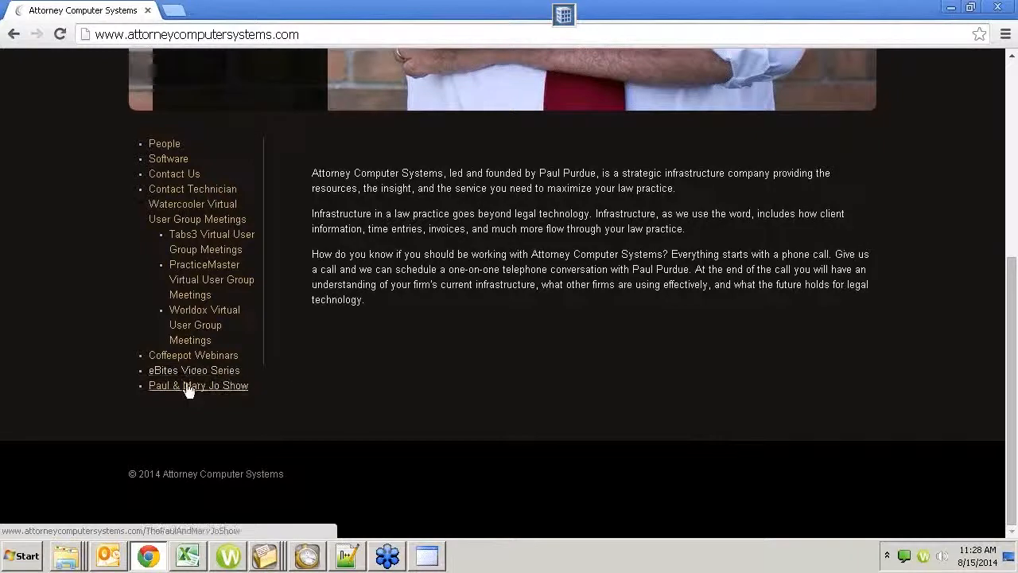
mouse_move(197, 264)
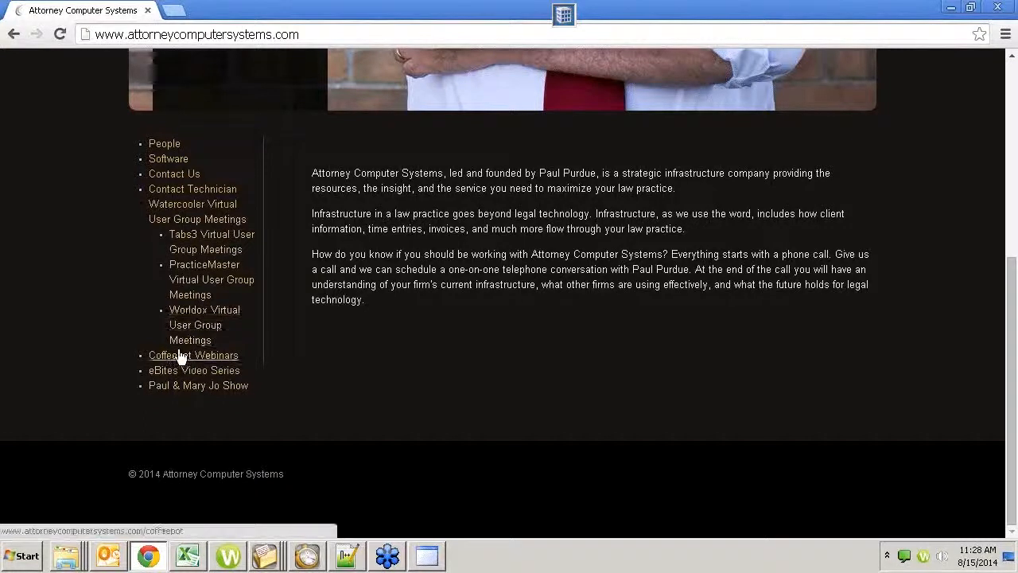
- Go to the Coffeepot Webinar Series page and scroll through the August 2014 and earlier sessions
click(194, 355)
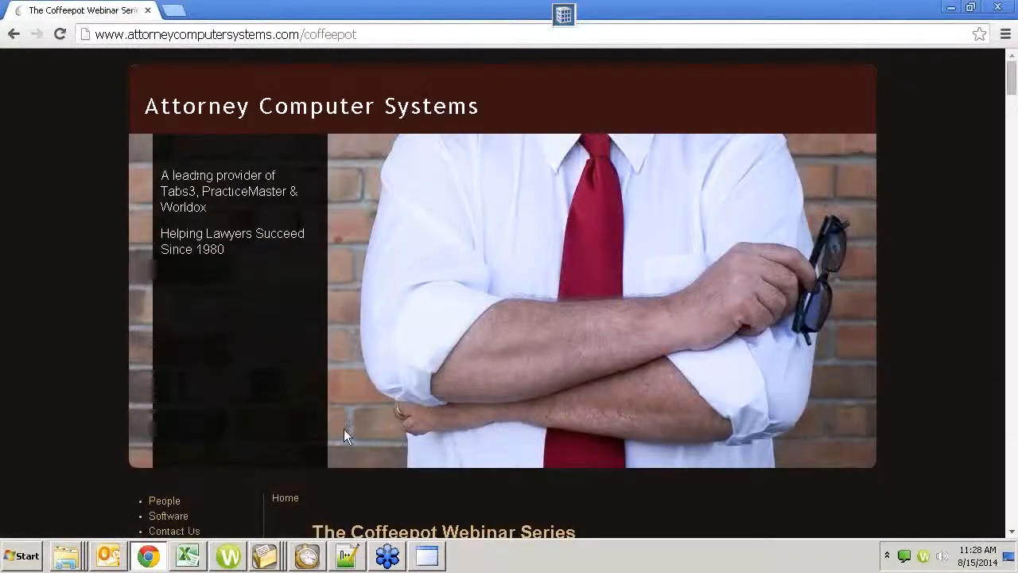
scroll(down, 3)
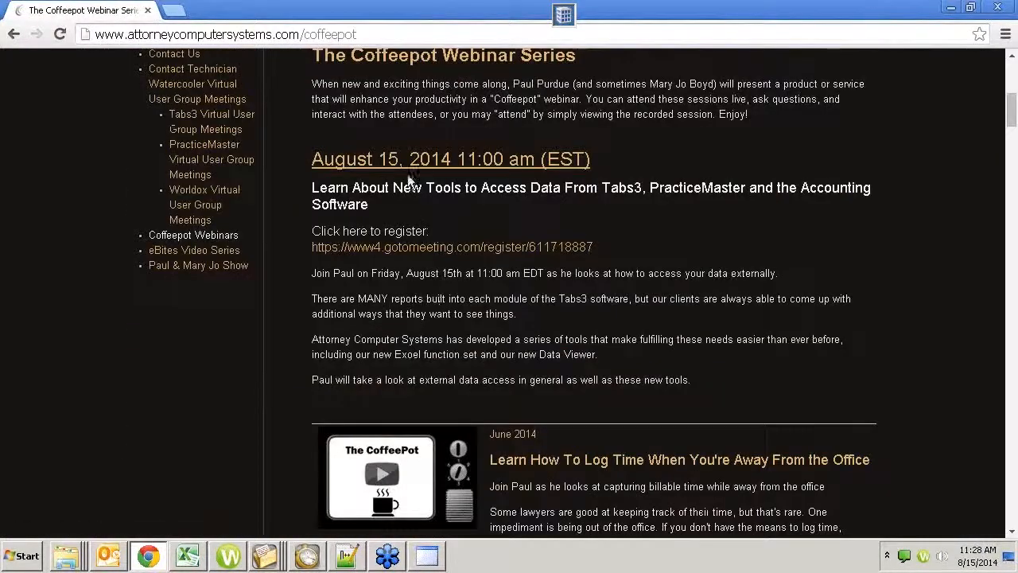
scroll(down, 3)
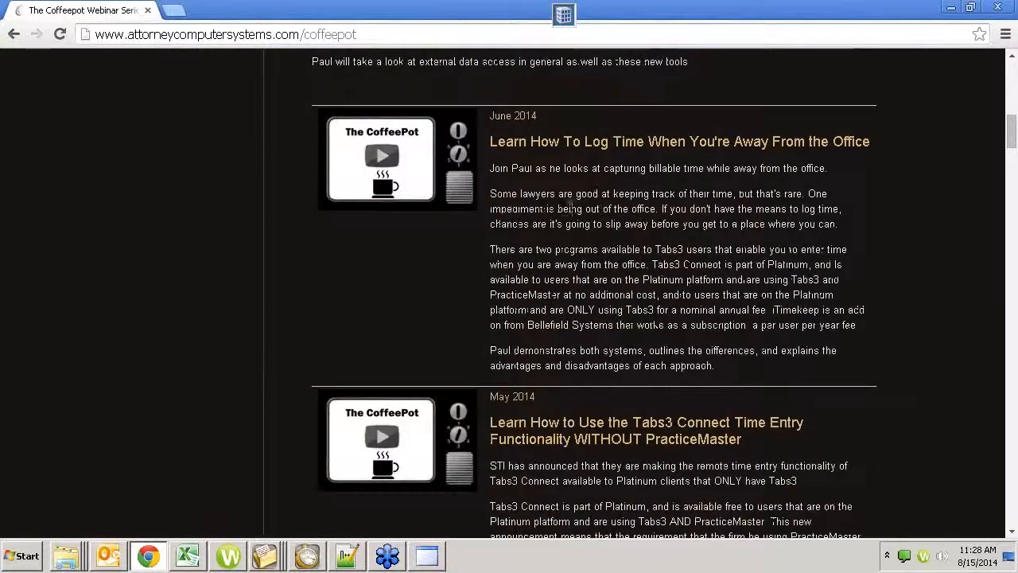
mouse_move(512, 446)
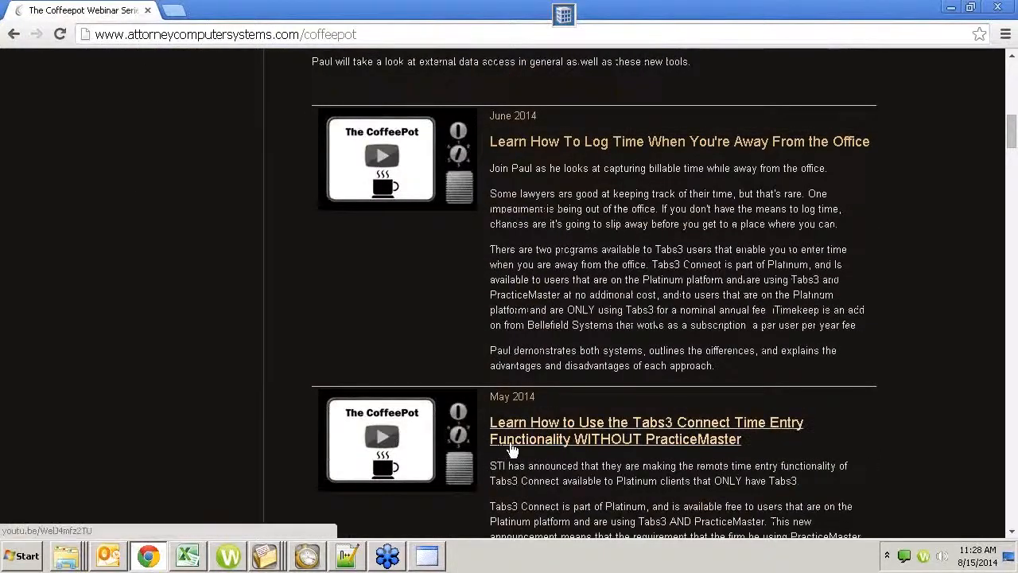
mouse_move(513, 449)
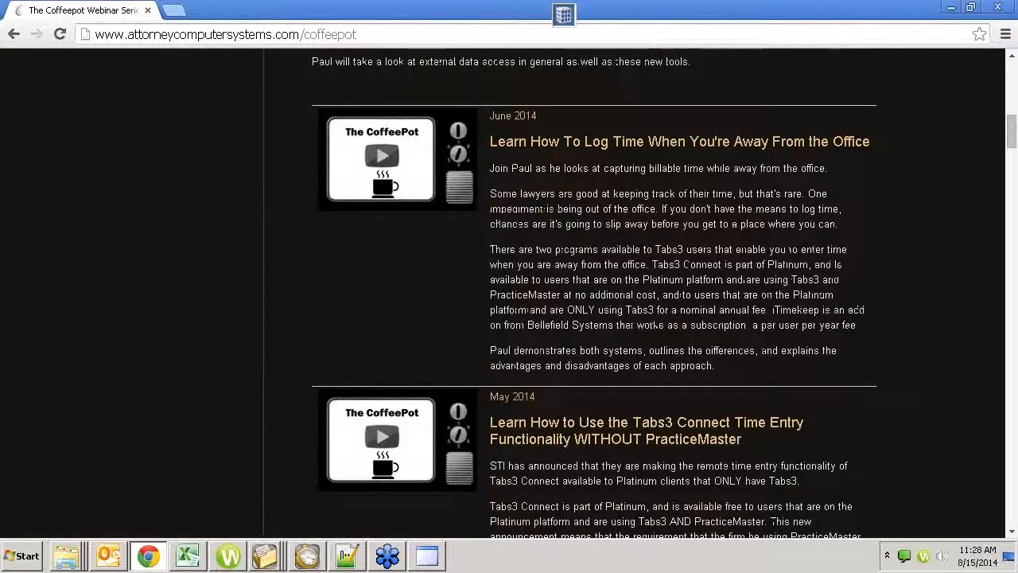
mouse_move(347, 553)
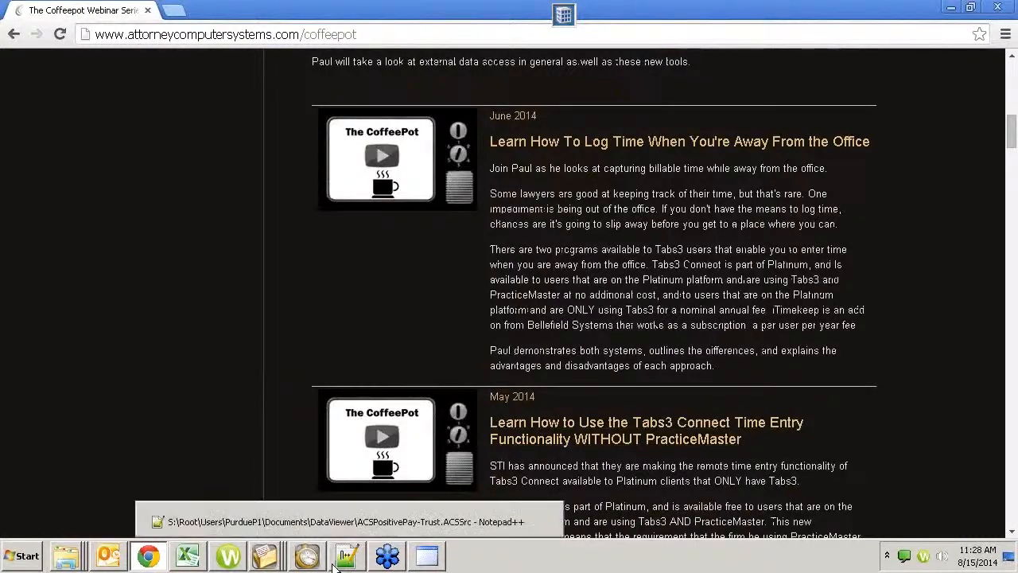